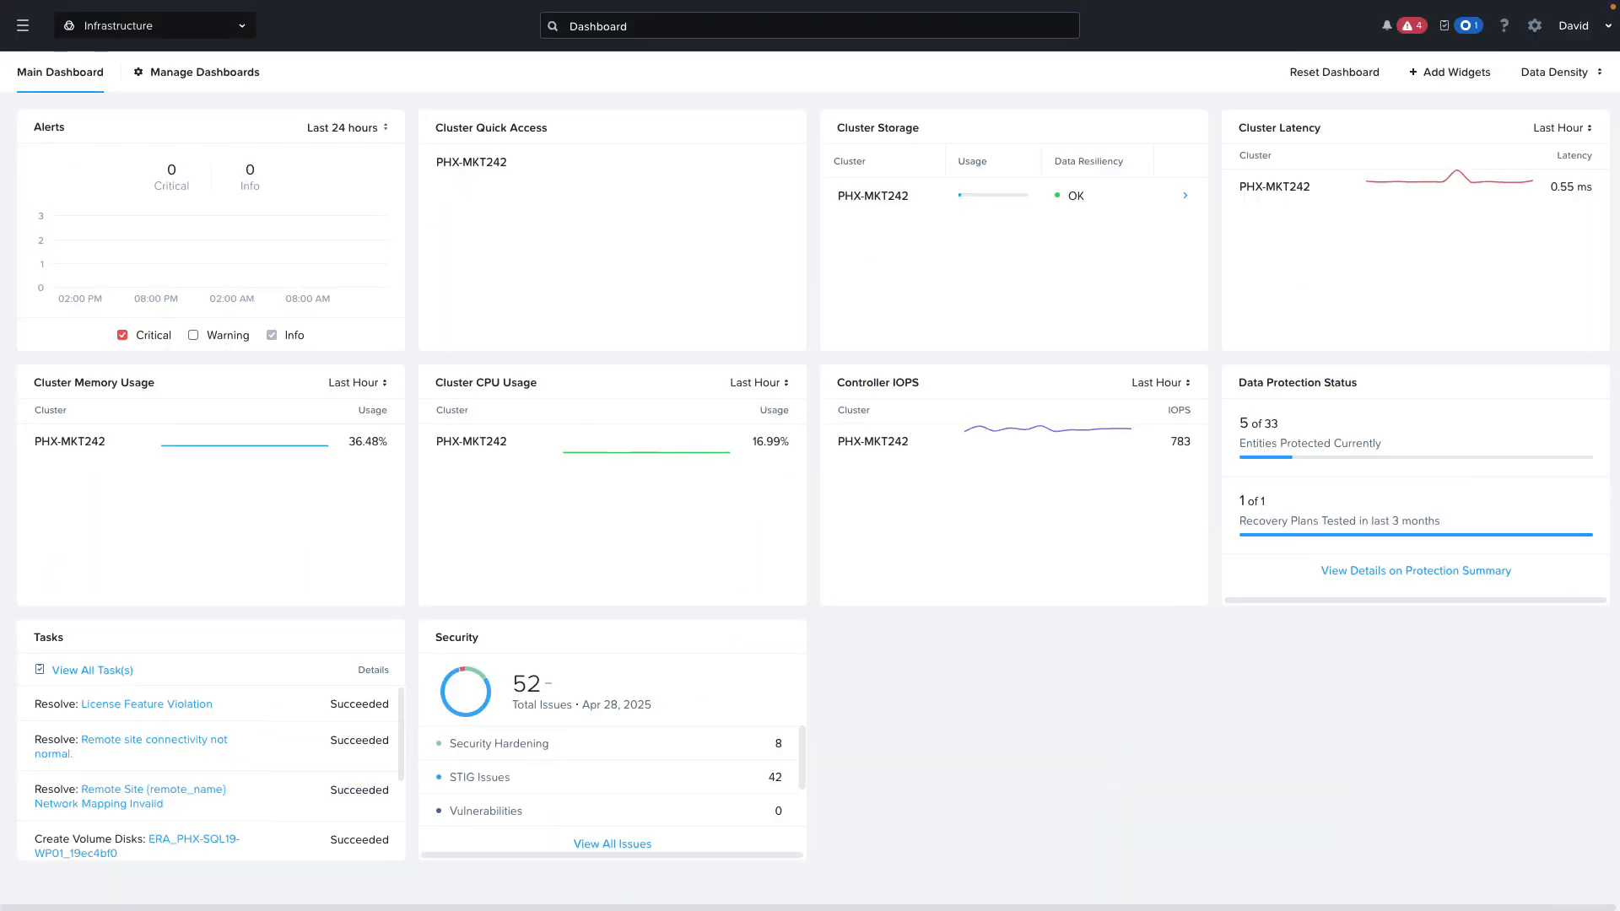
mouse_move(41, 57)
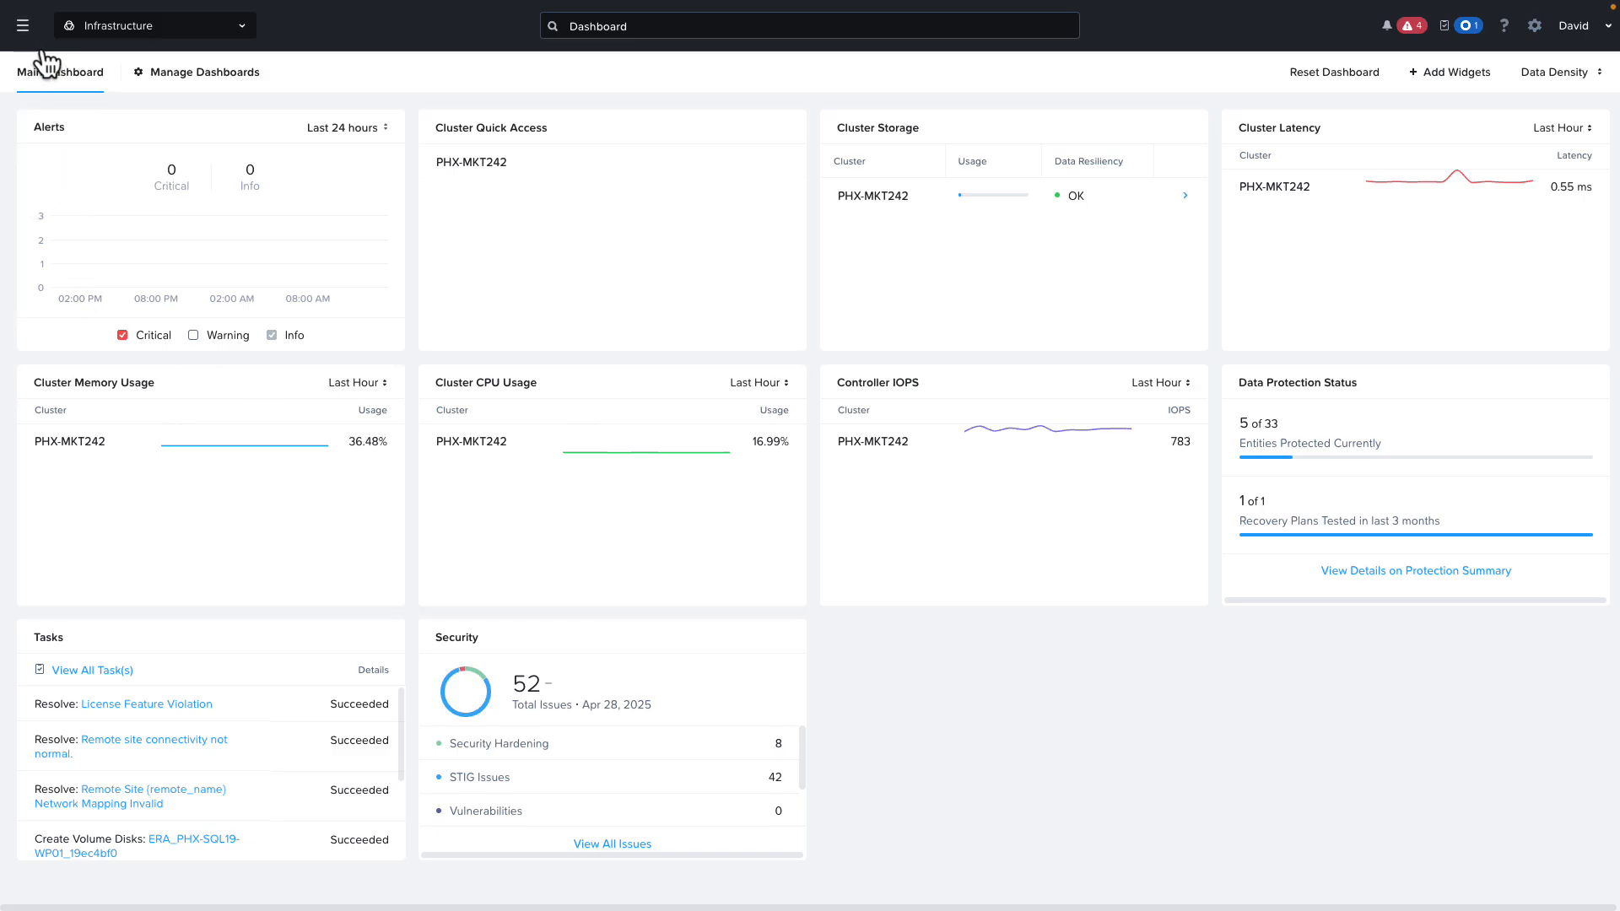
Navigate through Prism Central Settings to the Microsegmentation page showing it enabled for PHX-MKT242.
left_click(22, 25)
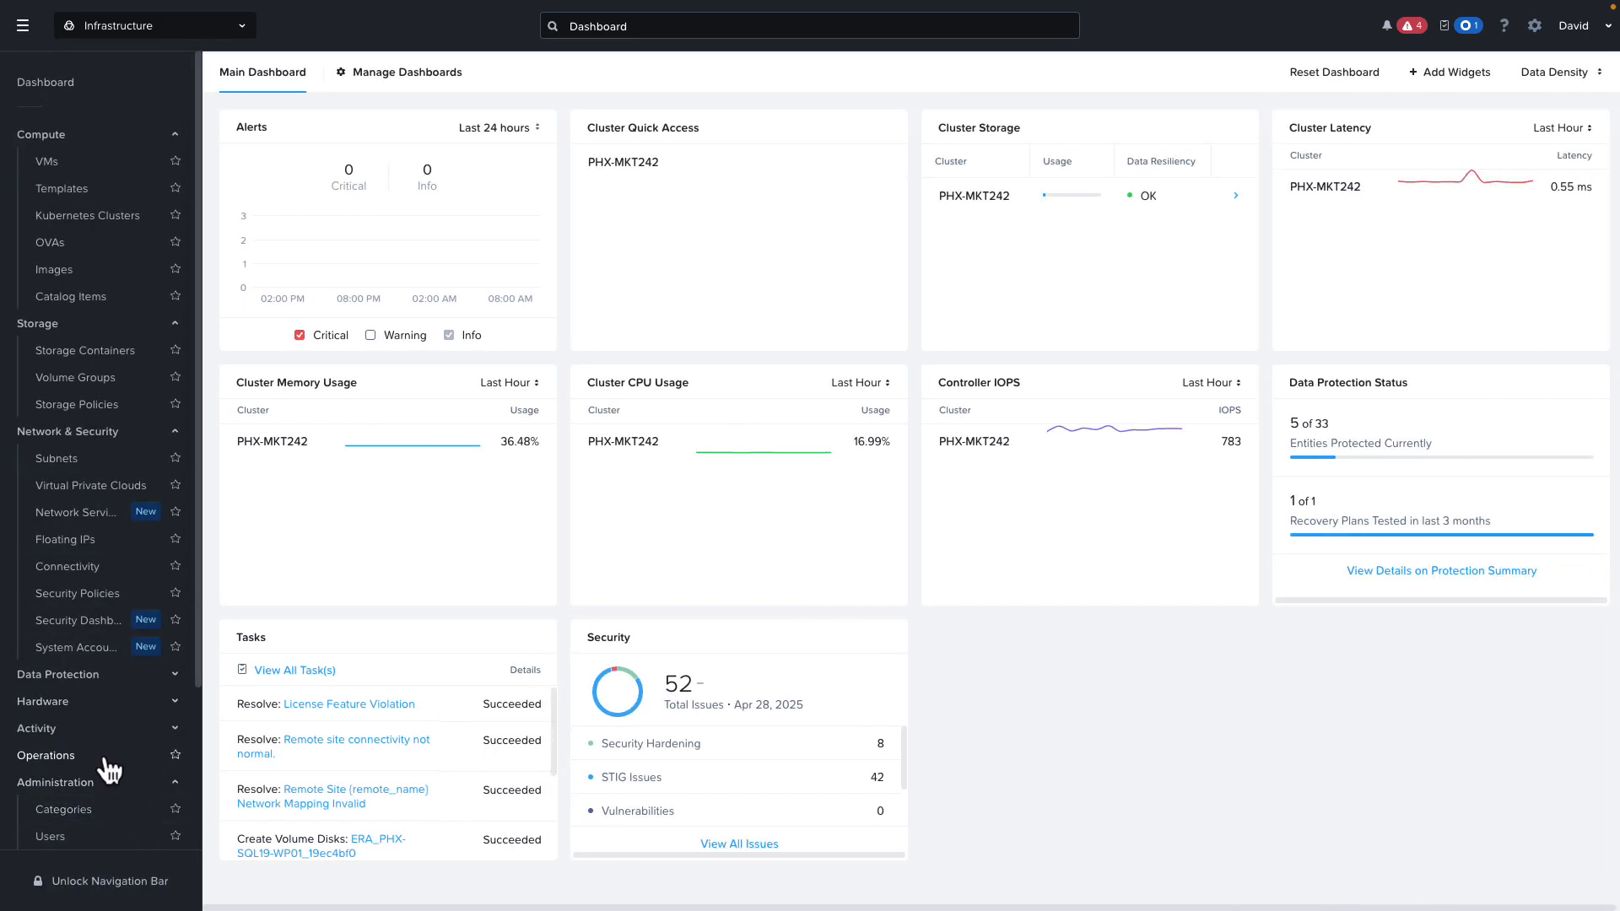
left_click(90, 820)
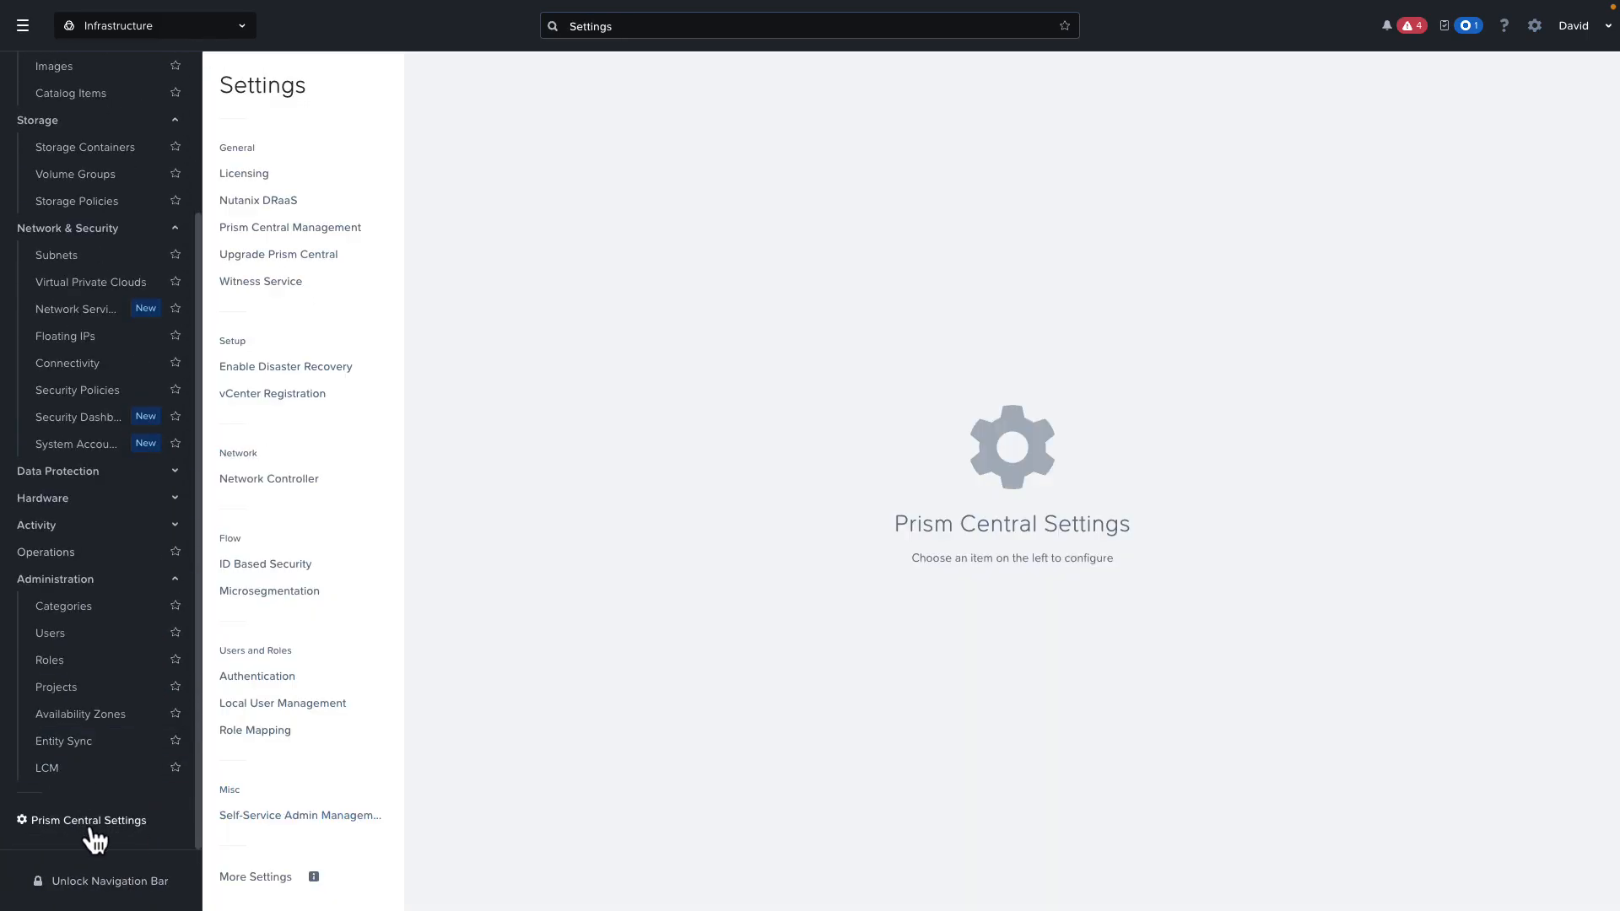
left_click(300, 816)
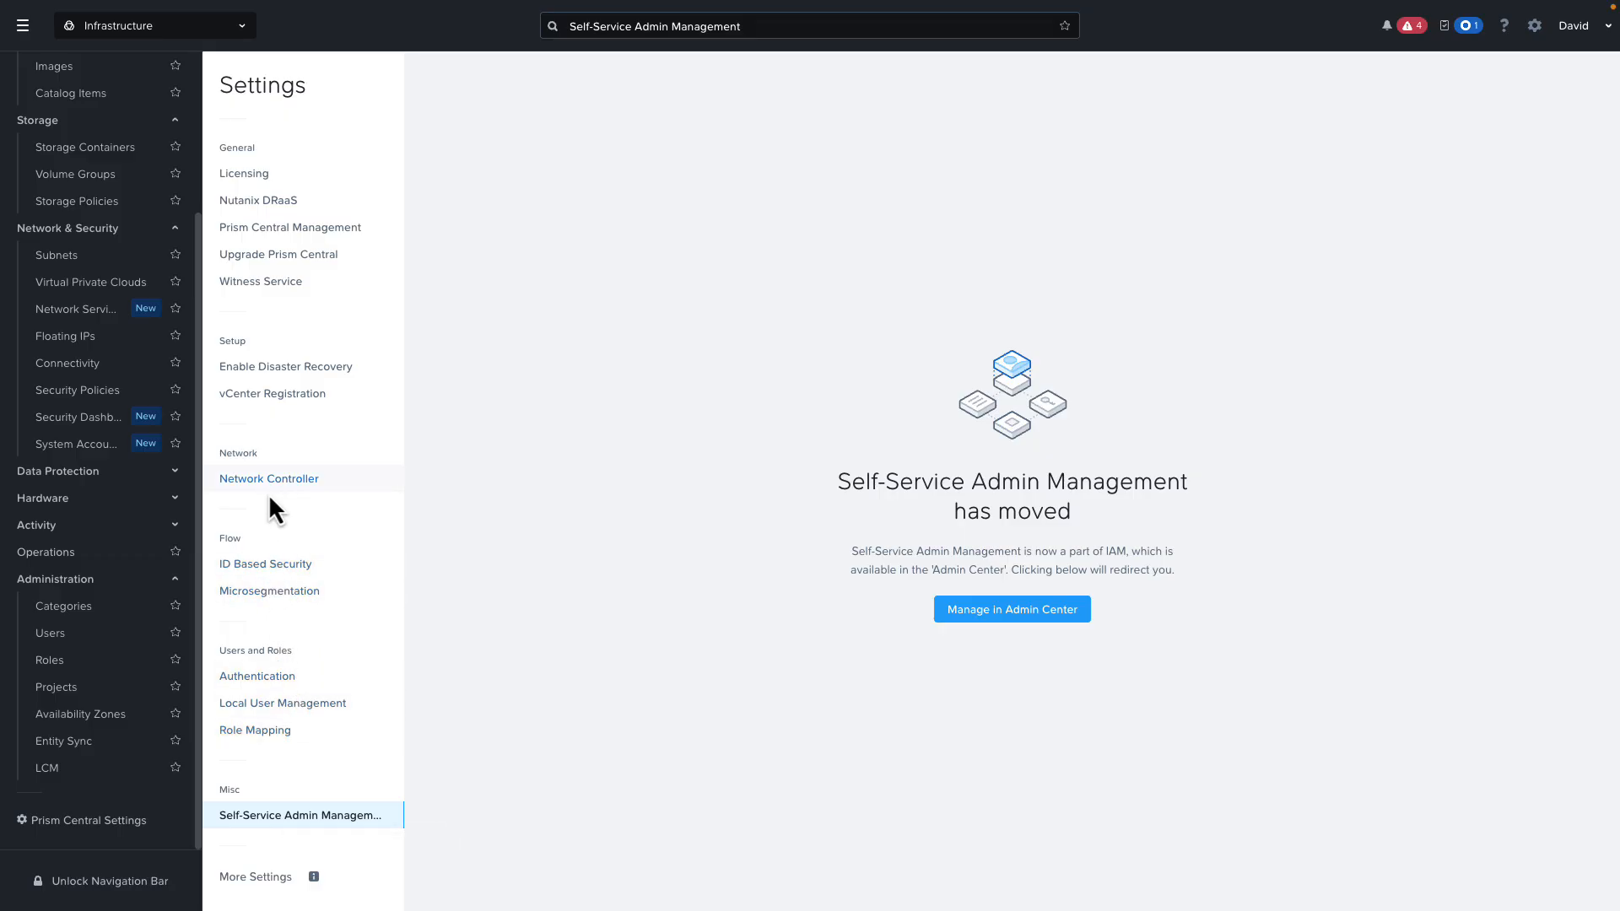
left_click(270, 591)
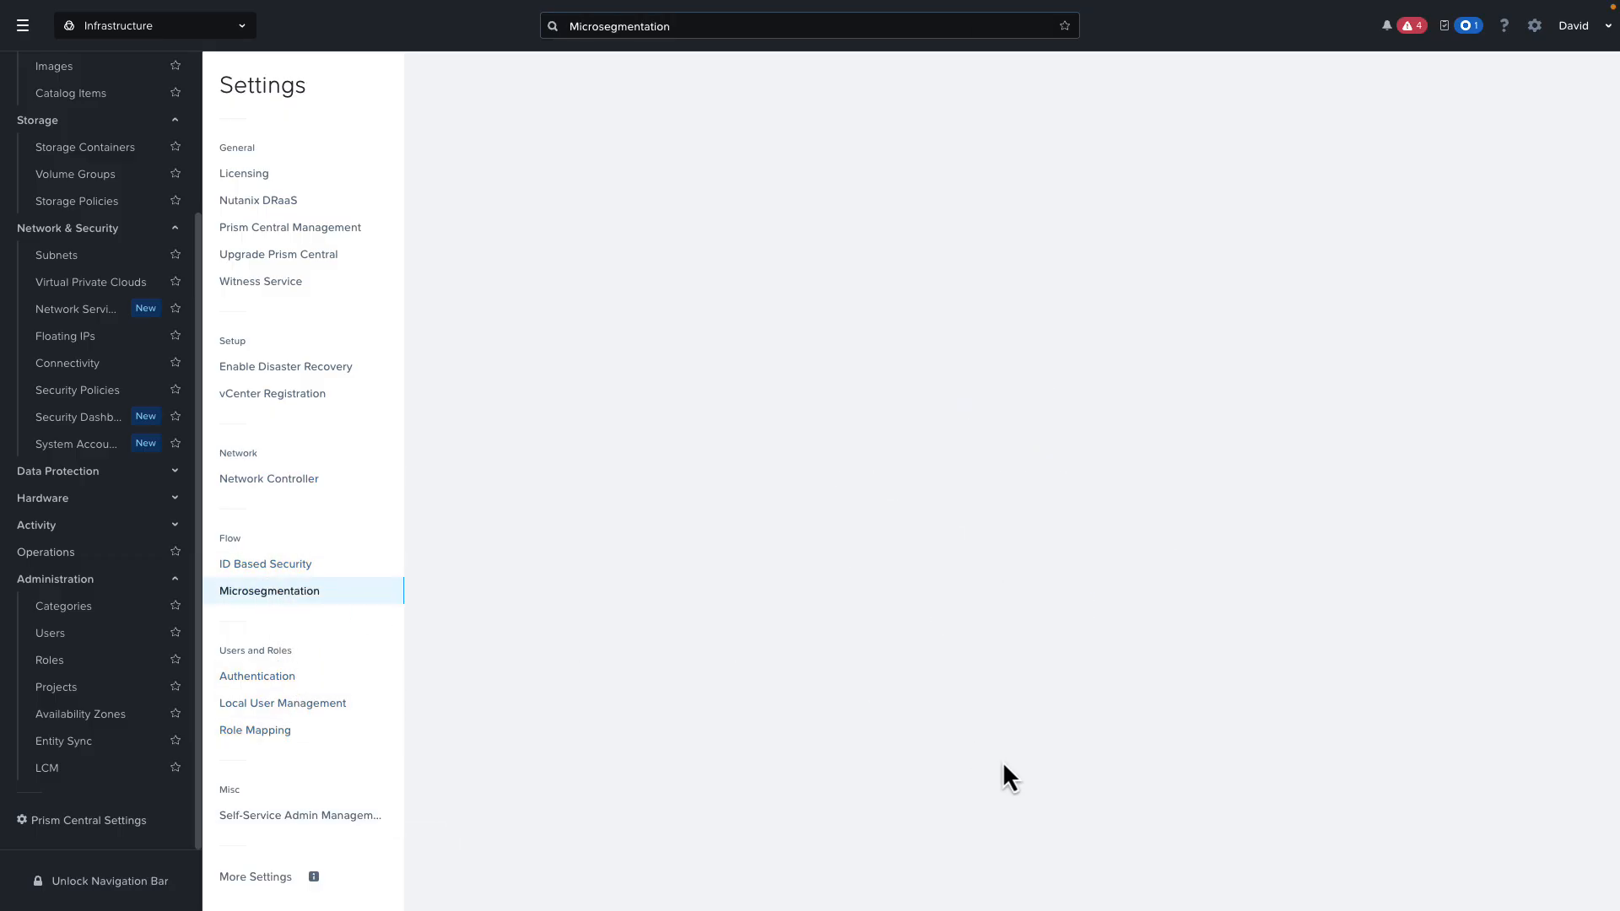
left_click(269, 590)
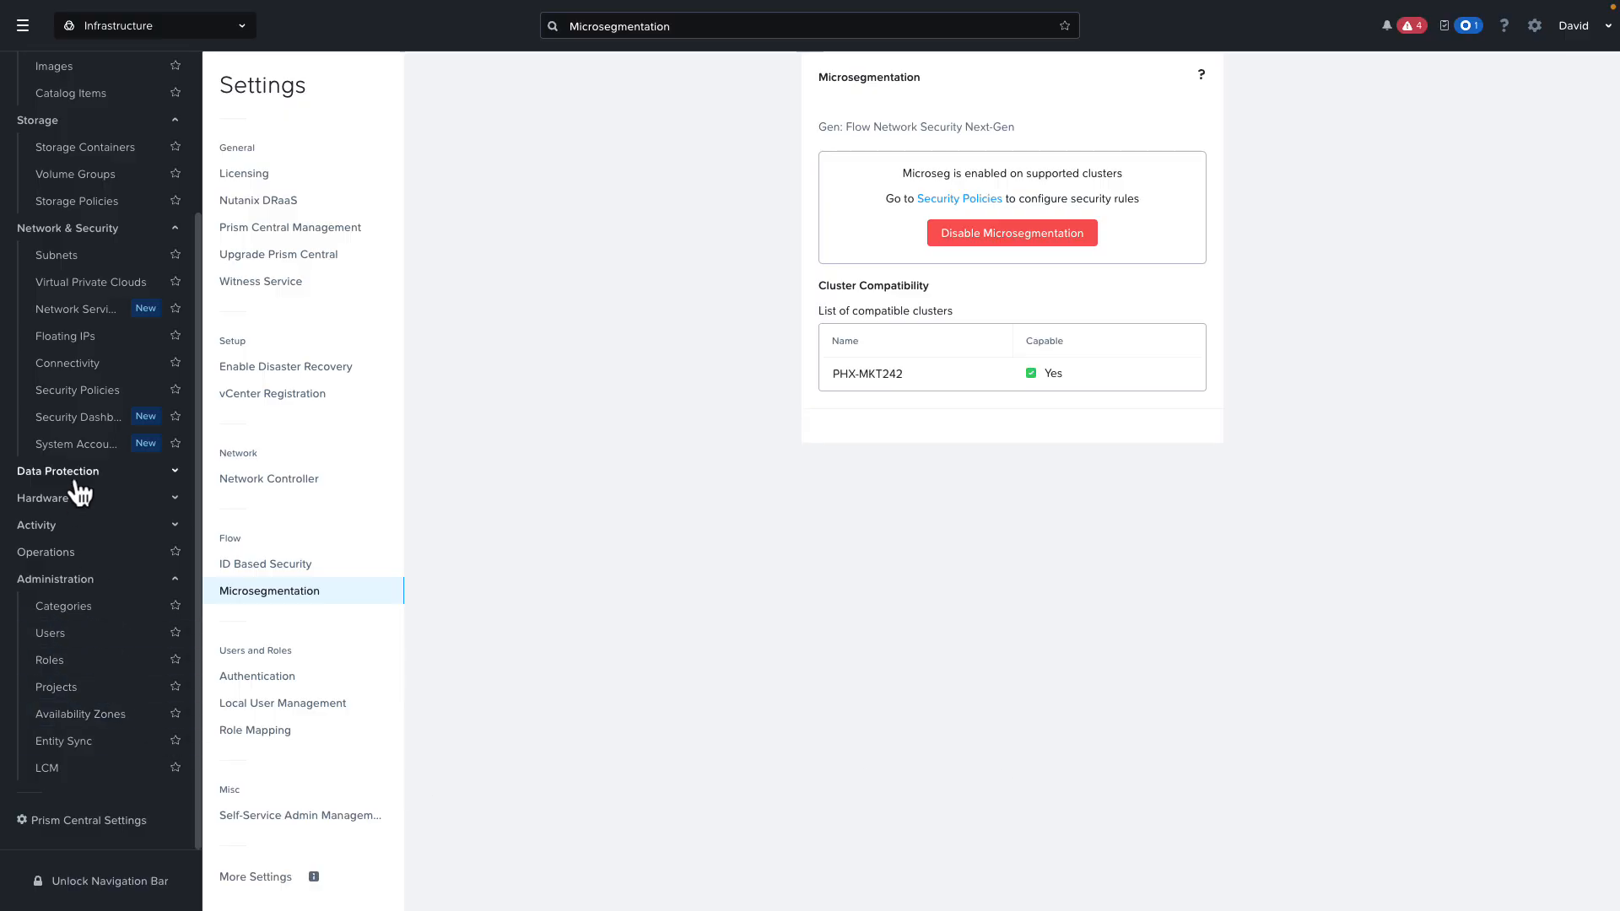
mouse_move(68, 363)
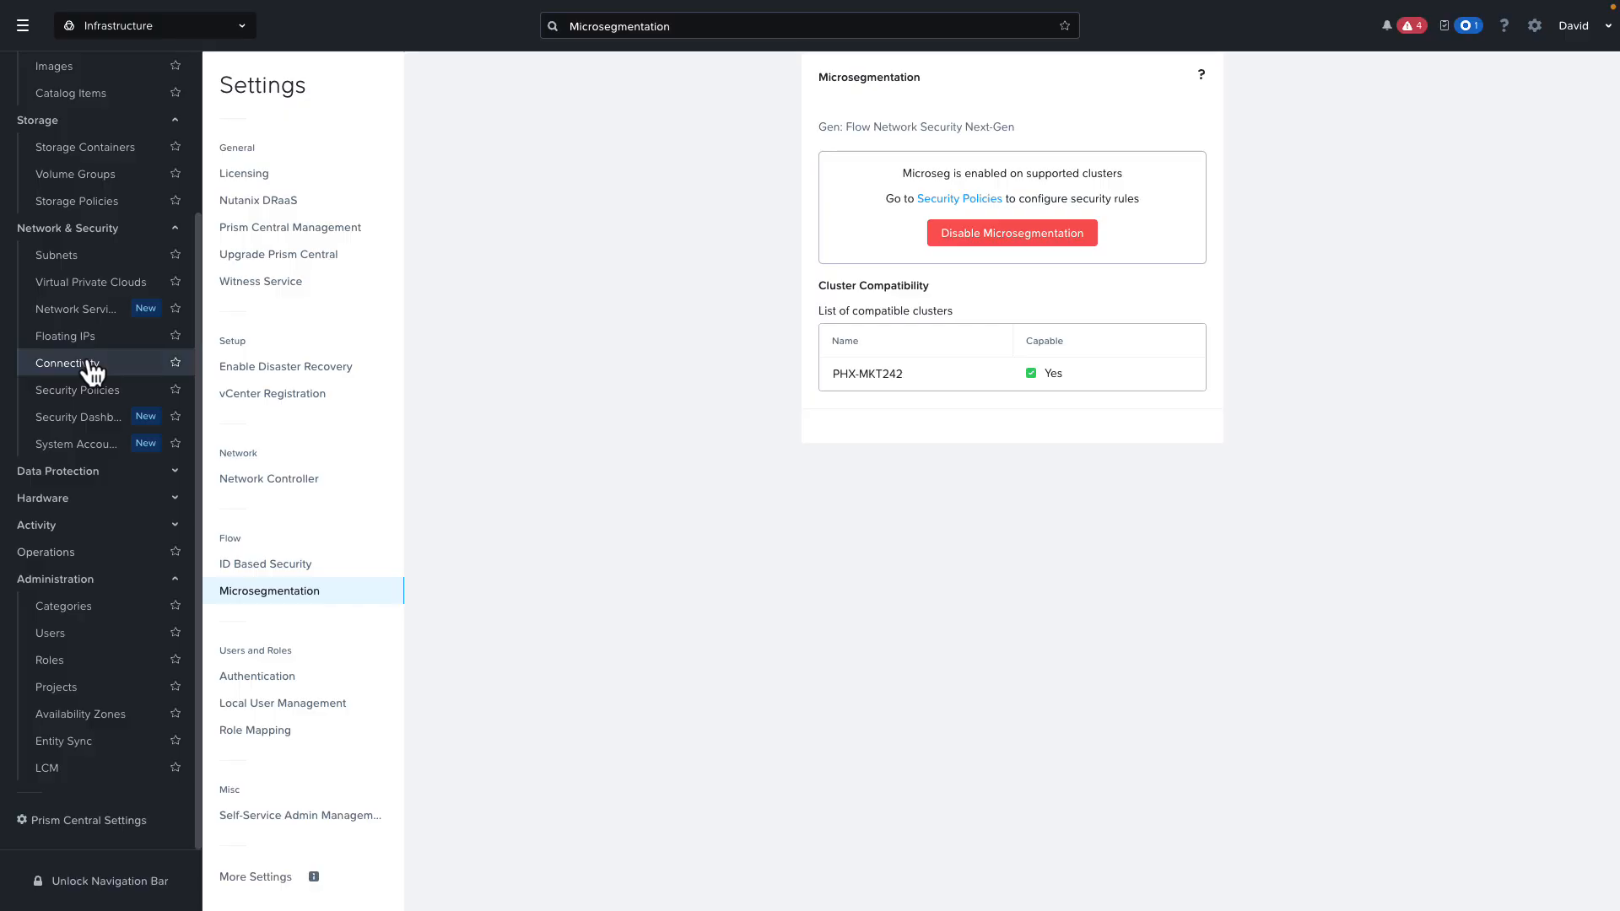
Show the Security Policies list under Network & Security.
left_click(78, 389)
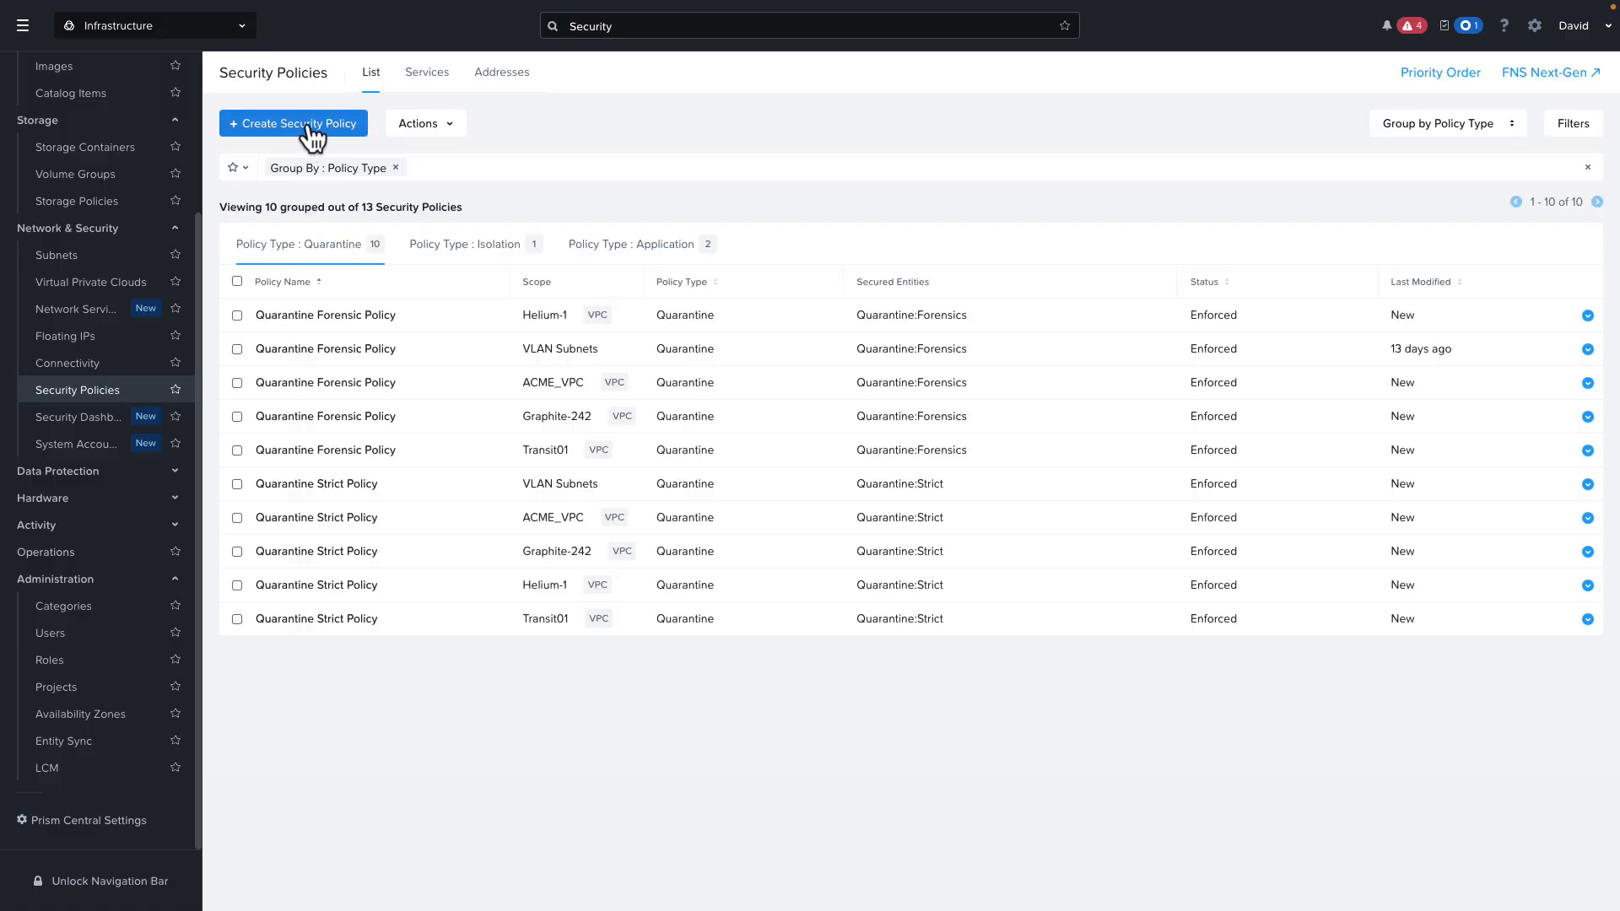
Begin a new security policy named Databases and enable Policy Hit Logs.
left_click(292, 123)
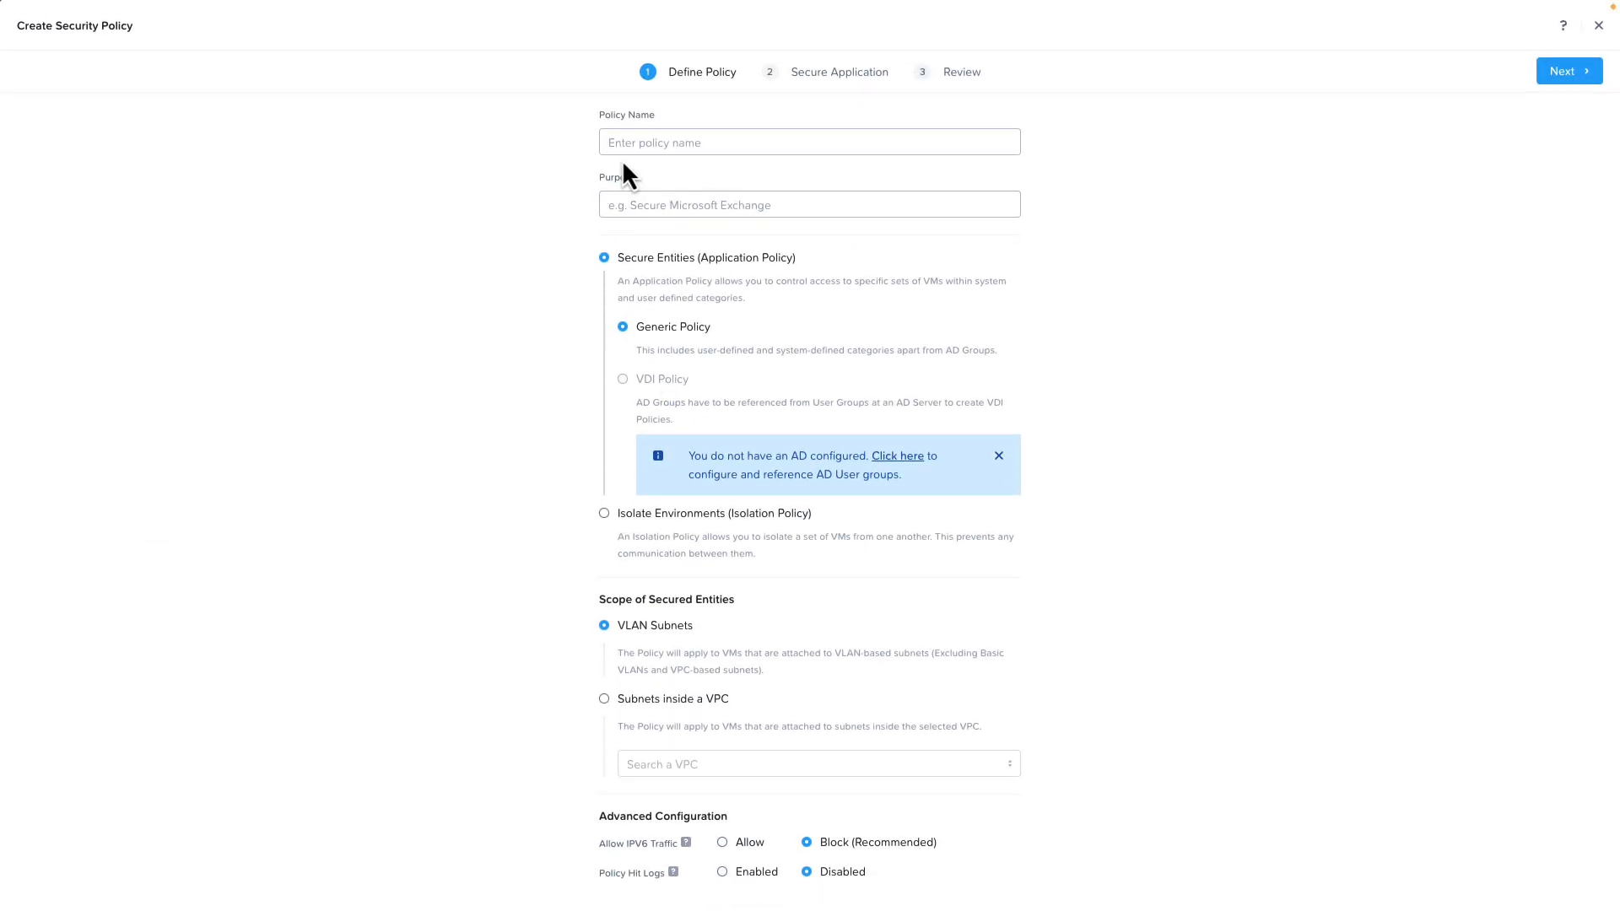
left_click(808, 141)
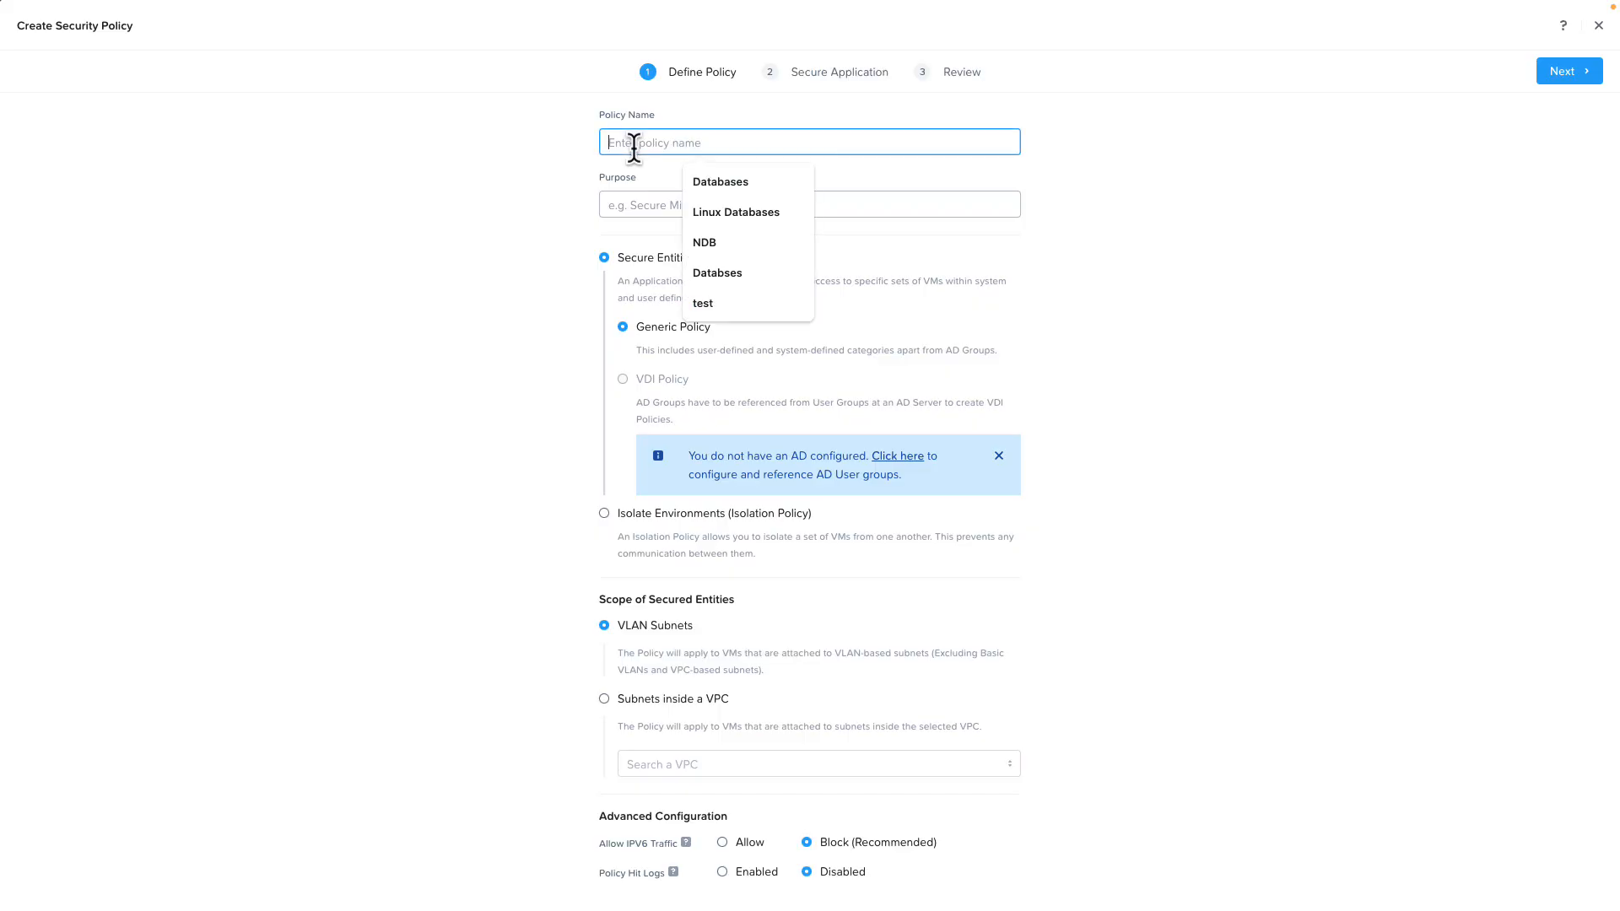
type("Database")
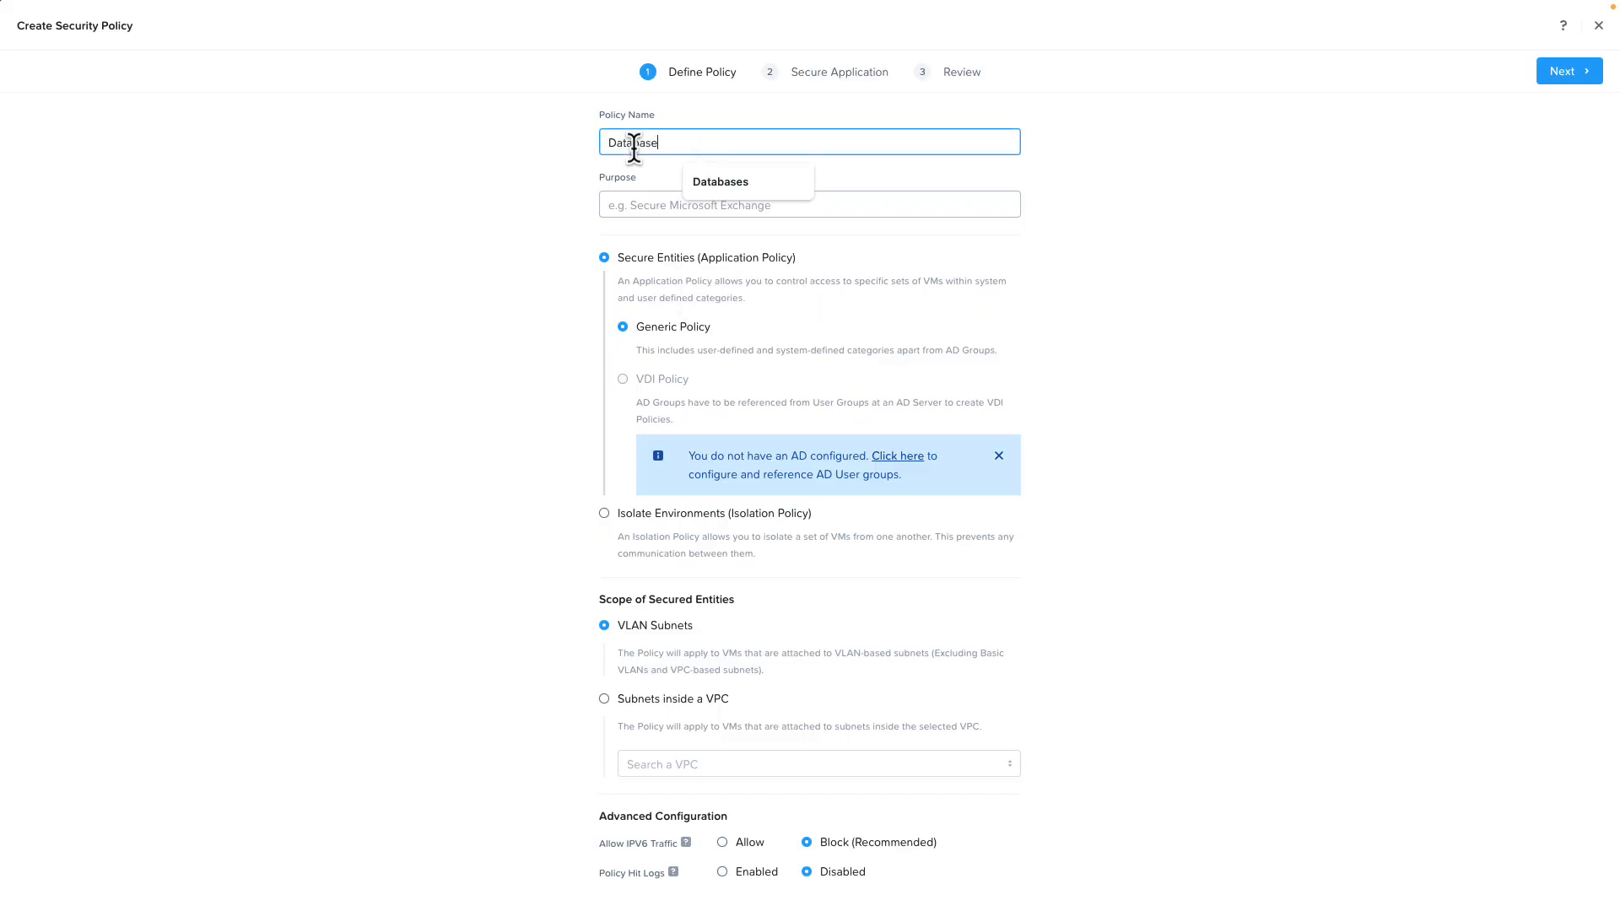
scroll("down", 3)
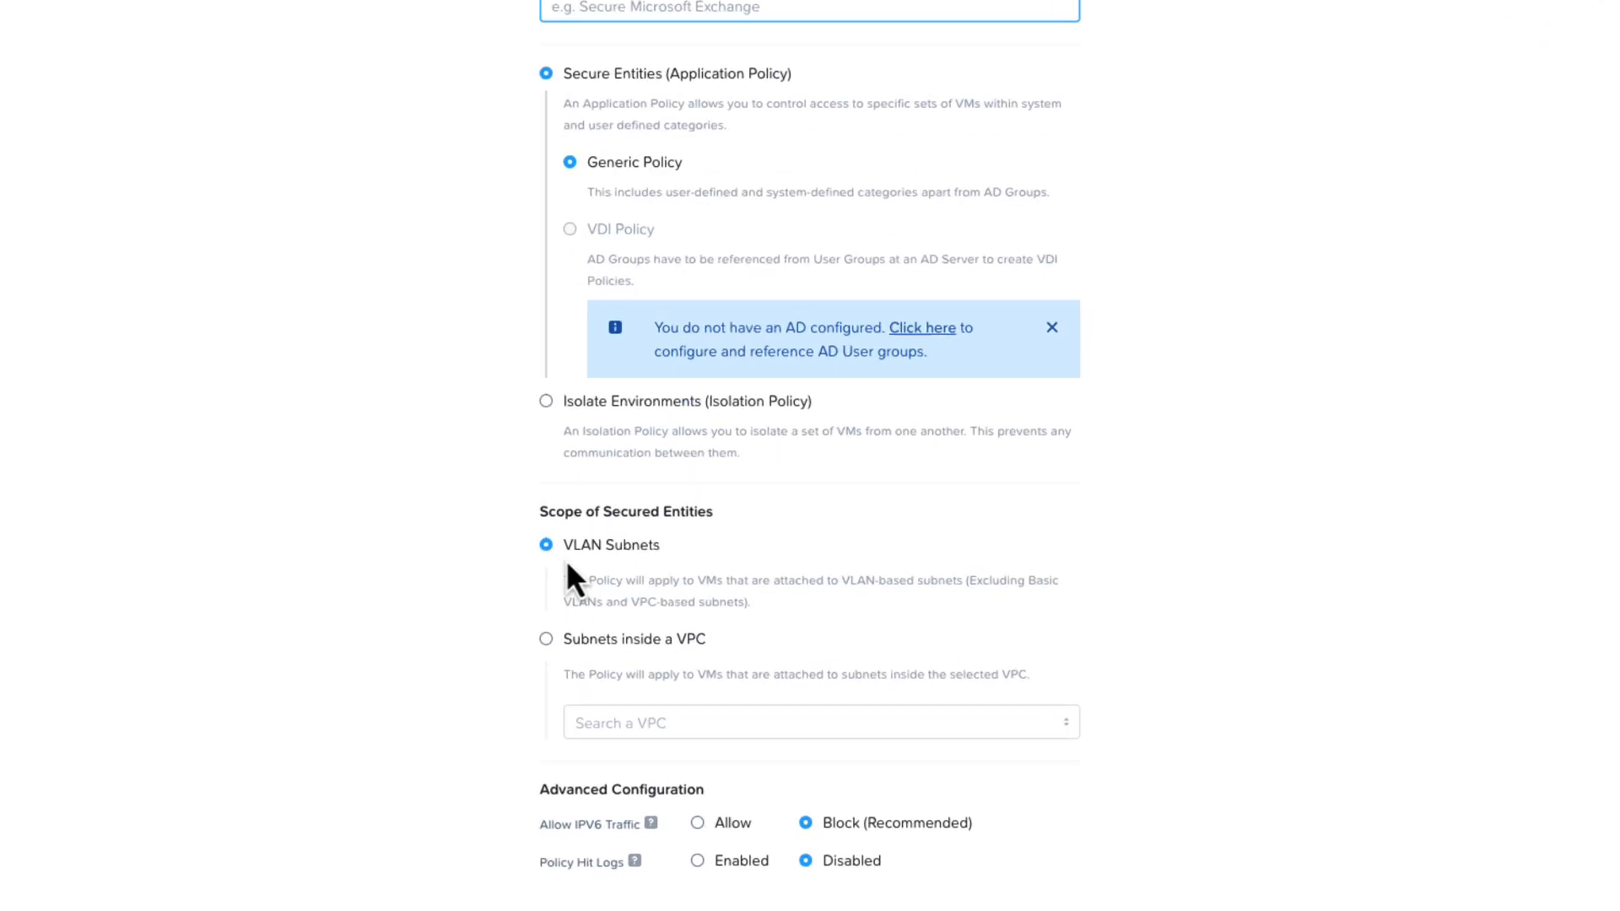
scroll("down", 3)
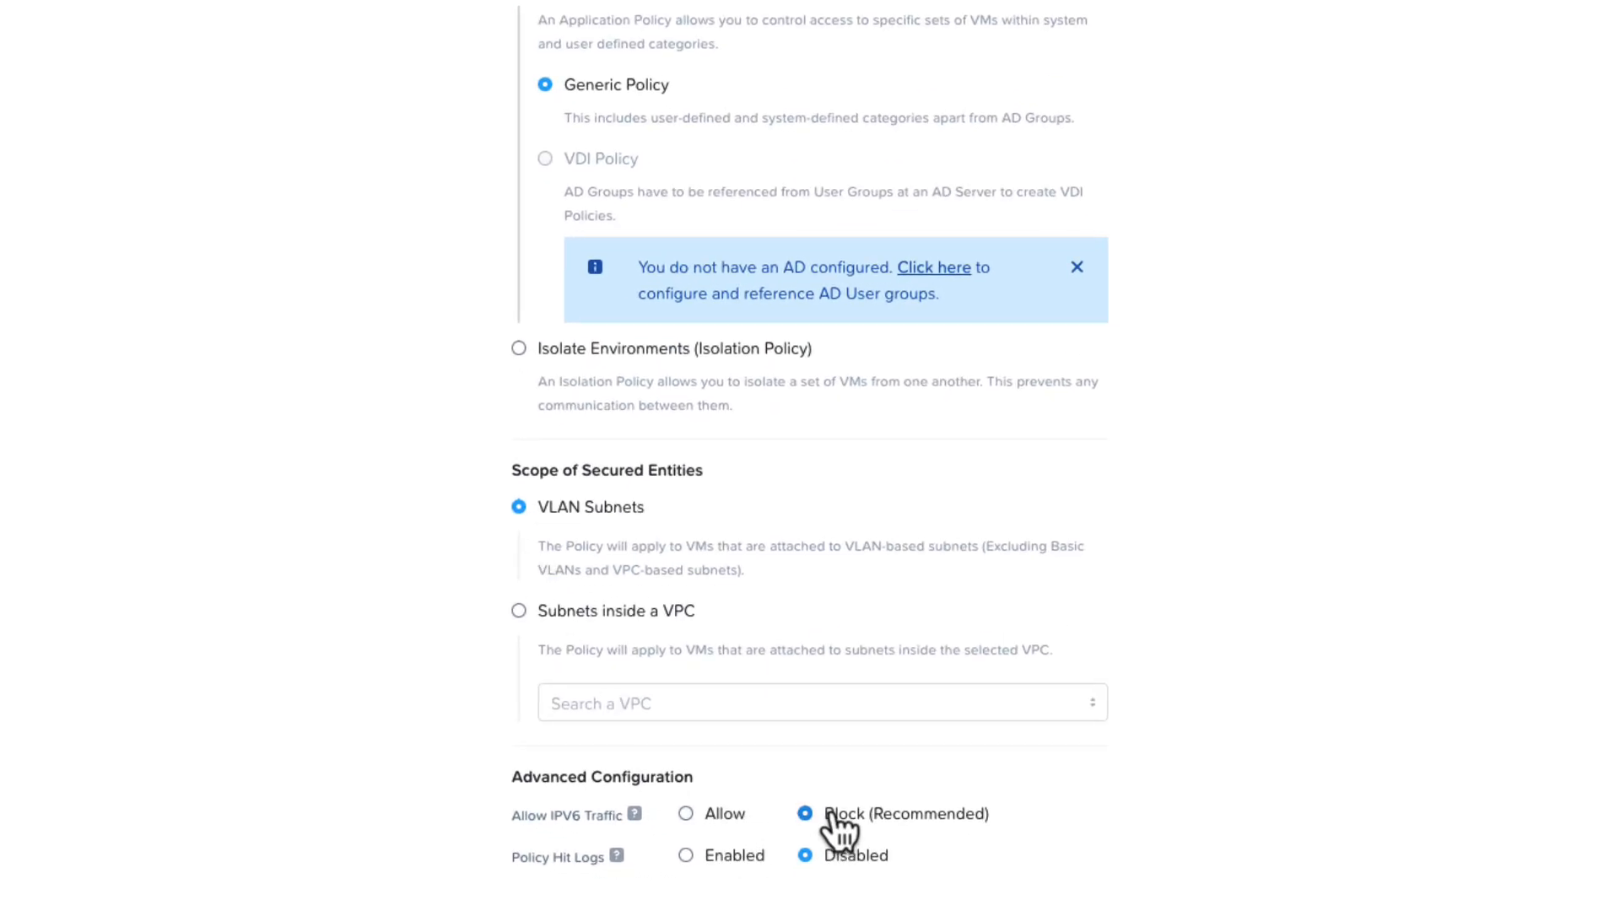
mouse_move(692, 883)
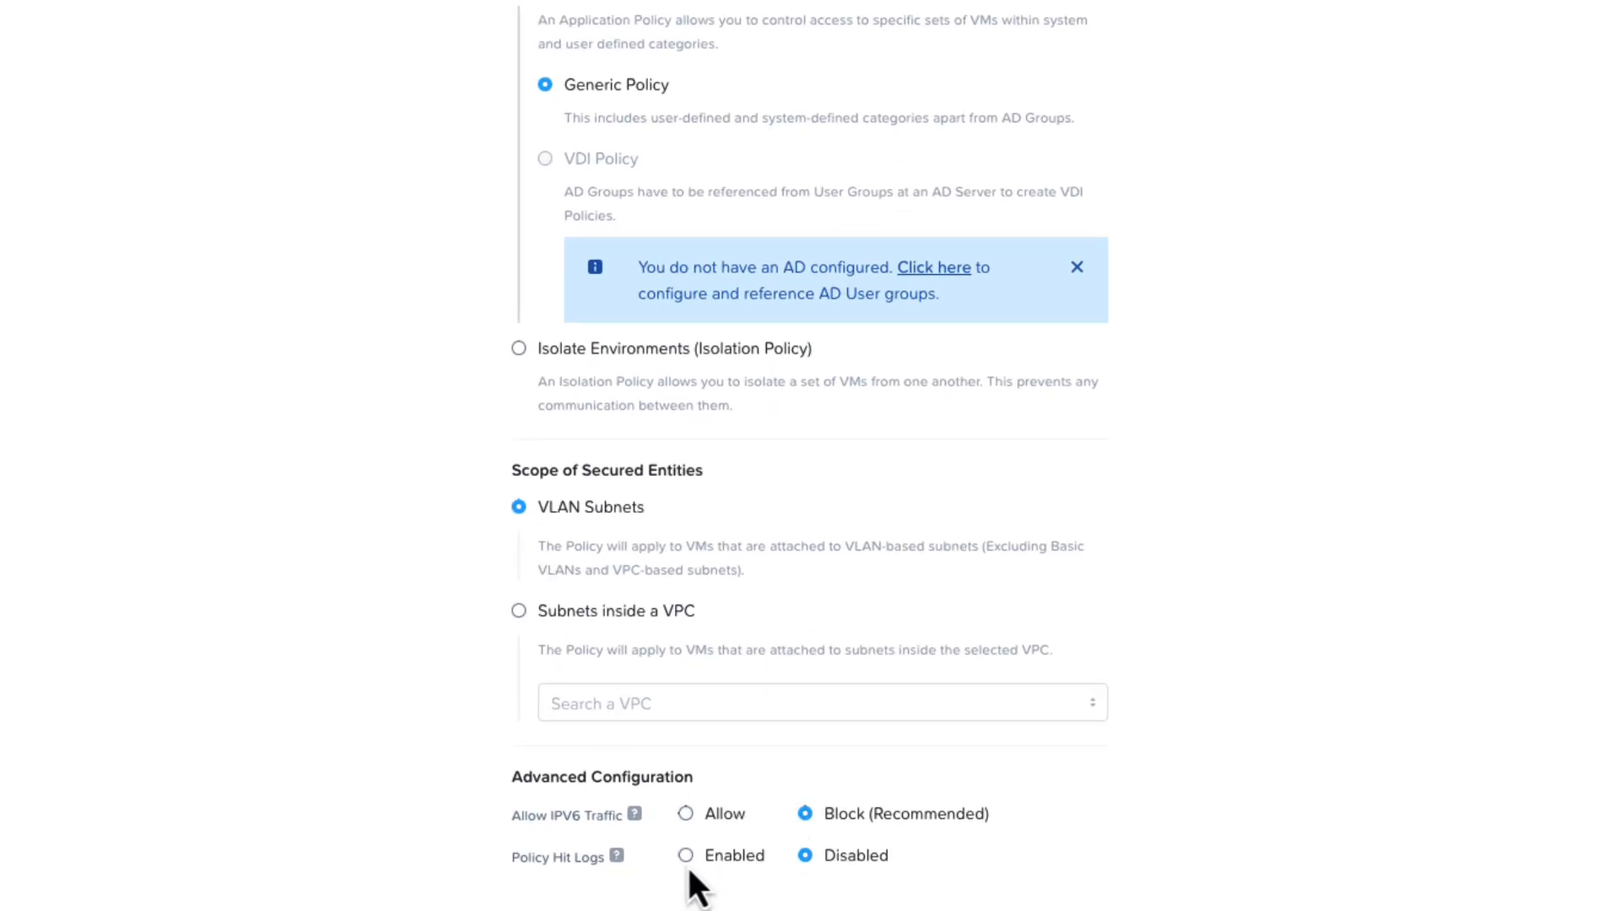
left_click(687, 856)
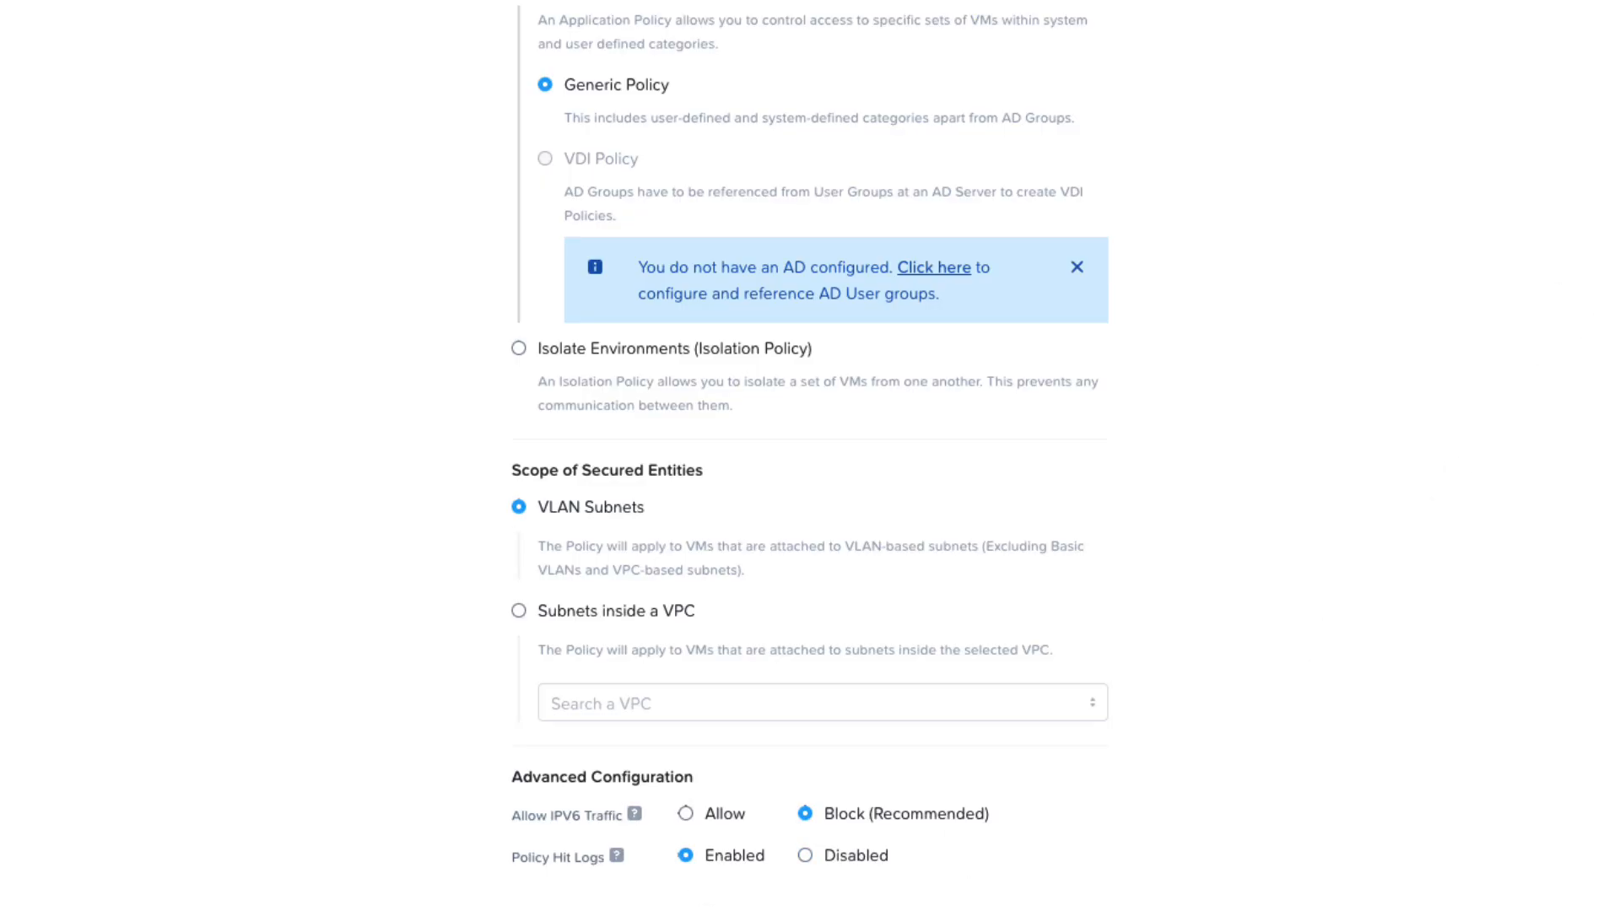
scroll("up", 3)
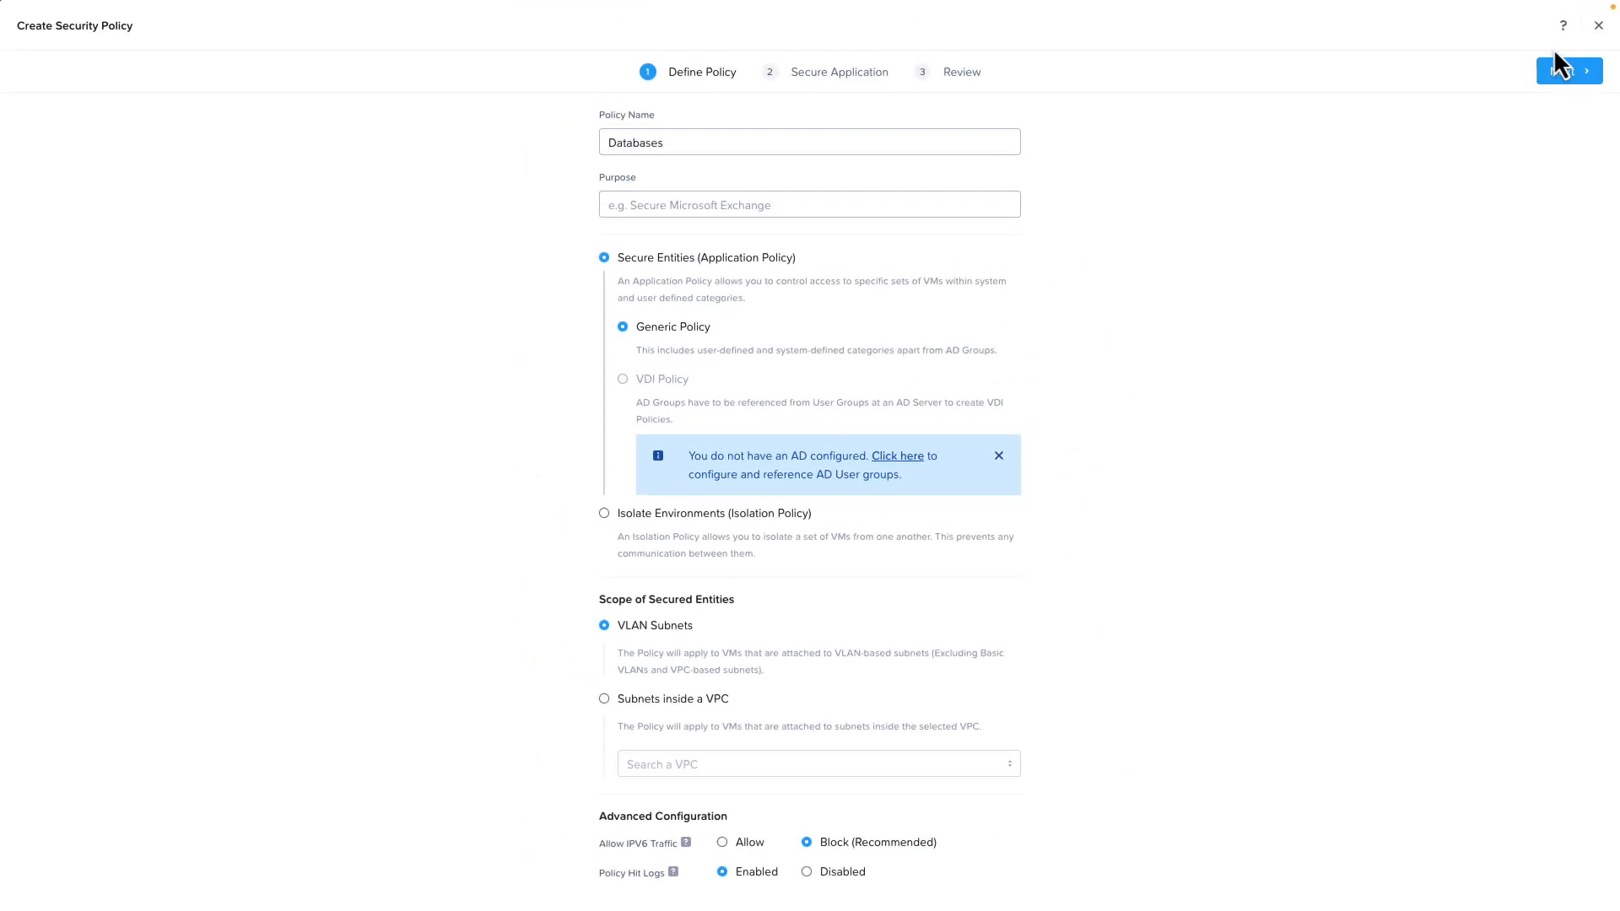
Add Subnet/IP inbound sources 10.42.242.40/32 and 10.41.242.0/24 on the rules step.
left_click(1568, 70)
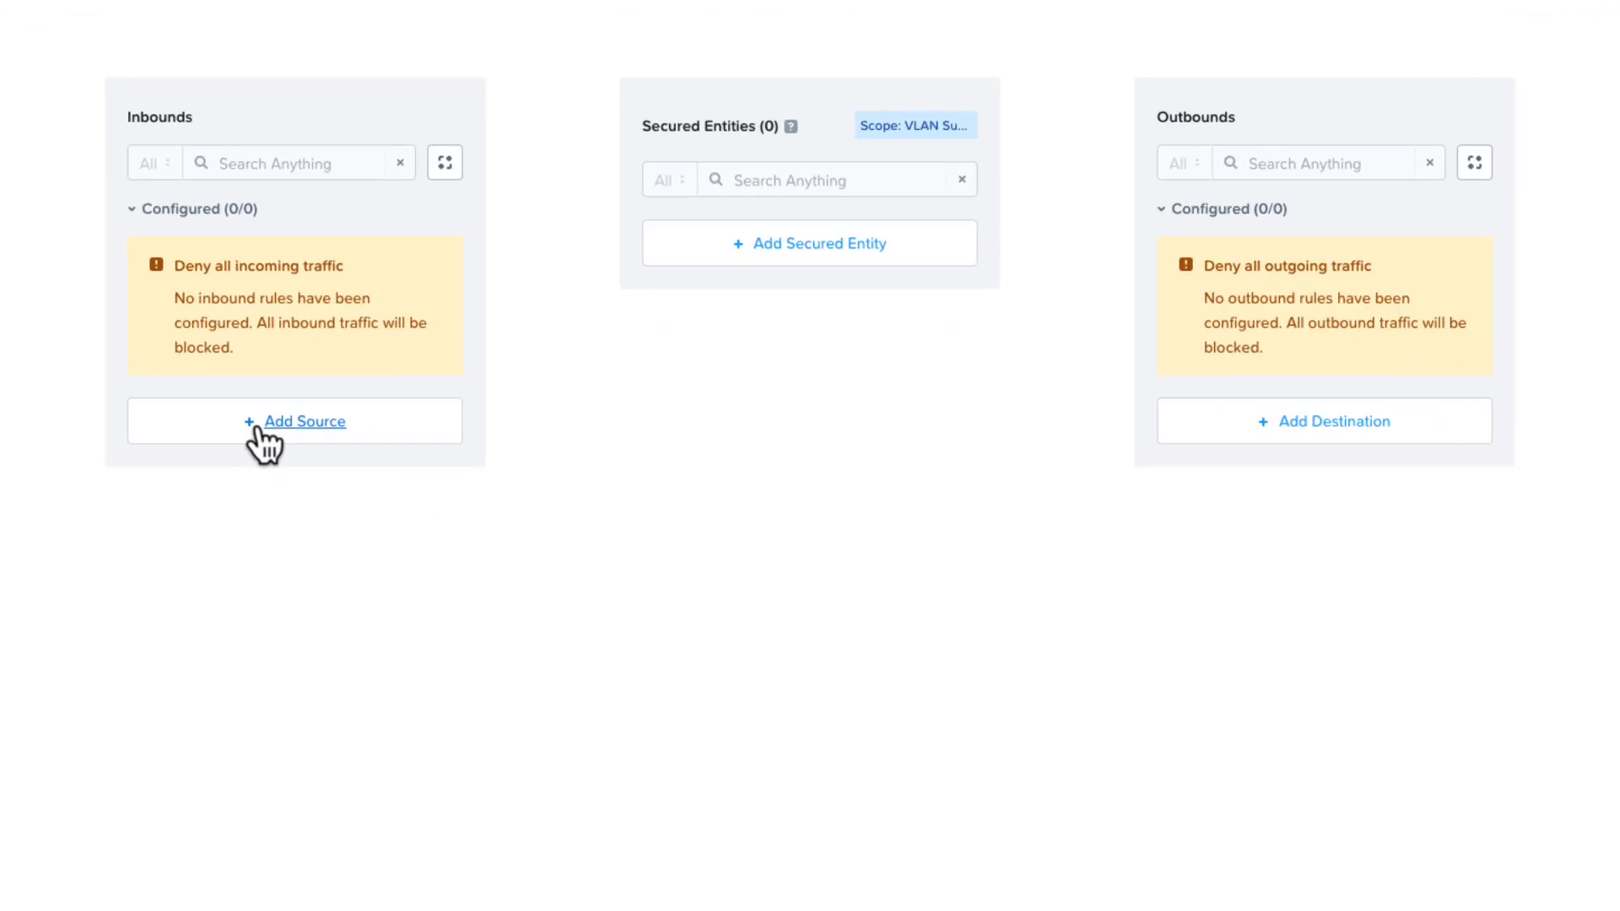
left_click(305, 420)
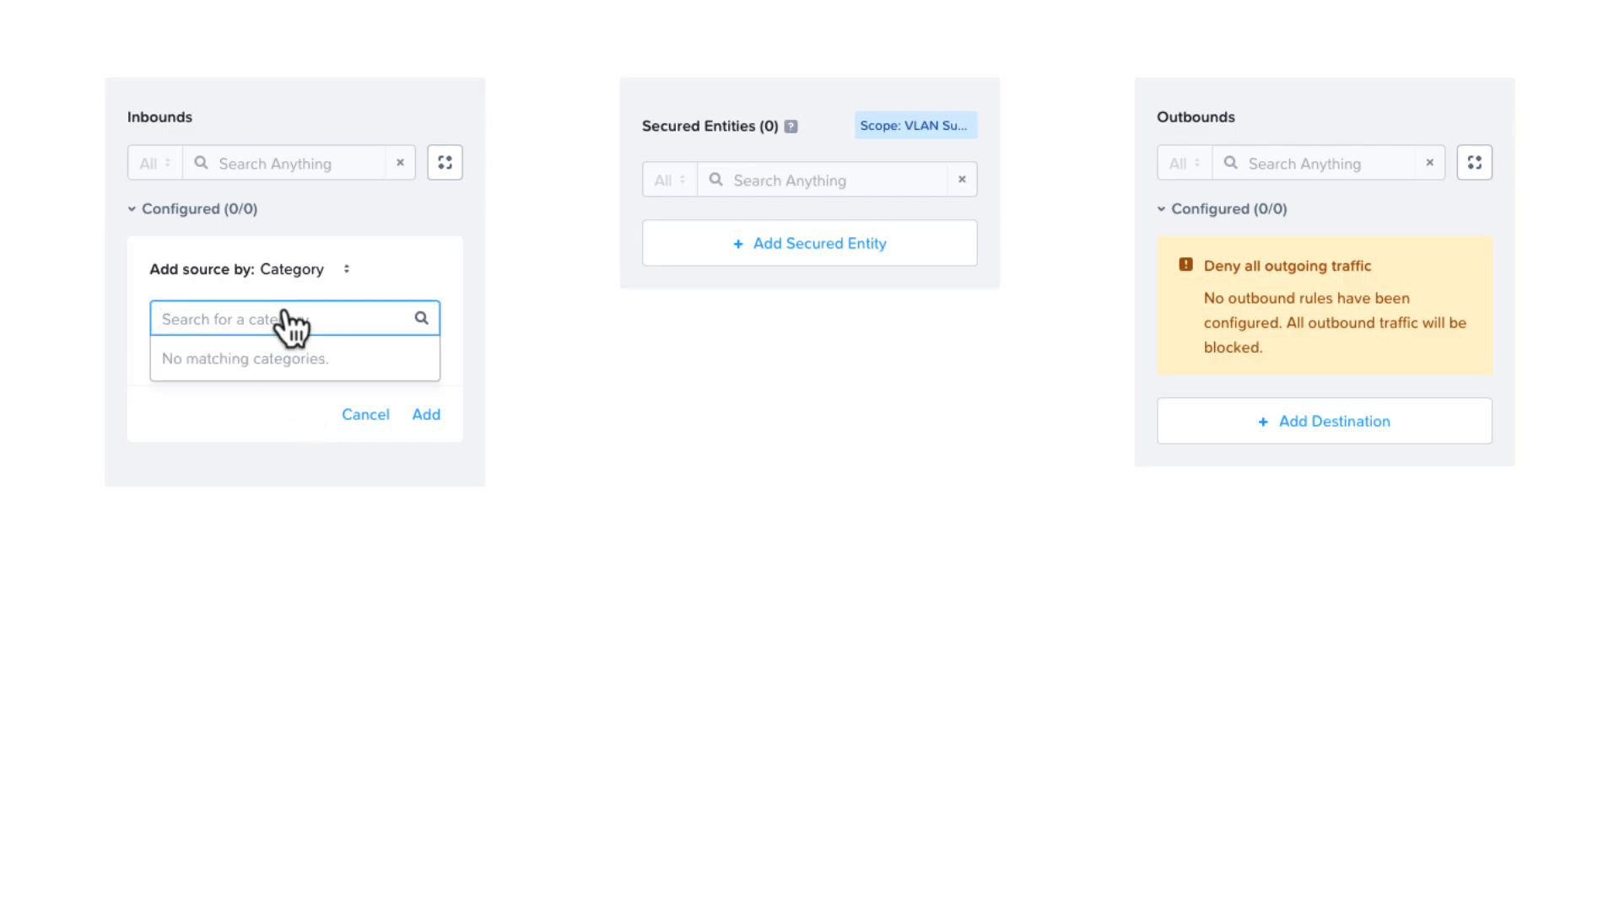
left_click(346, 270)
type("10.42.")
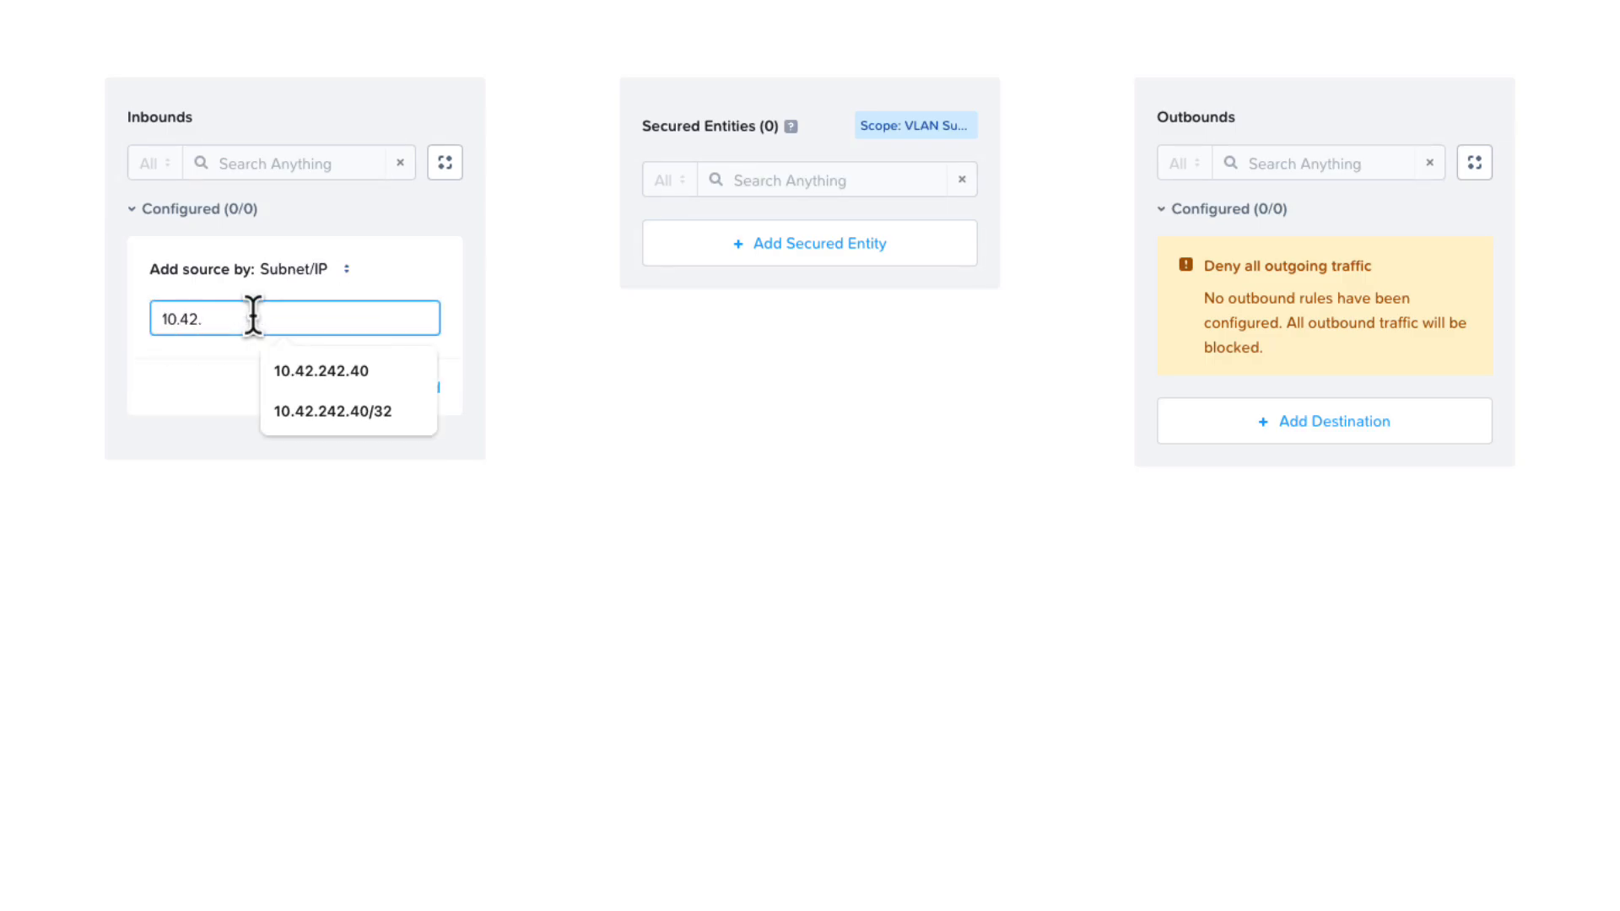
left_click(320, 371)
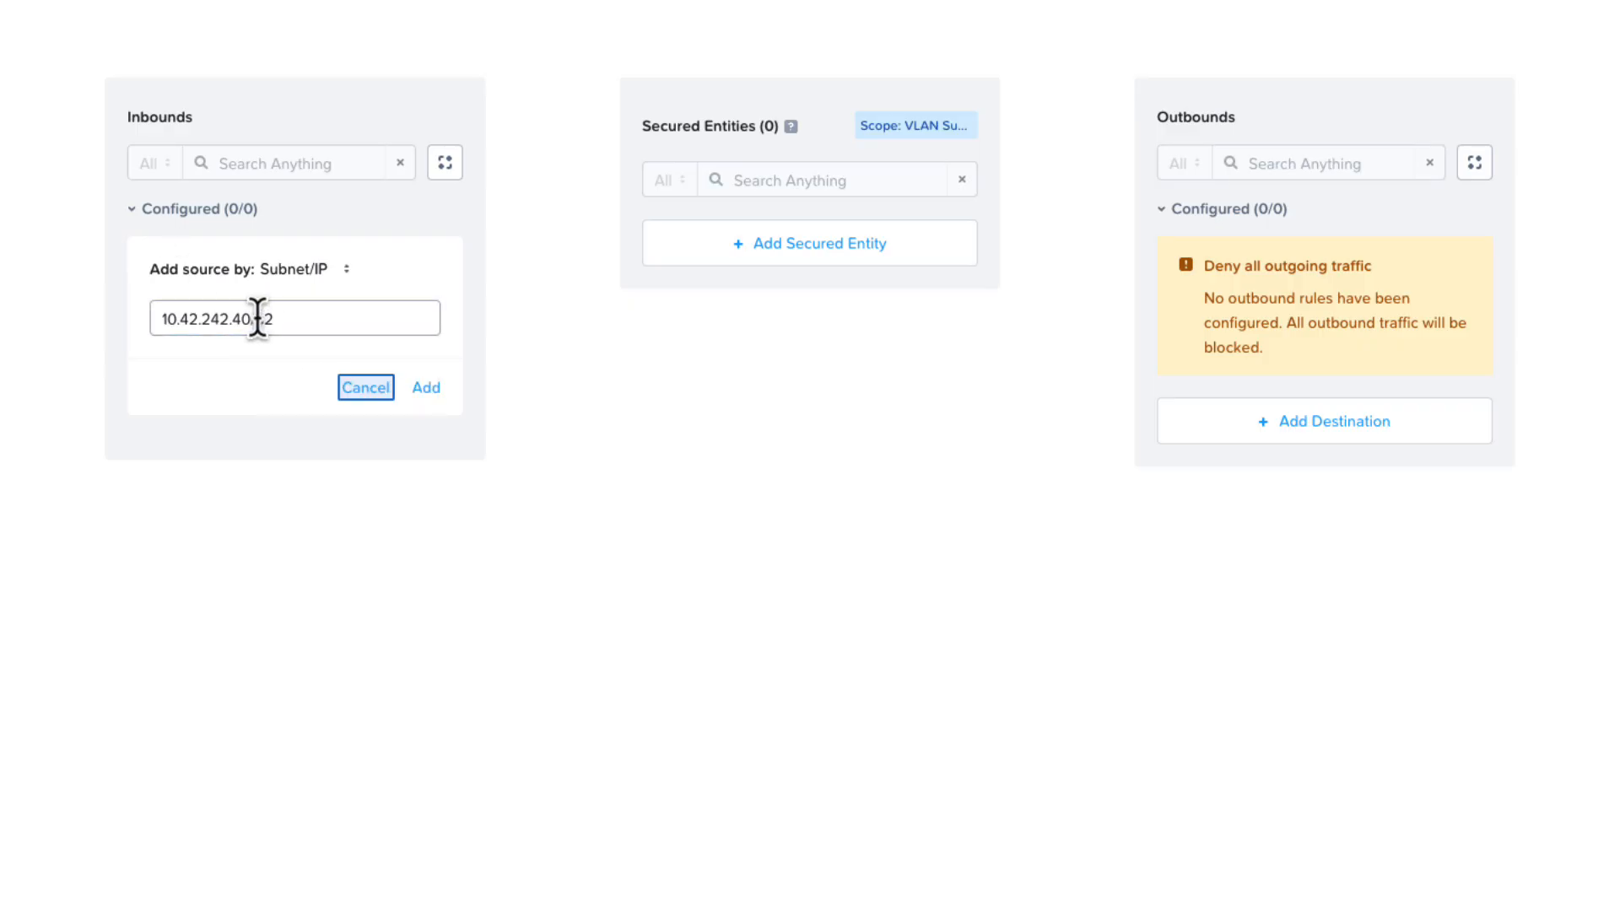
left_click(425, 388)
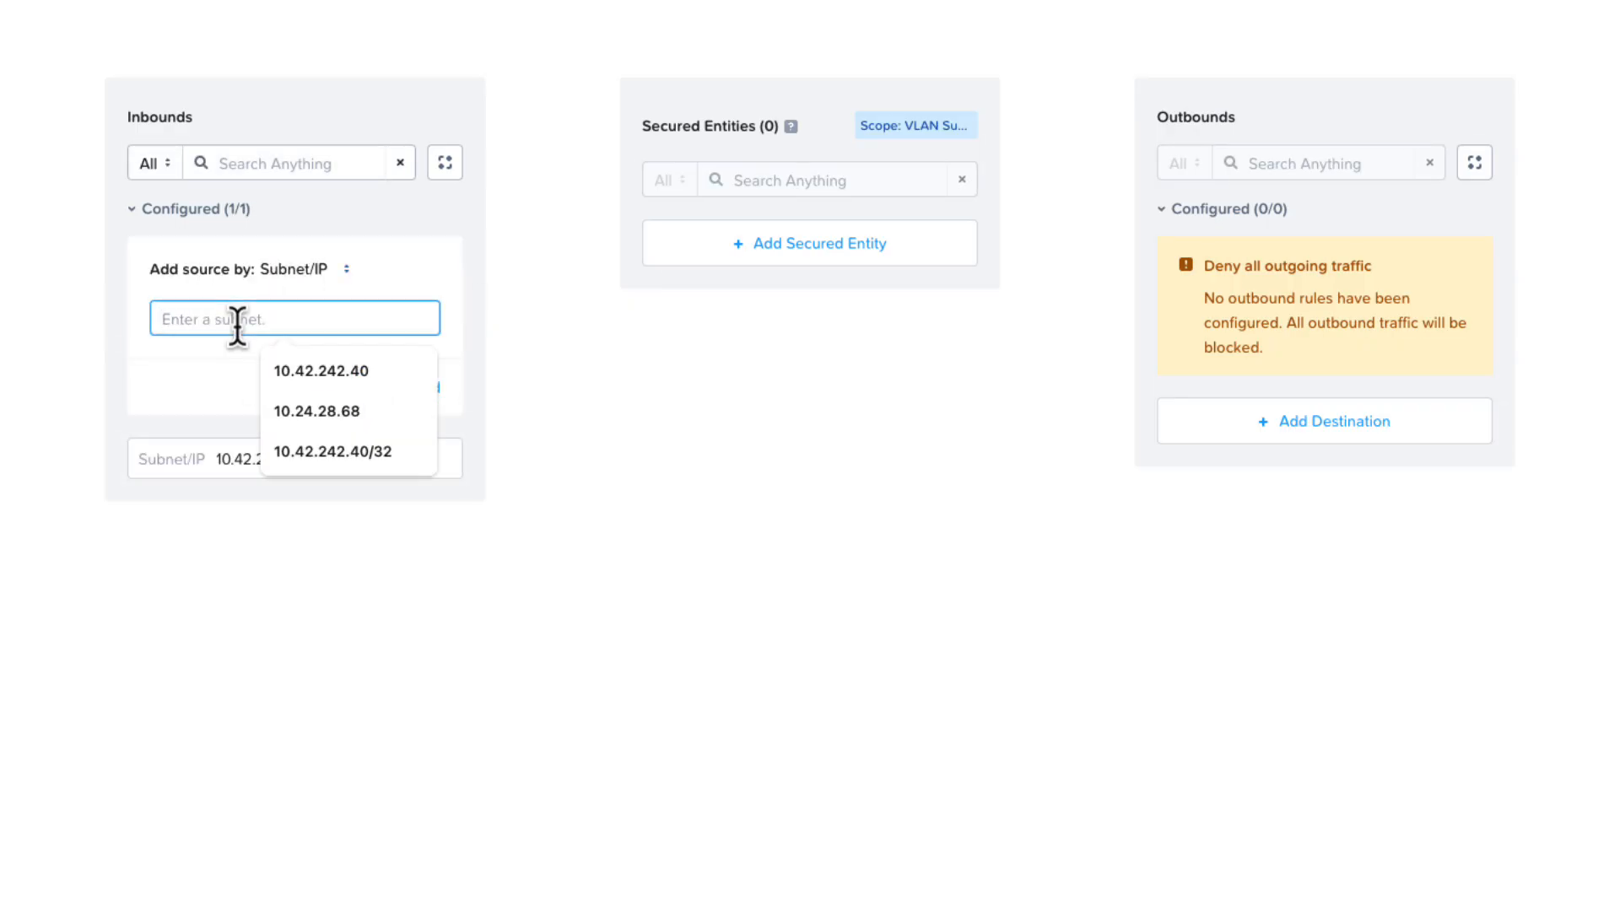
type("10.41.242.")
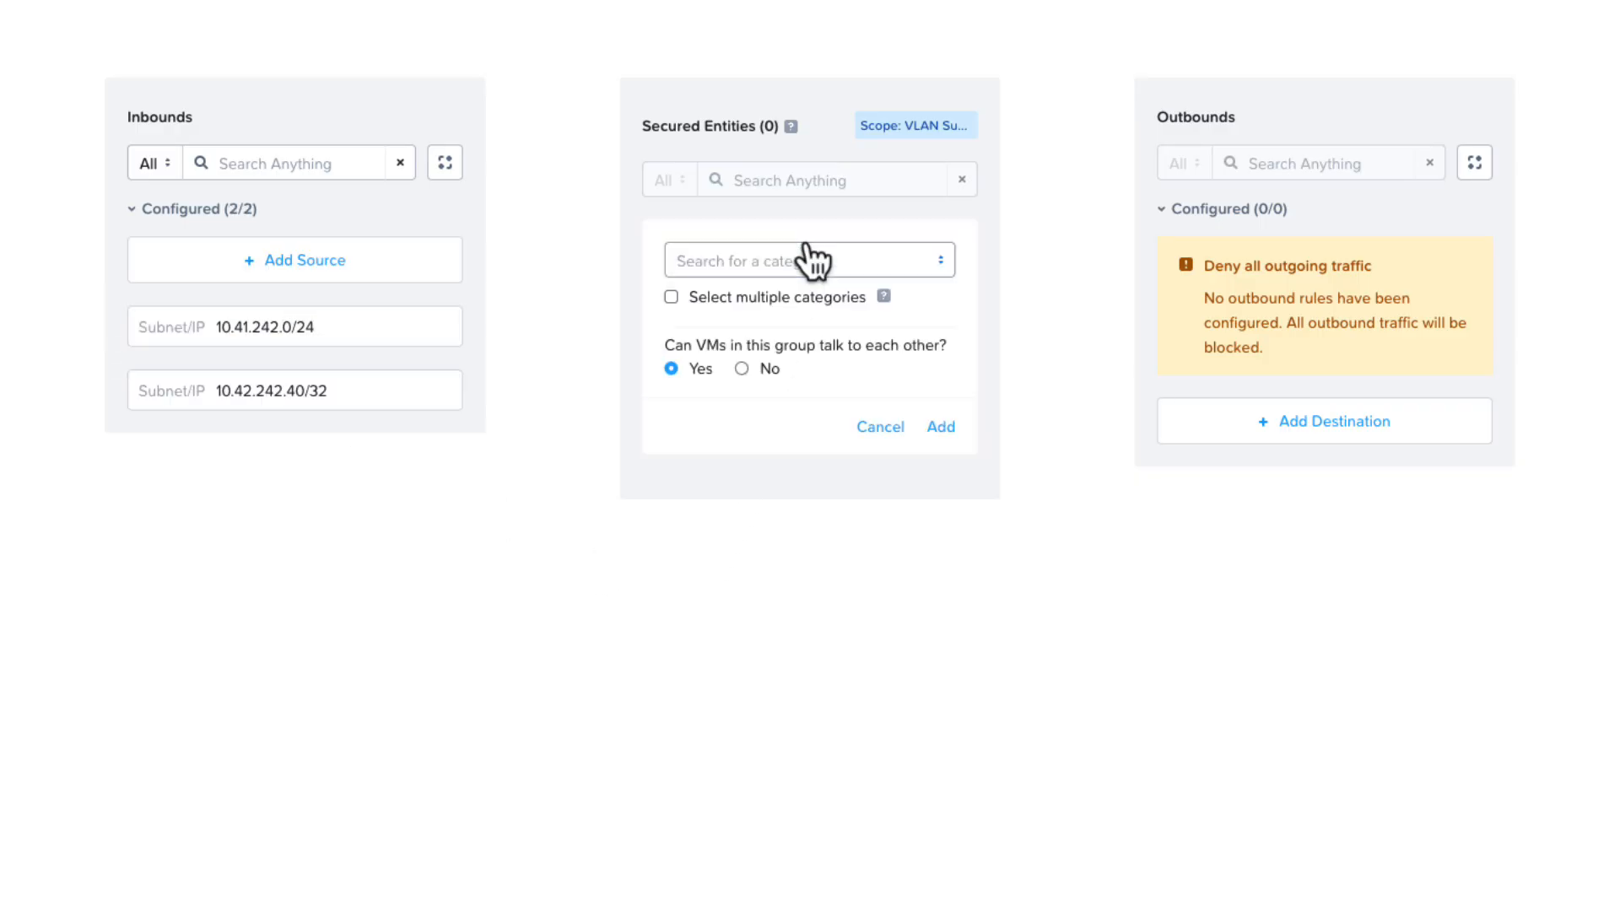
Secure AppFamily:Databases and restrict the 10.42.242.40/32 inbound rule to the NDB service.
type("AppFamily:Databases")
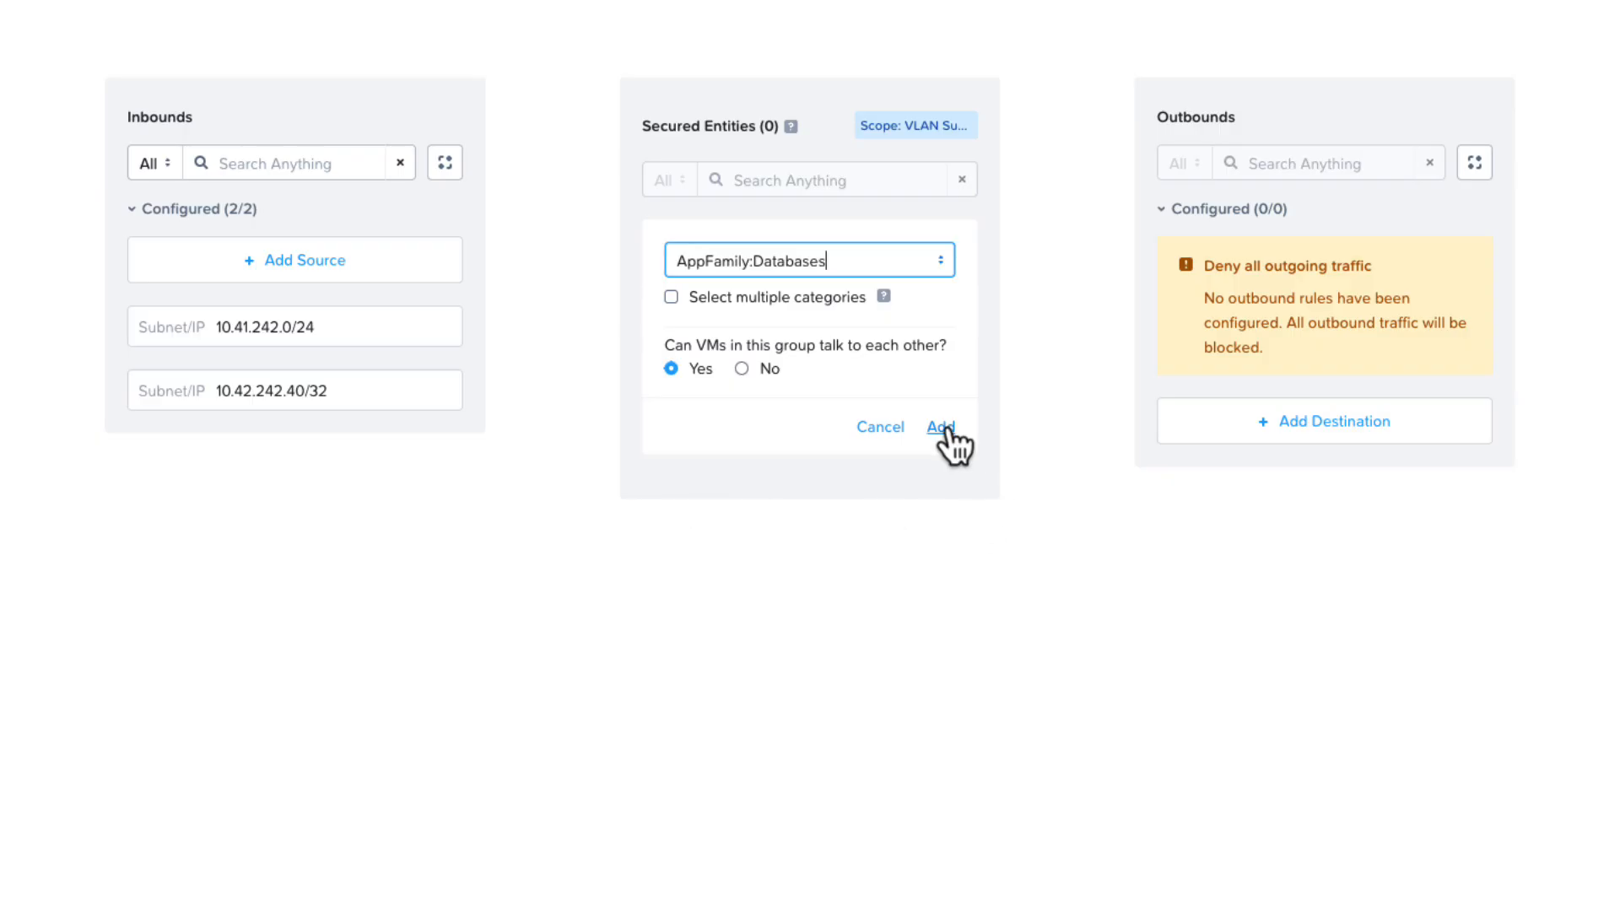
left_click(940, 427)
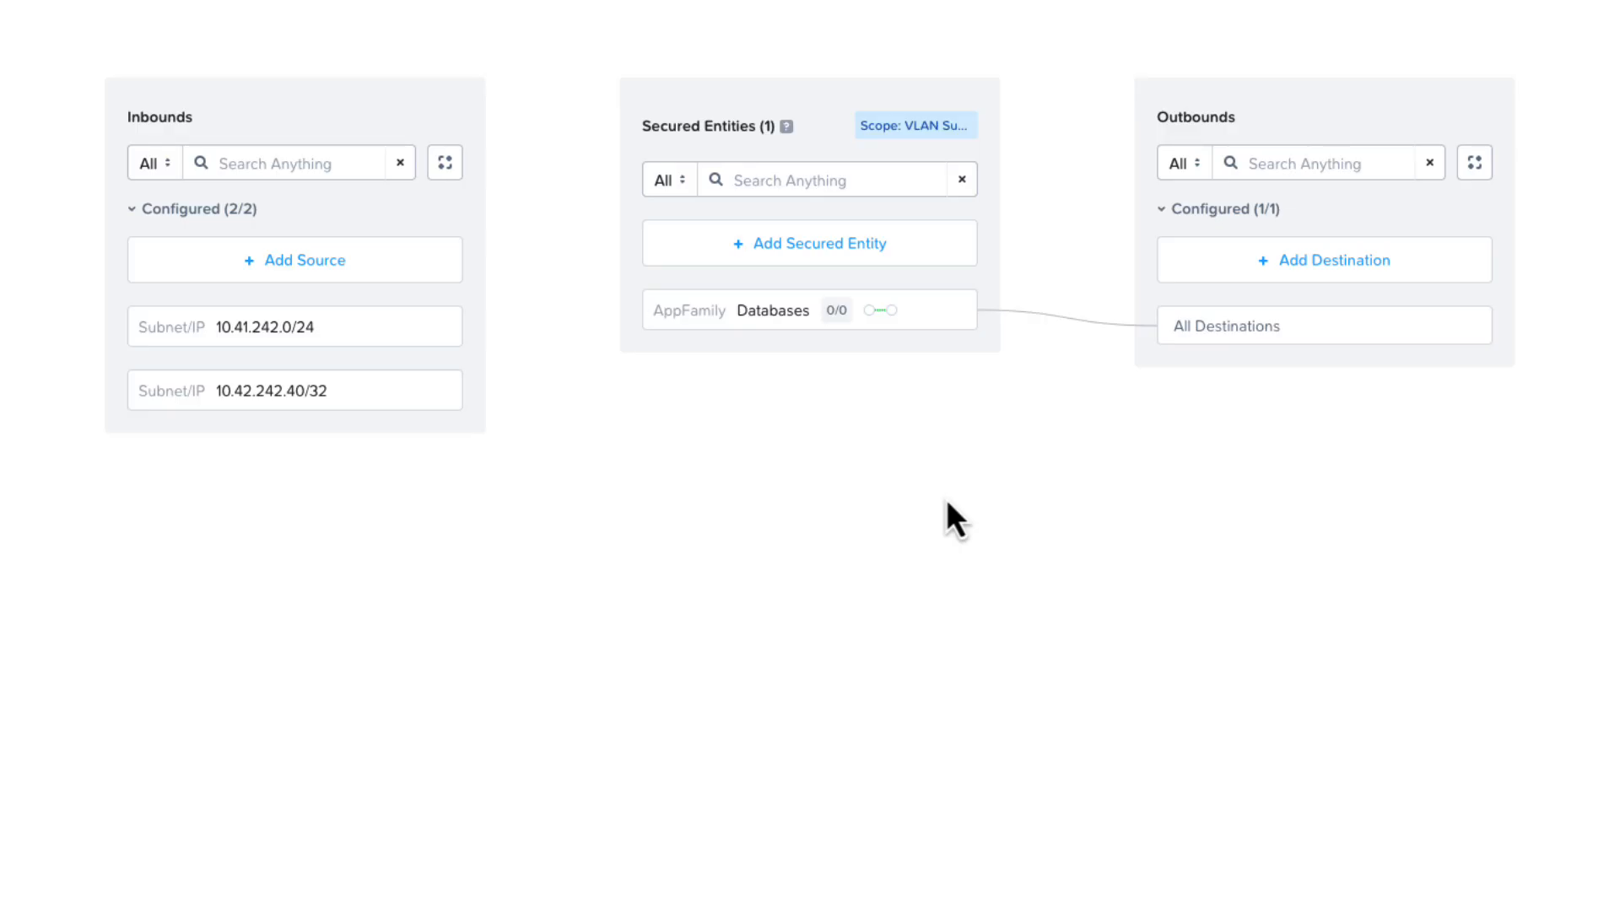
left_click(294, 390)
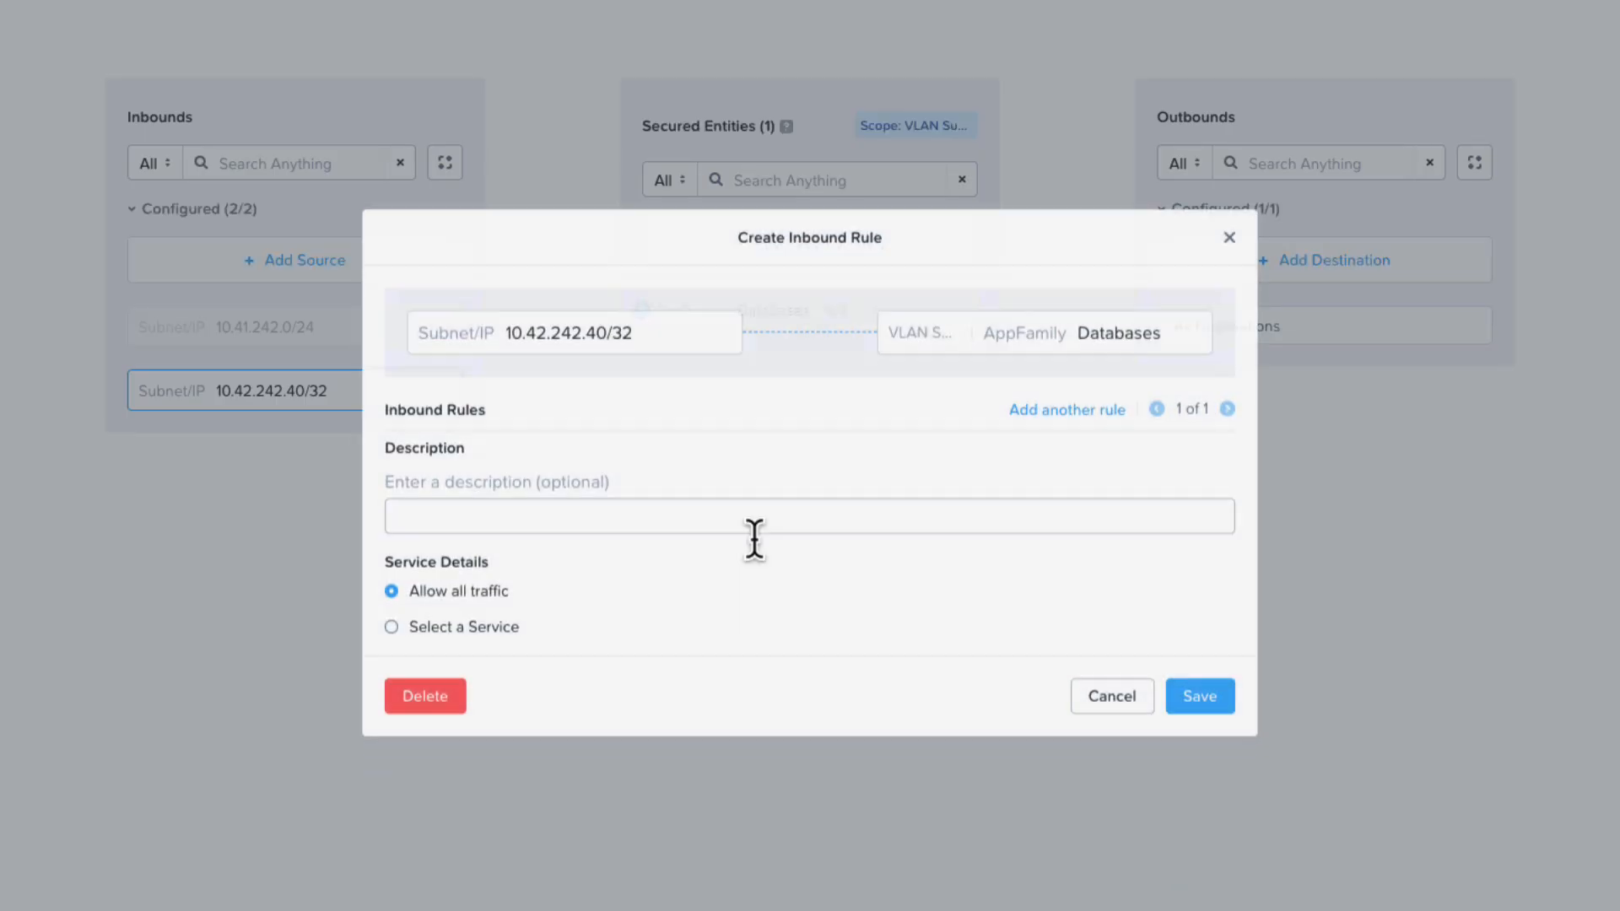
left_click(392, 545)
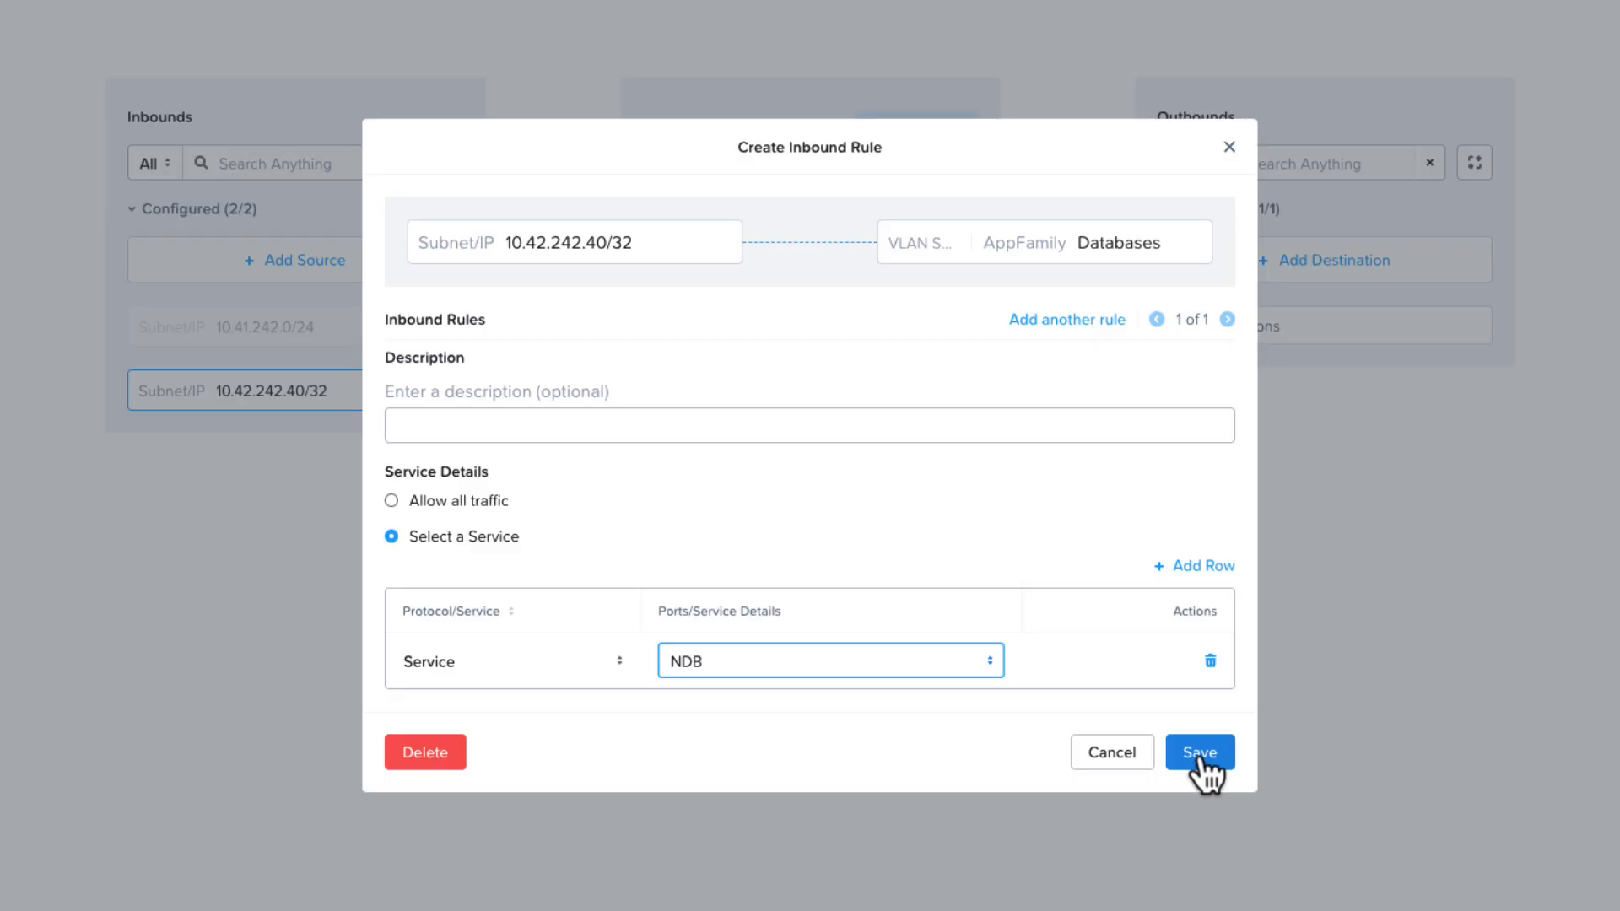
Save the NDB rule, then set the 10.41.242.0/24 rule to the Databases service and save it.
left_click(1199, 751)
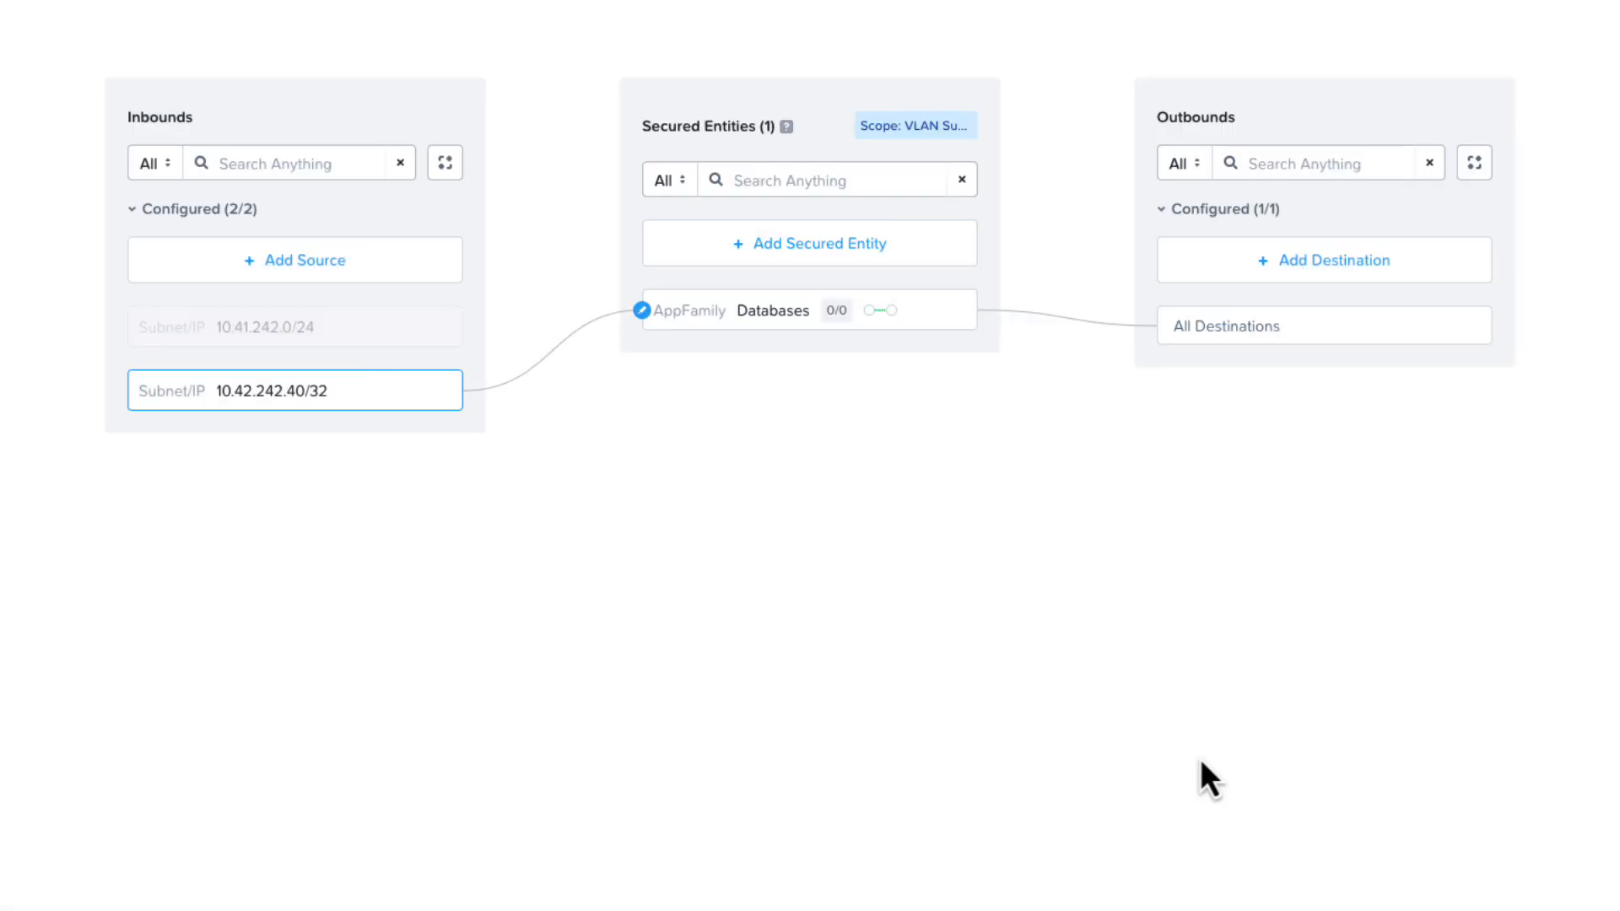
left_click(294, 326)
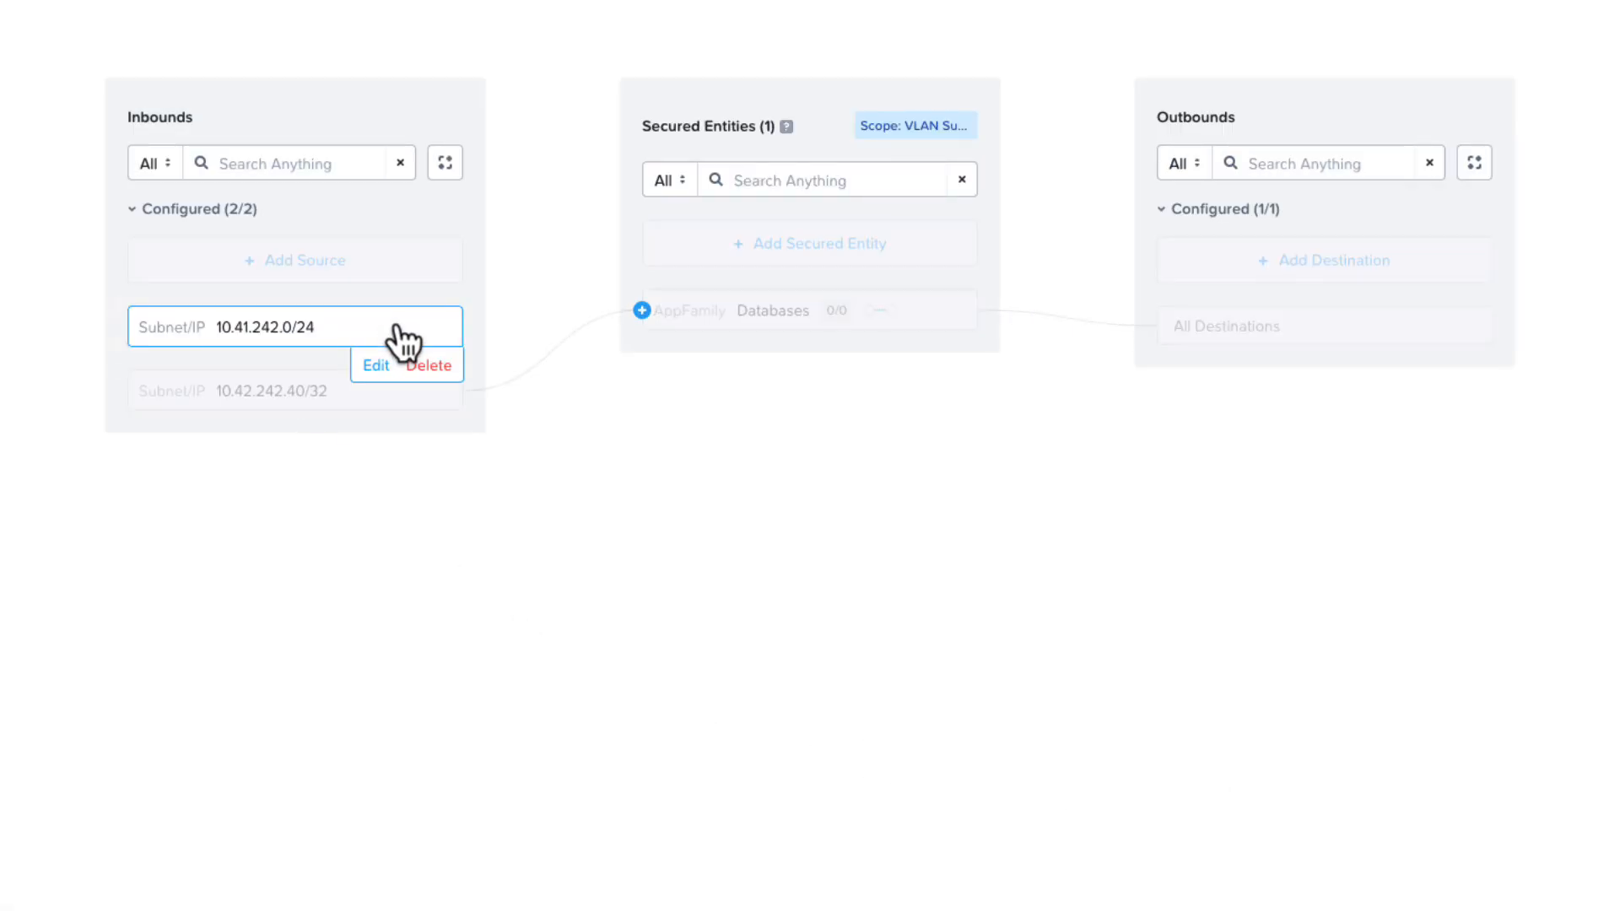
left_click(375, 367)
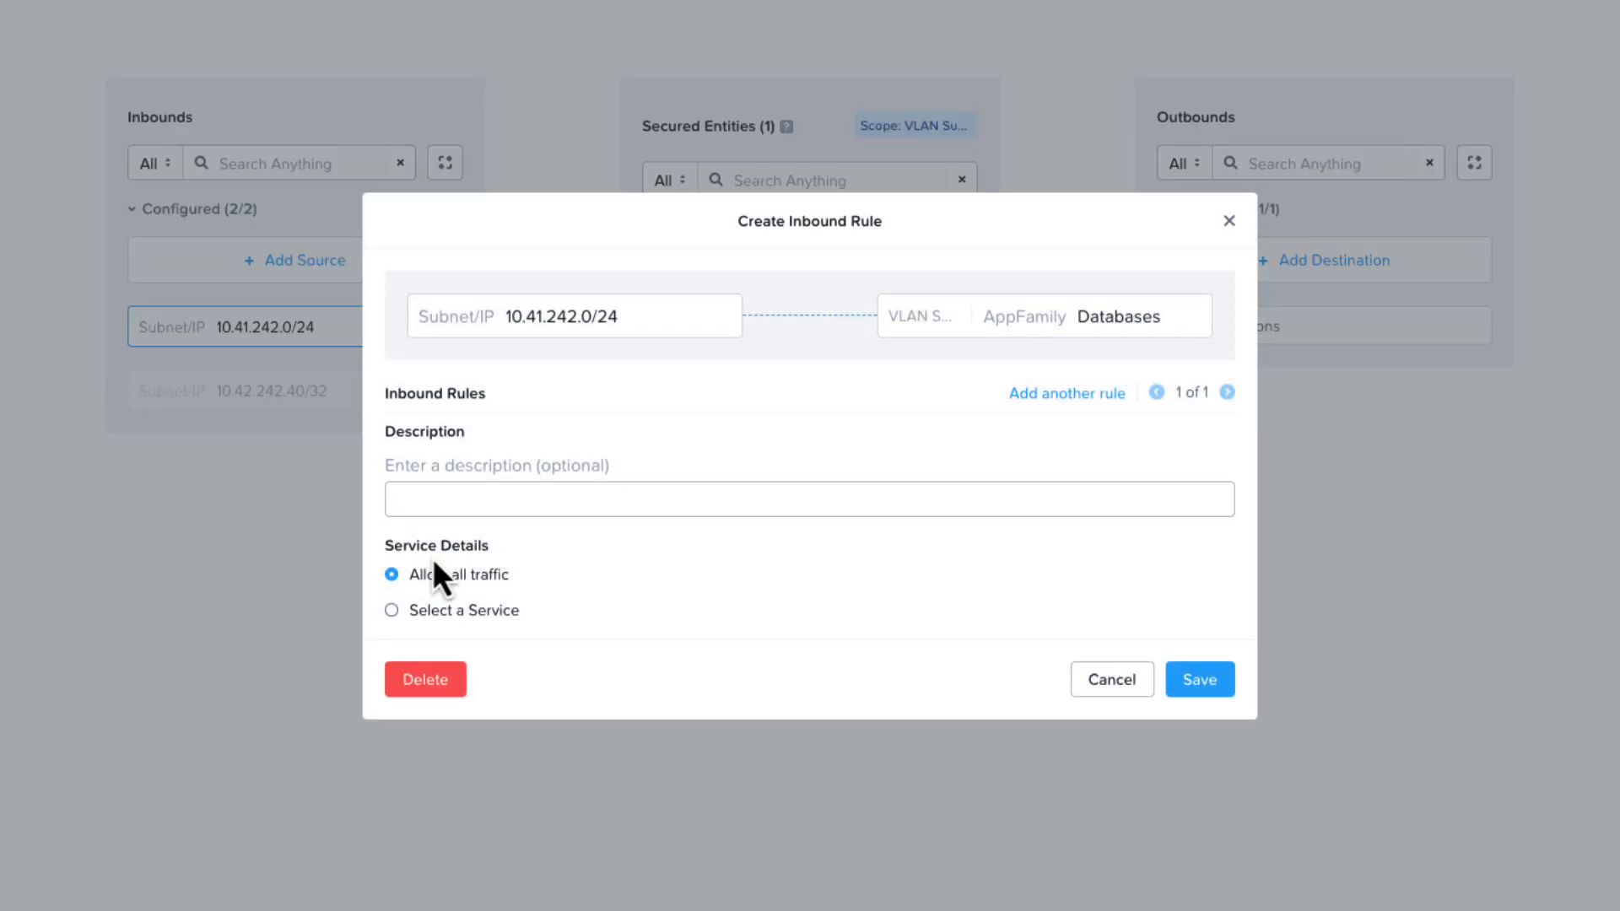
left_click(390, 609)
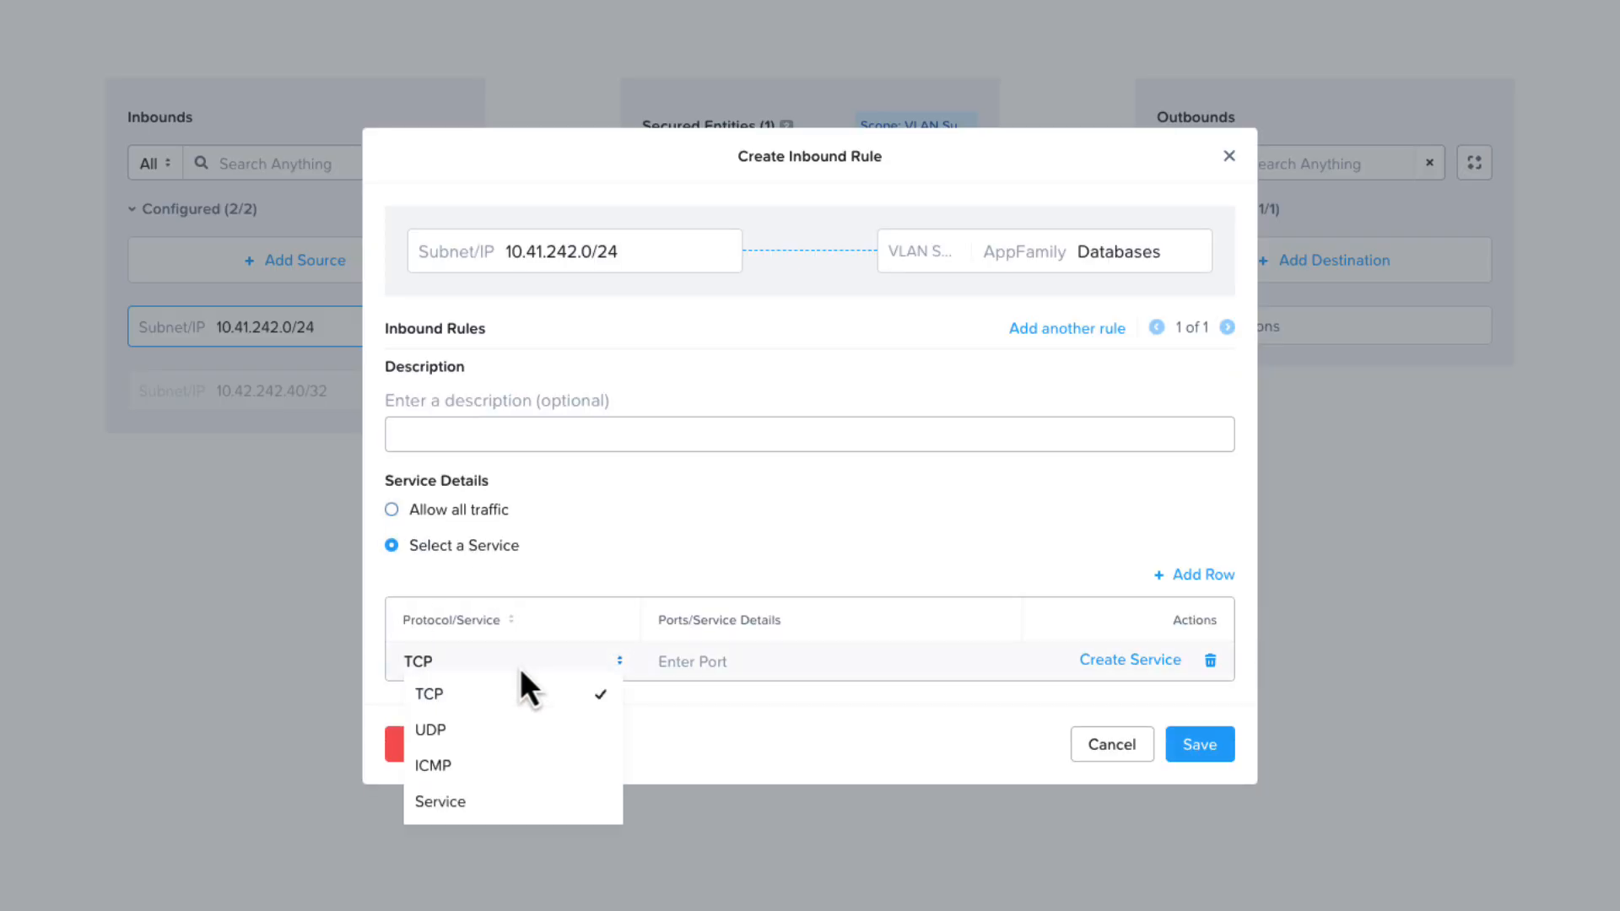
left_click(439, 800)
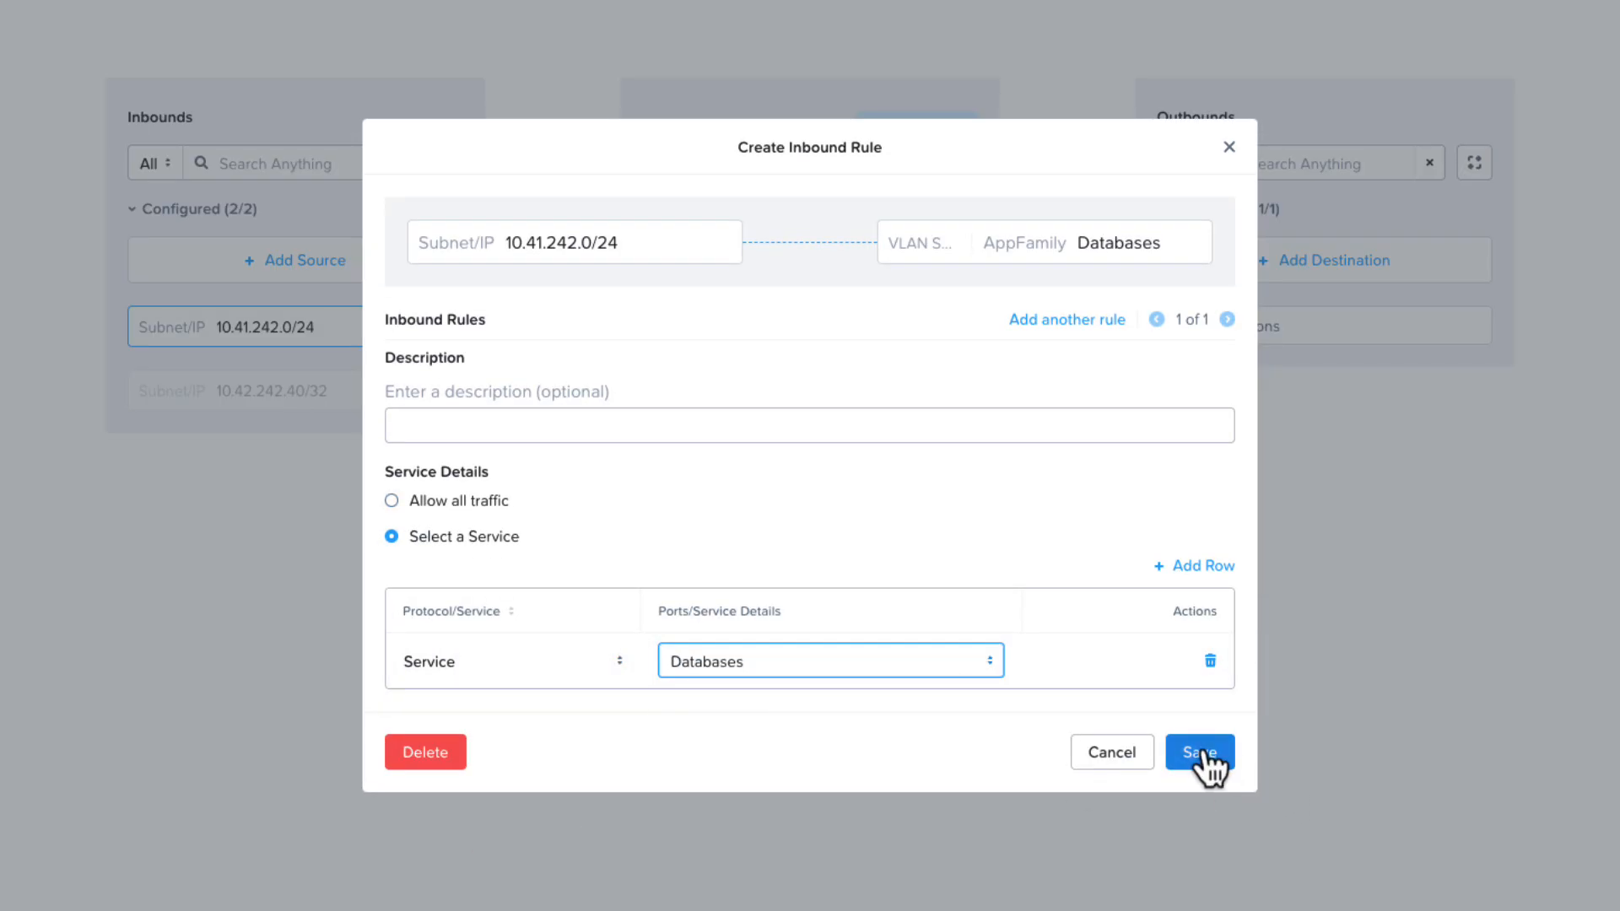
left_click(1200, 752)
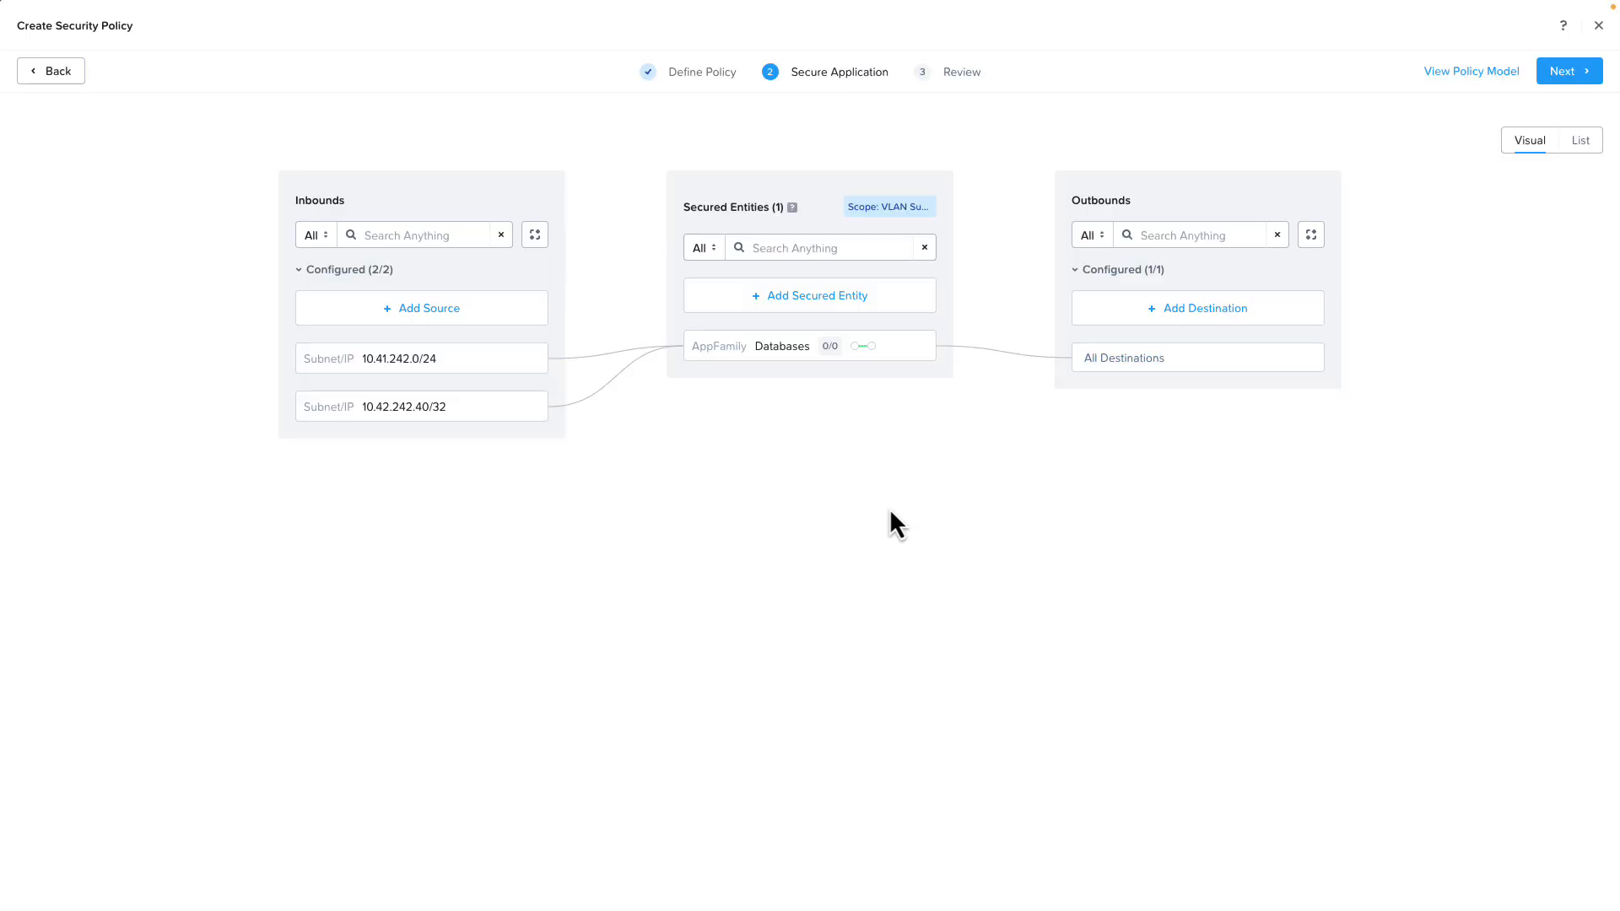
Review and confirm the Databases policy in Apply (Monitor) mode.
left_click(1568, 71)
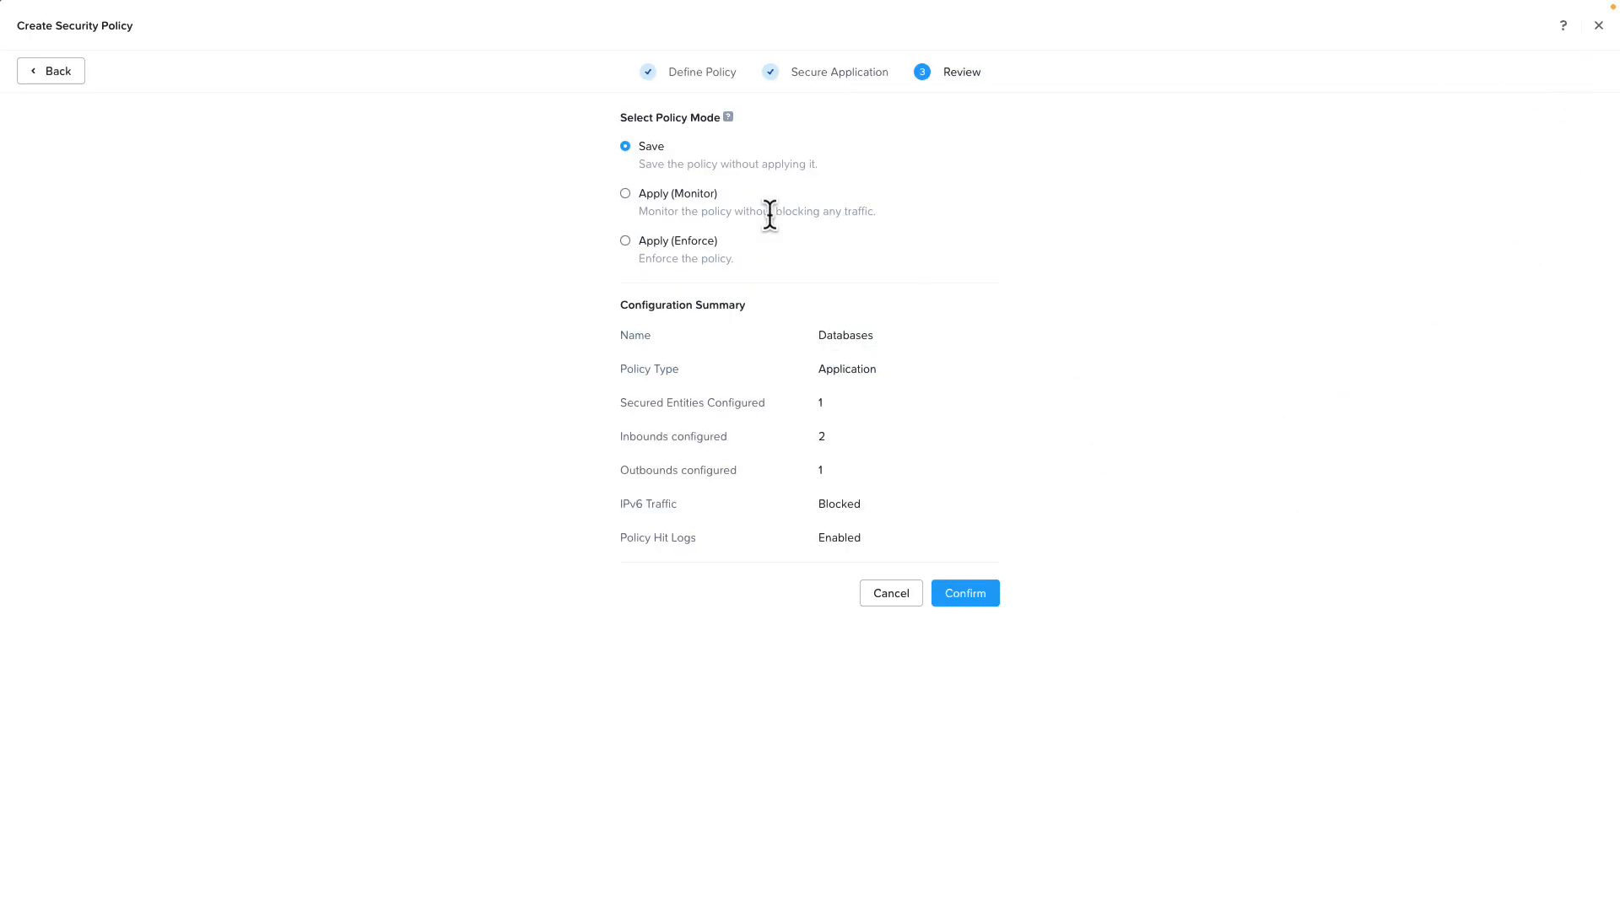
left_click(624, 195)
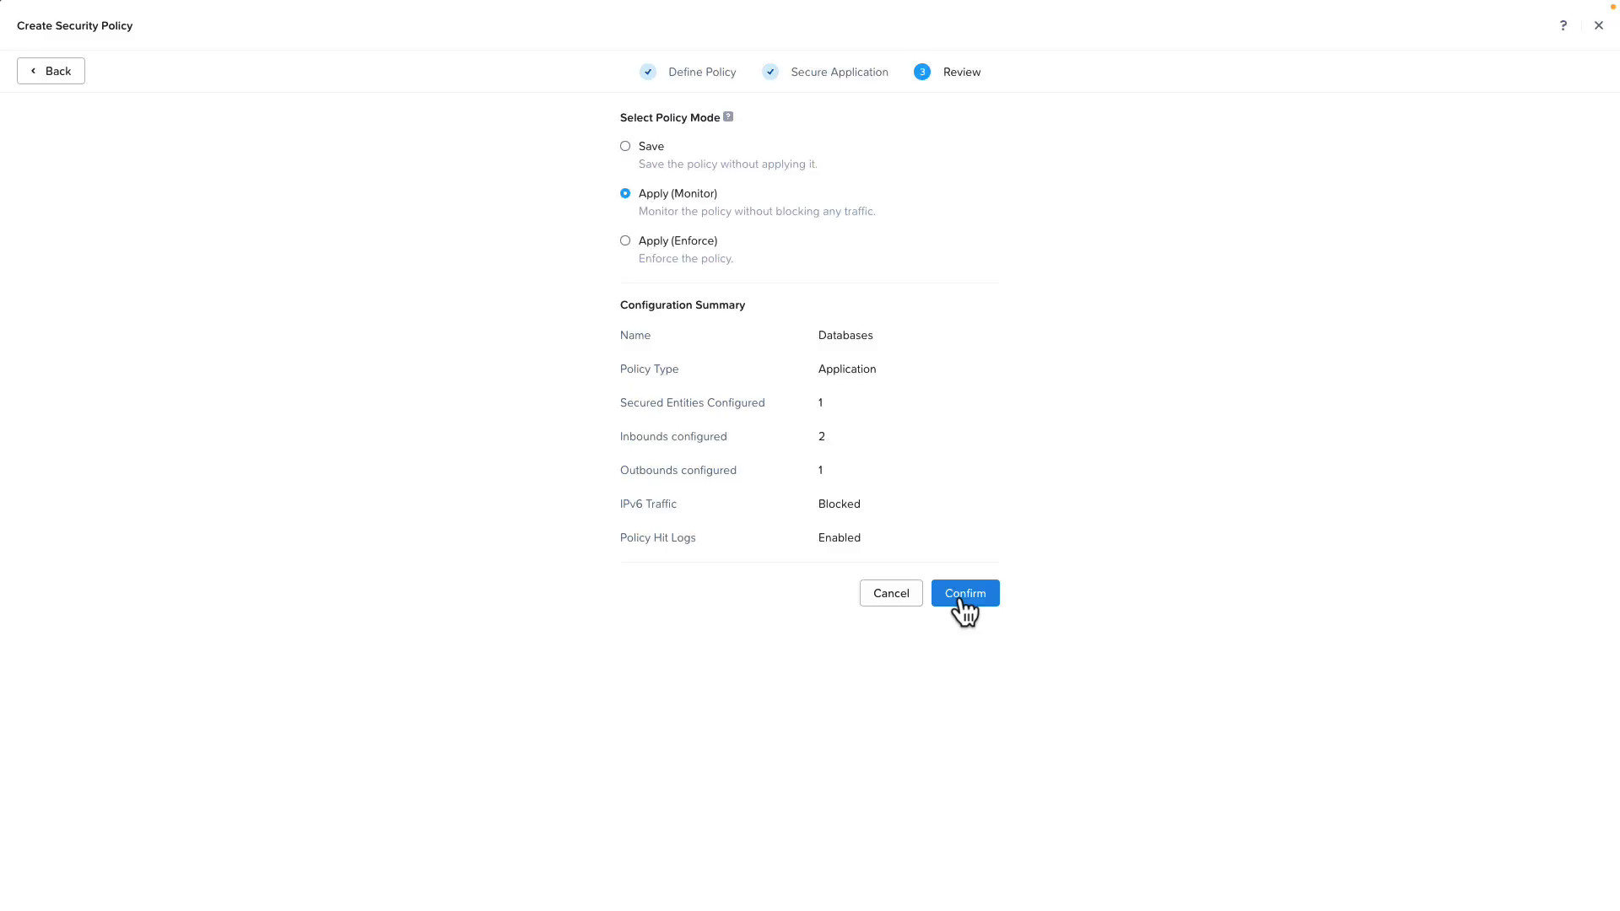
left_click(963, 592)
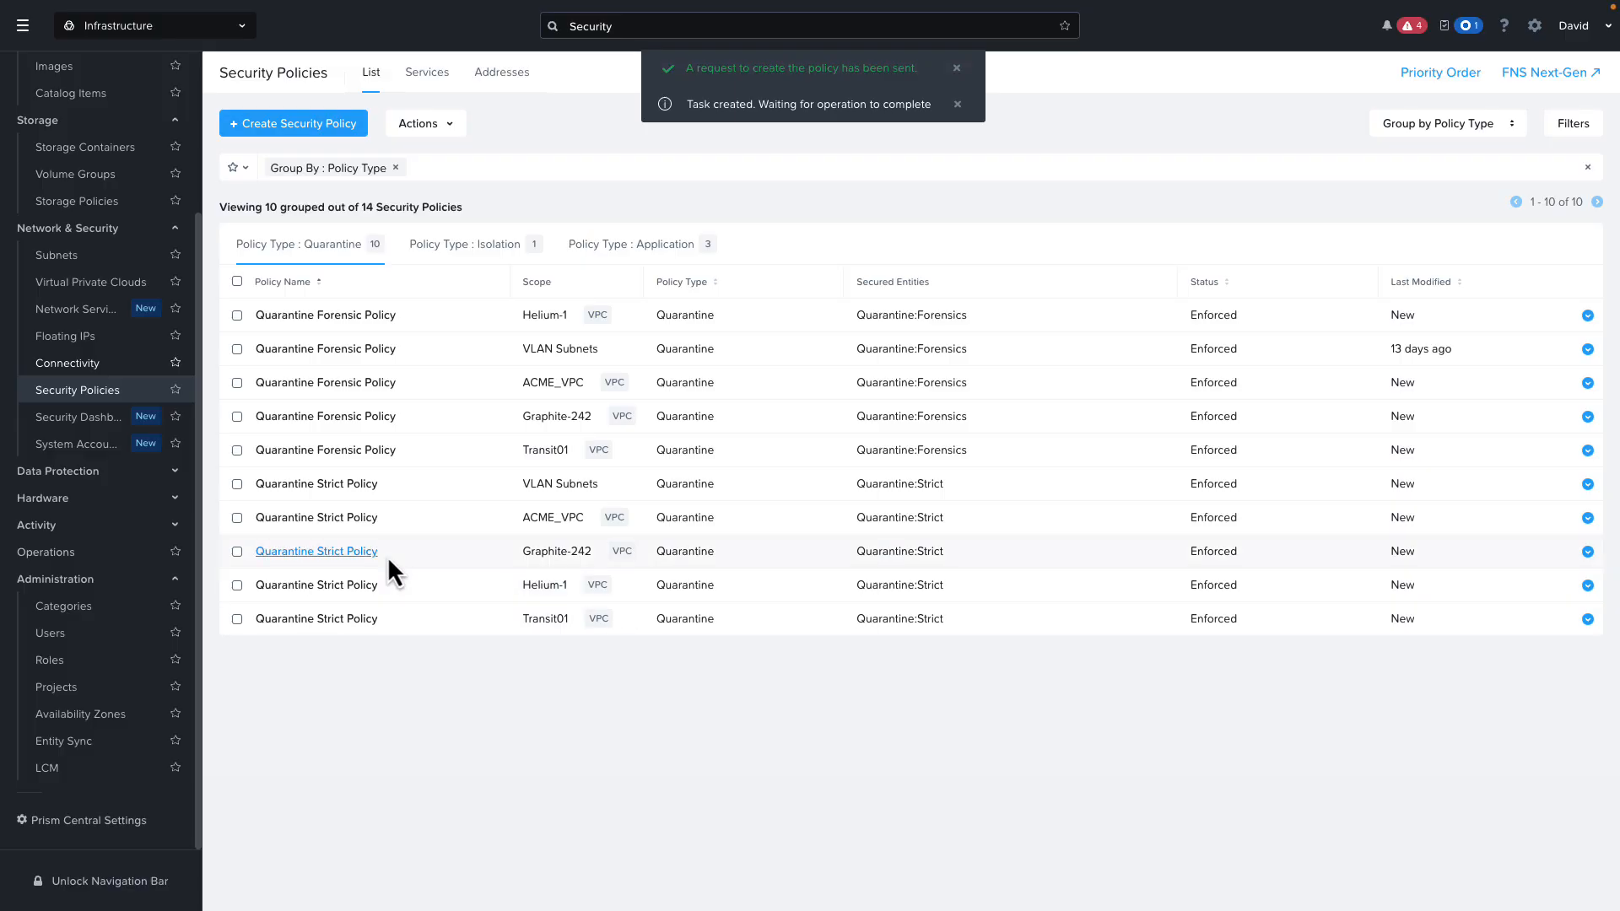
Select PHX-SQL19-WP01 with the other database VMs in the VMs list and show their Actions menu.
scroll("up", 3)
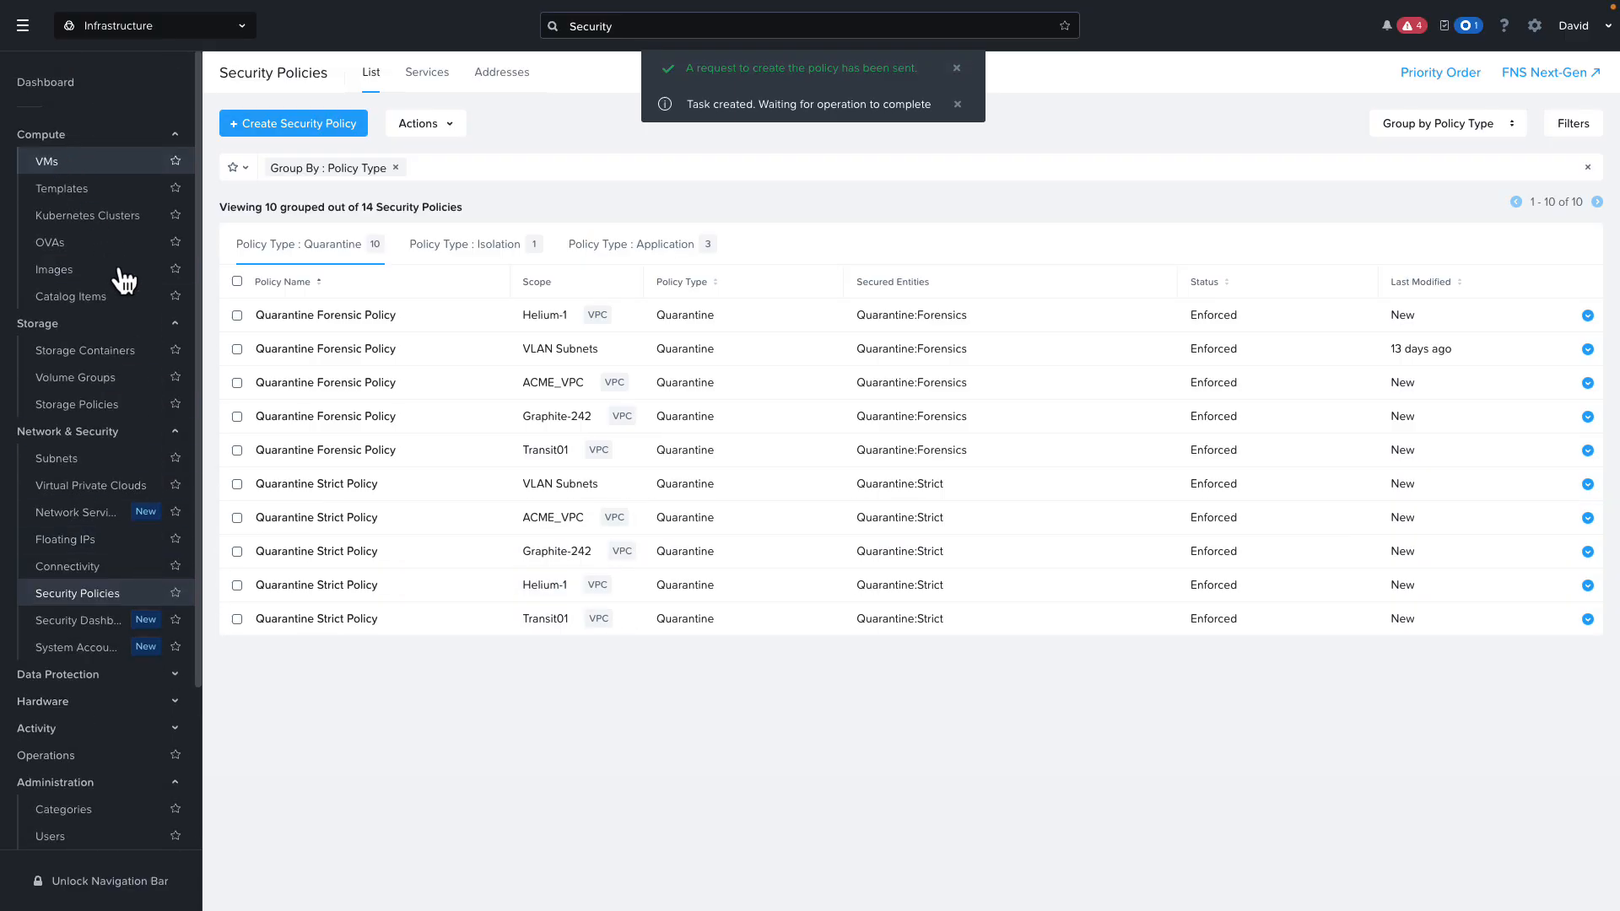
left_click(48, 160)
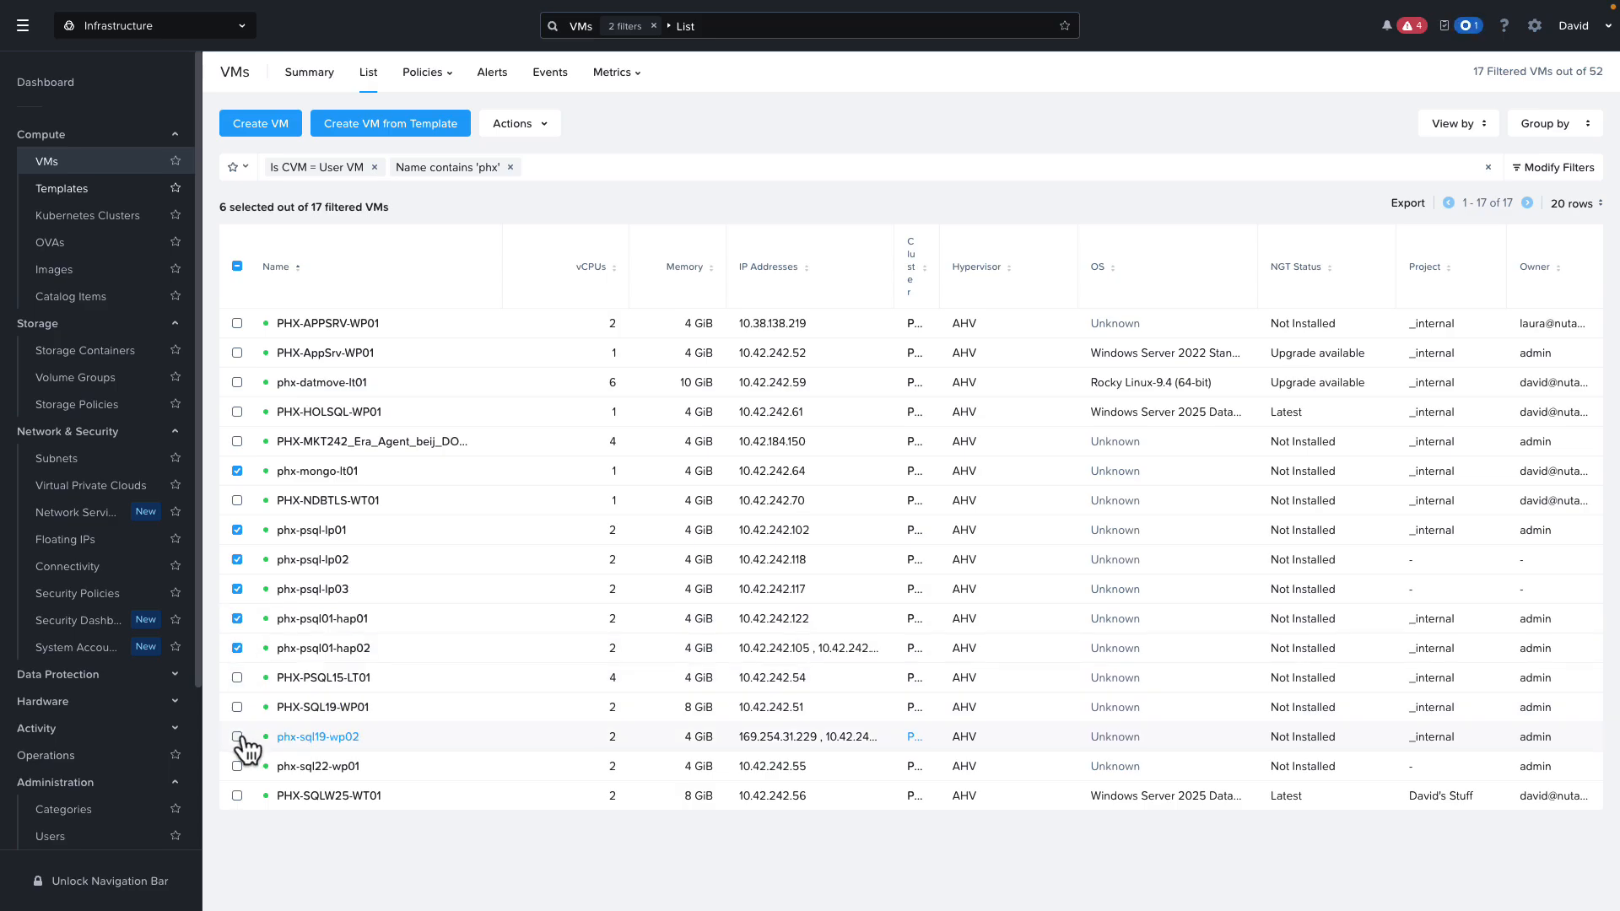
left_click(237, 708)
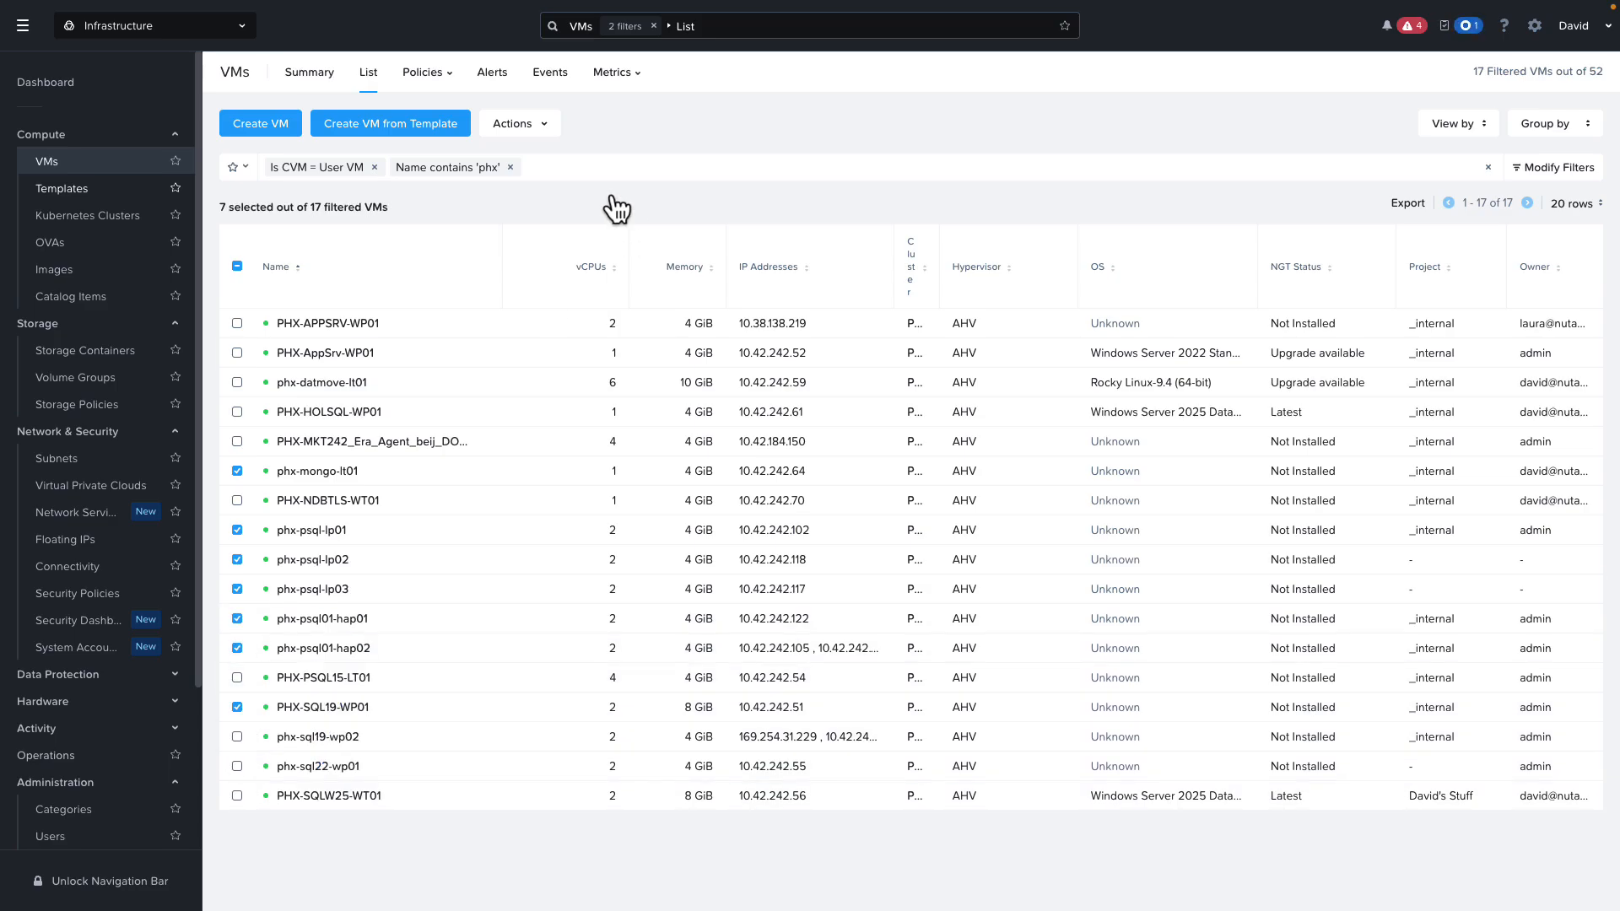
left_click(513, 123)
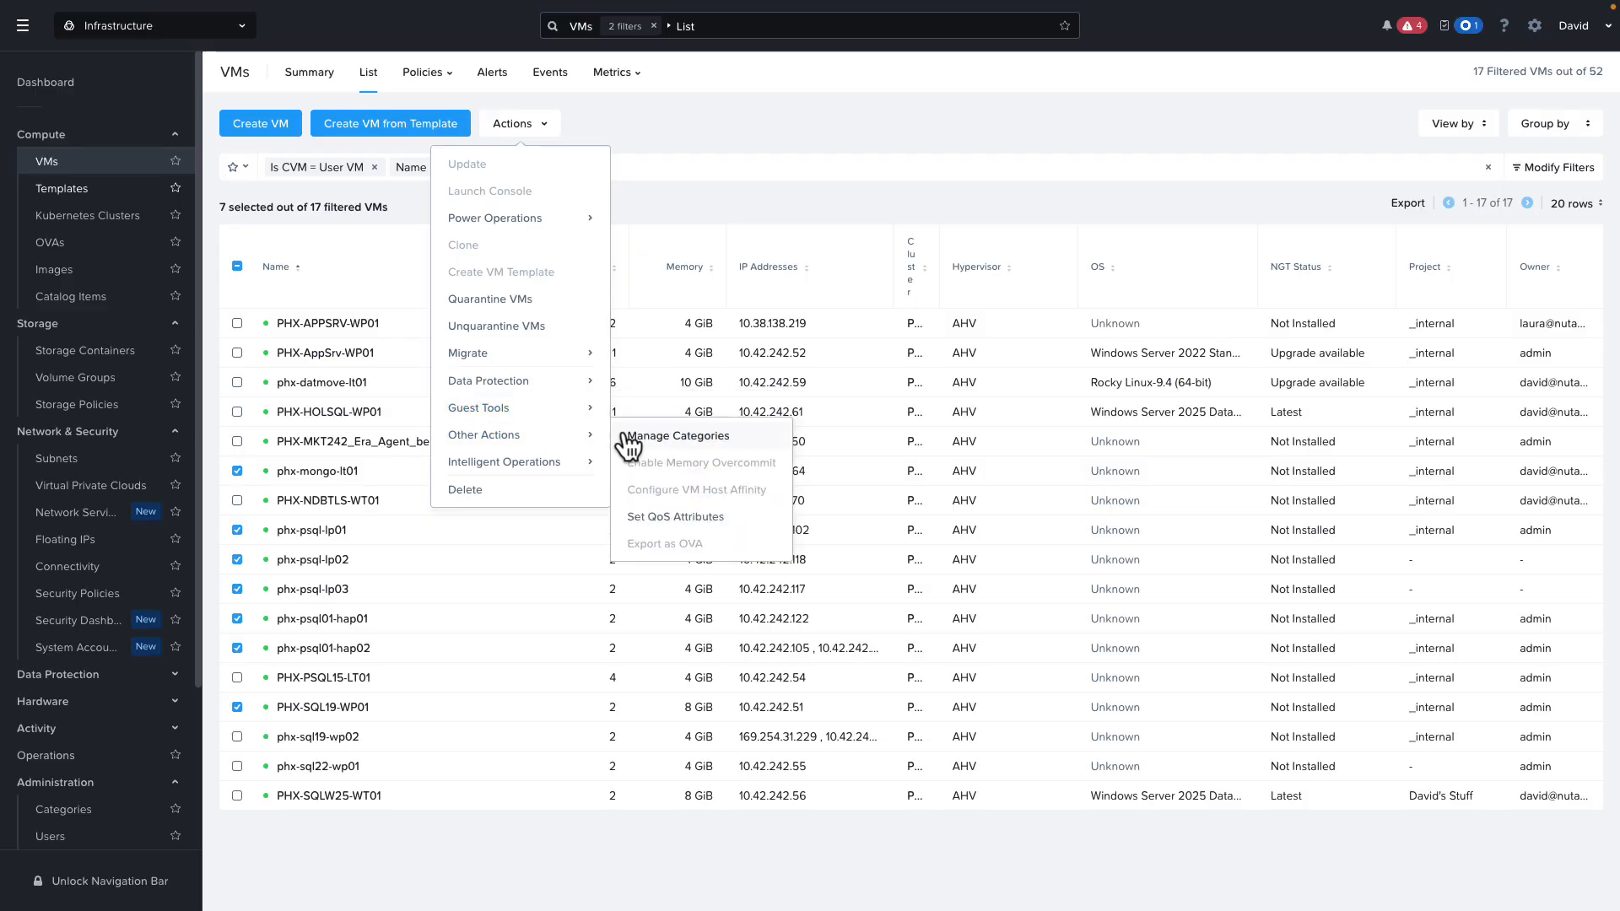
Assign the AppFamily: Databases category to the seven selected VMs via Manage Categories.
left_click(675, 436)
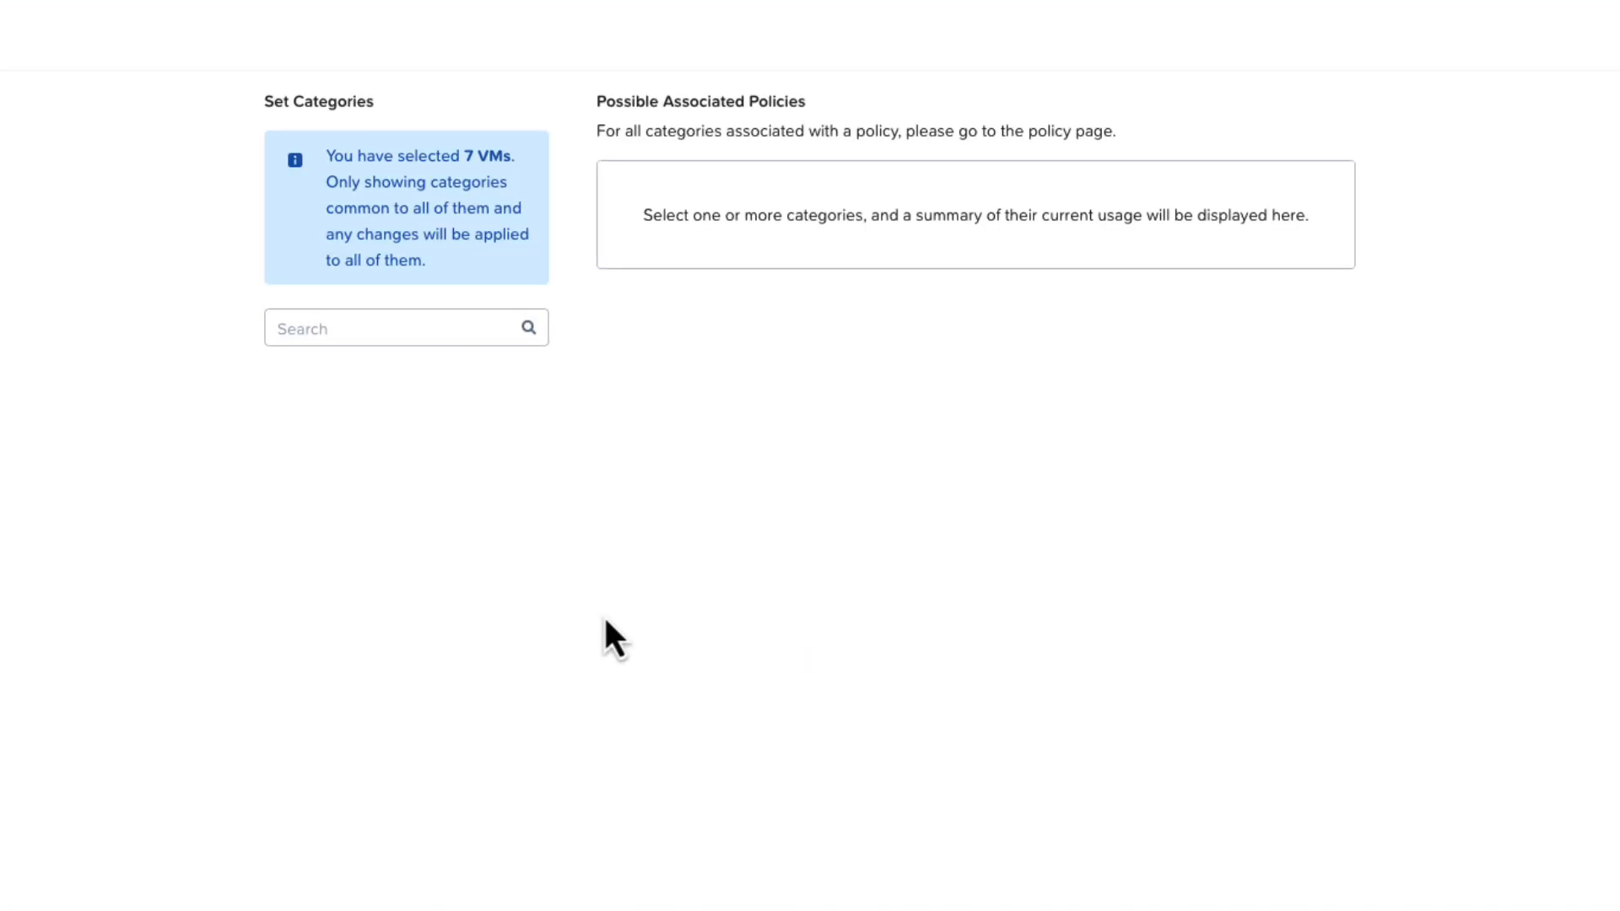
type("d")
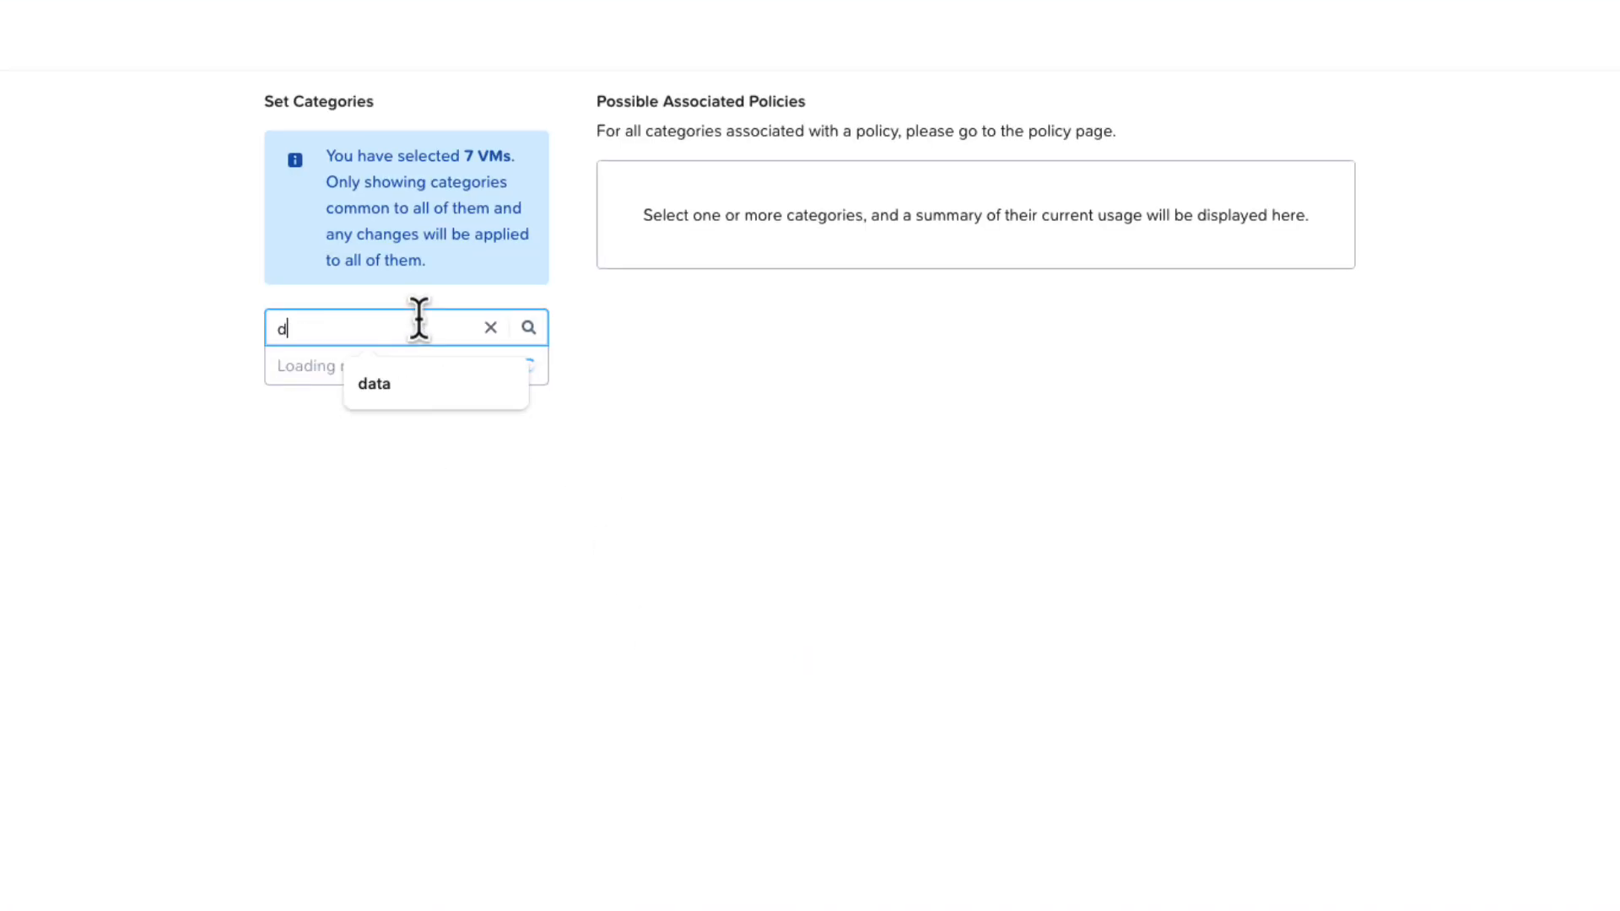
left_click(373, 383)
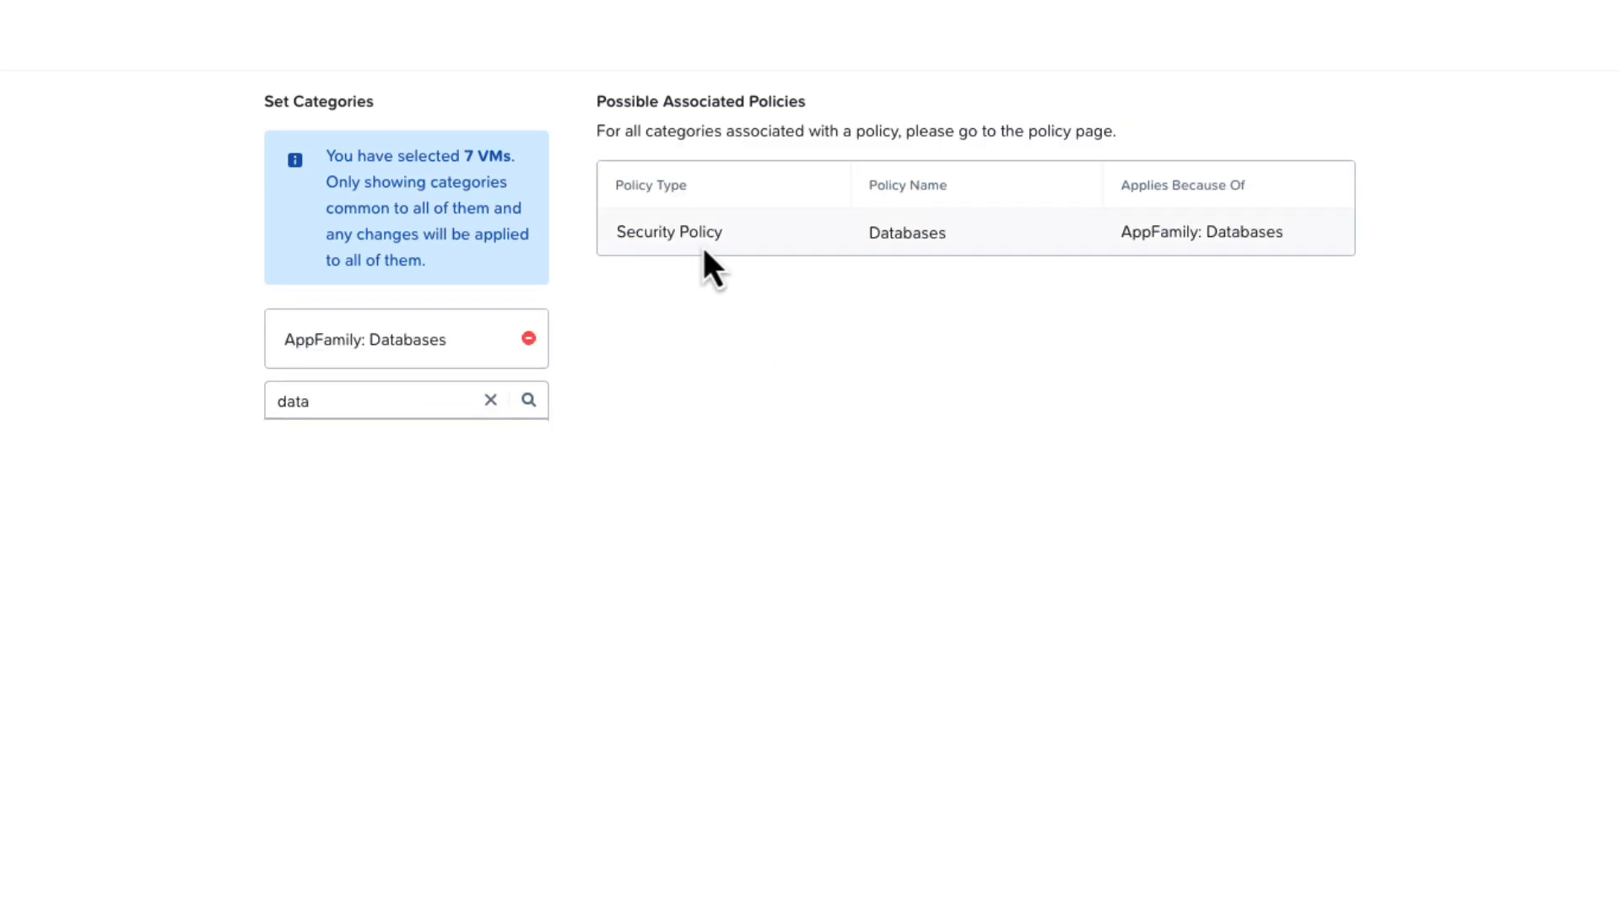
mouse_move(946, 694)
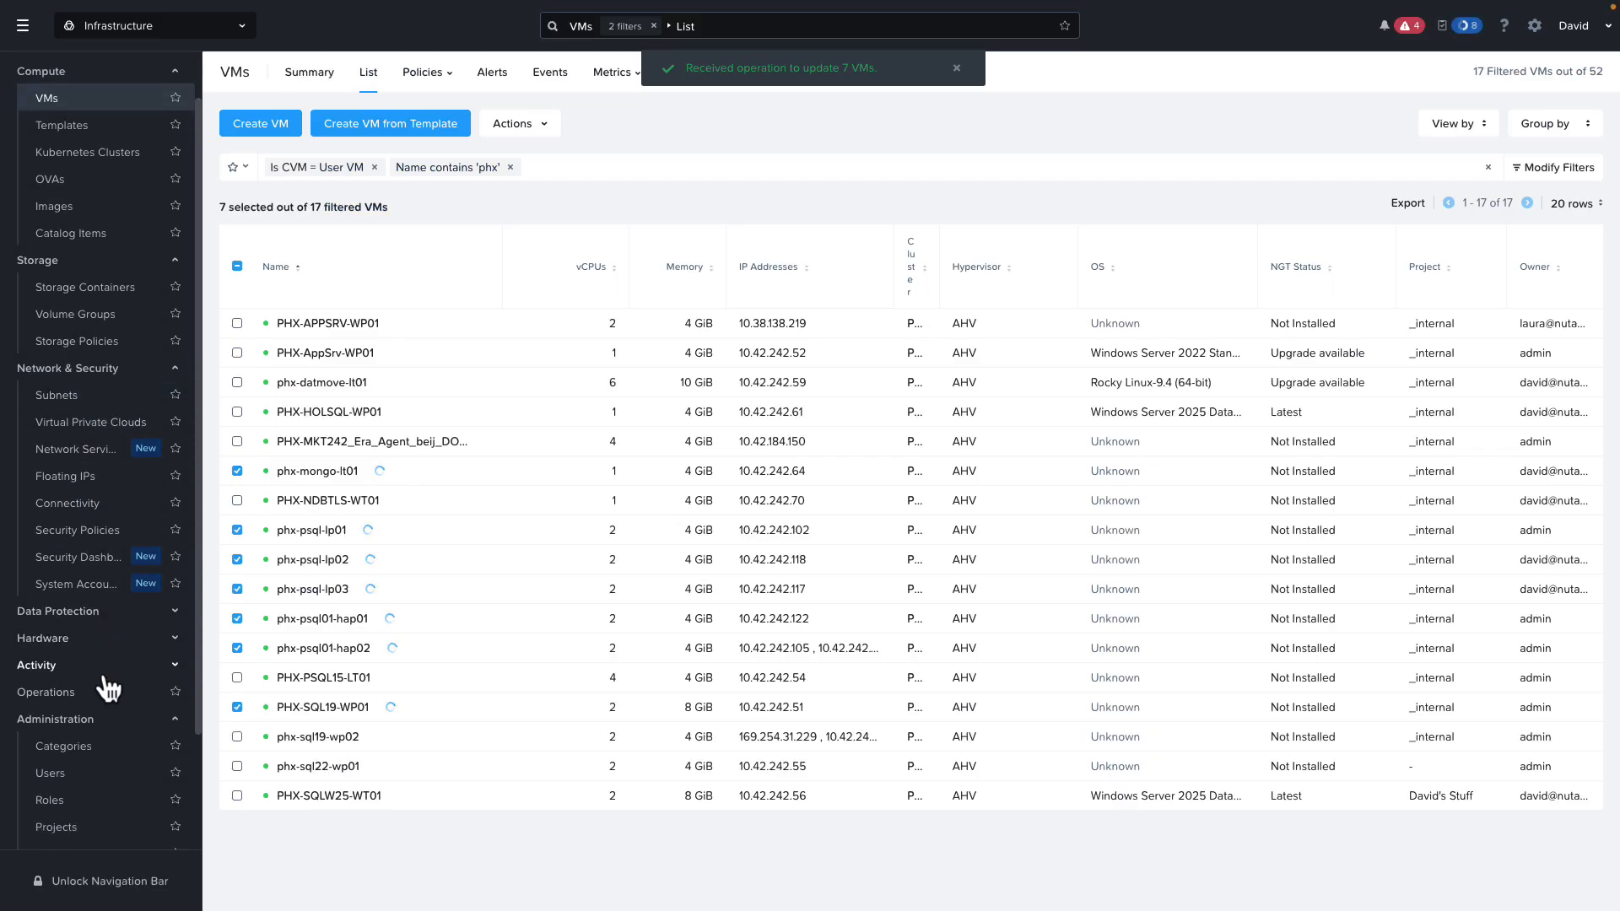
Return to the Security Policies list to reach the Databases policy's traffic view.
scroll("down", 3)
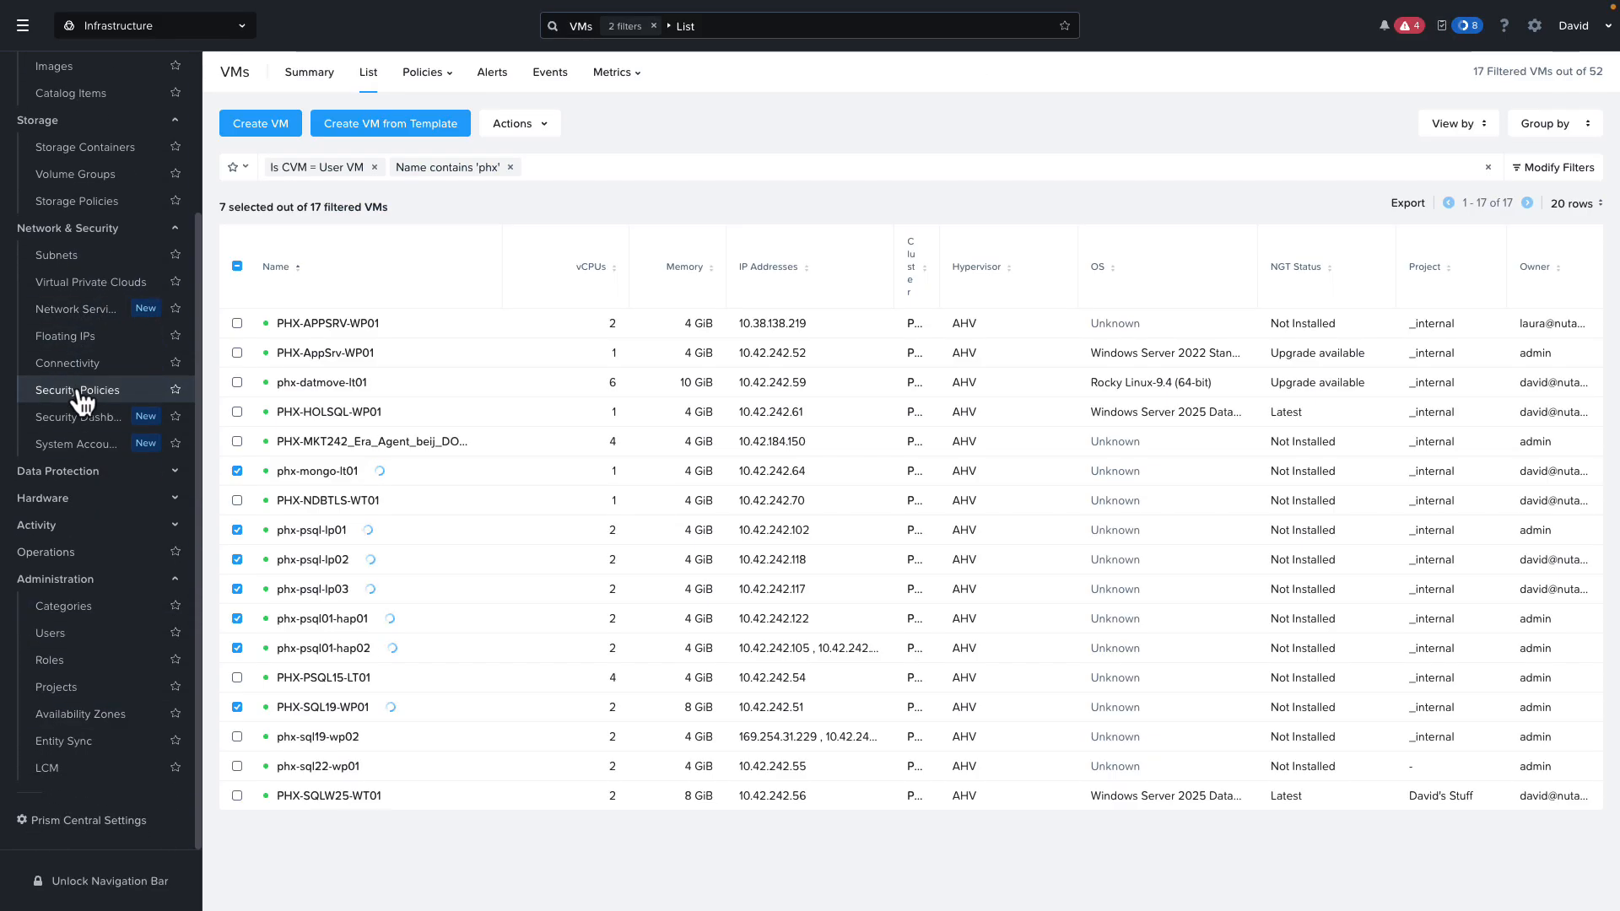
left_click(78, 390)
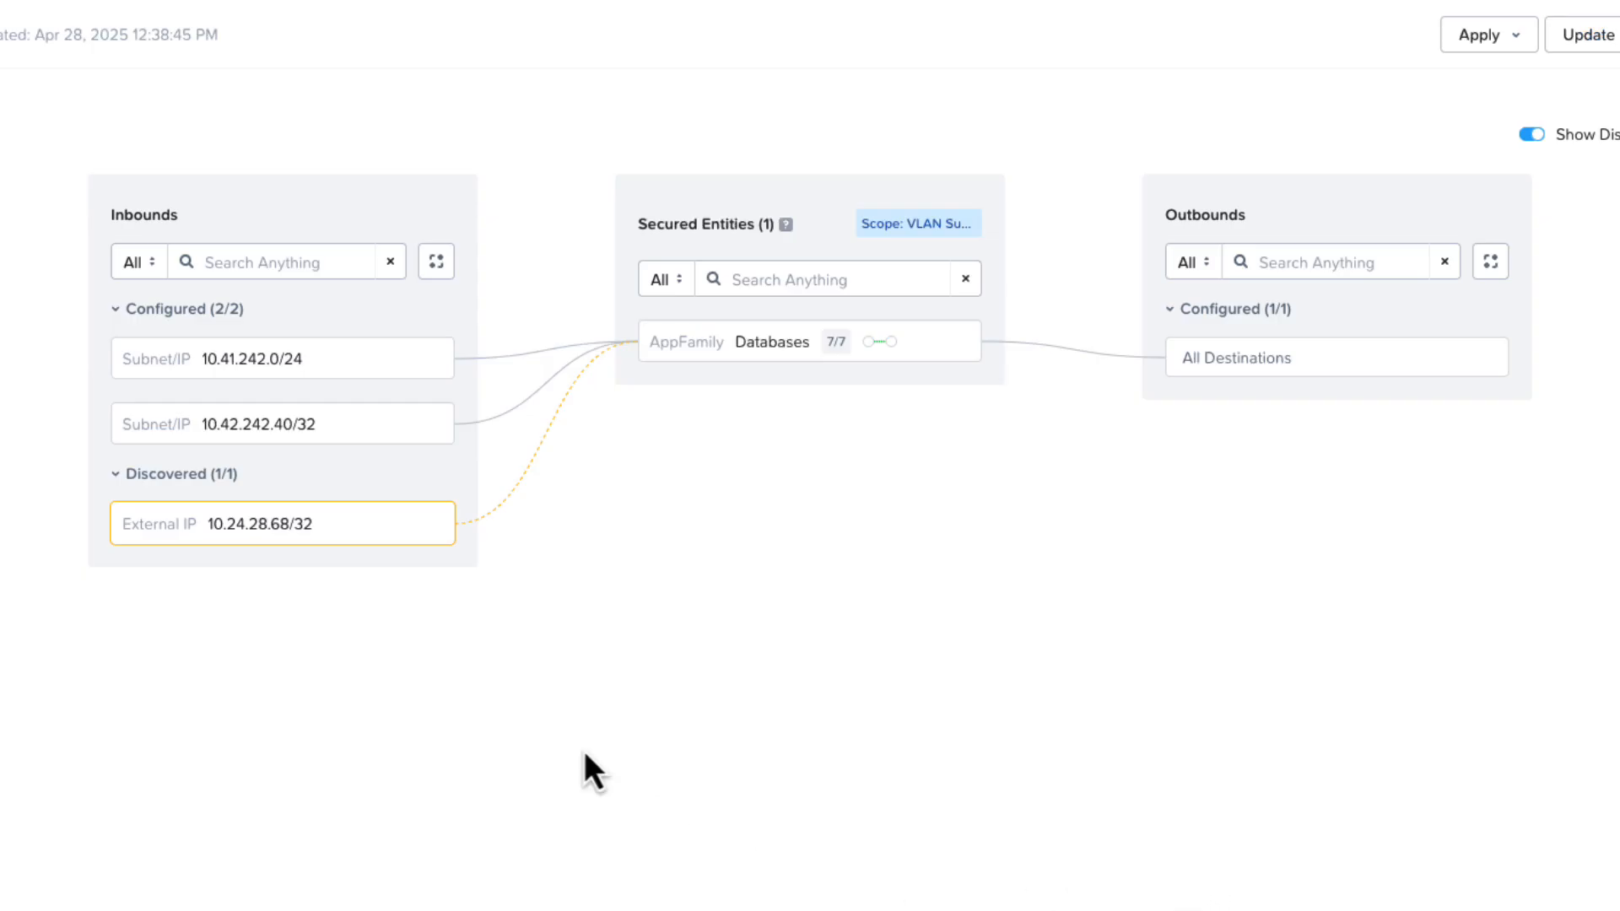
mouse_move(506, 511)
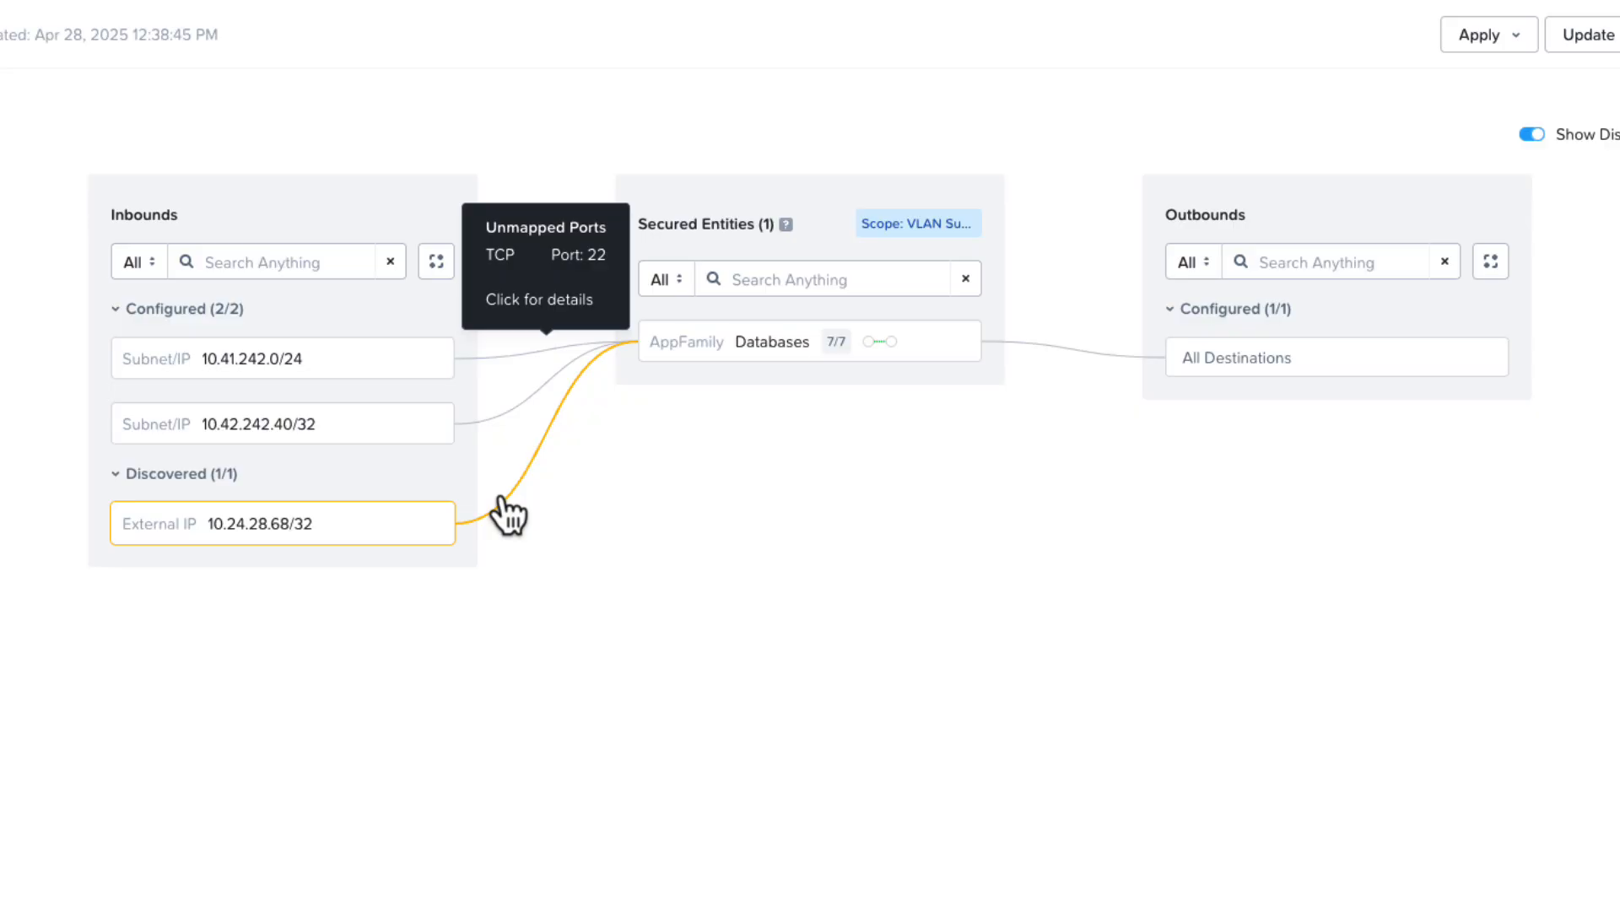
mouse_move(399, 566)
type("ping 10.42.242.51")
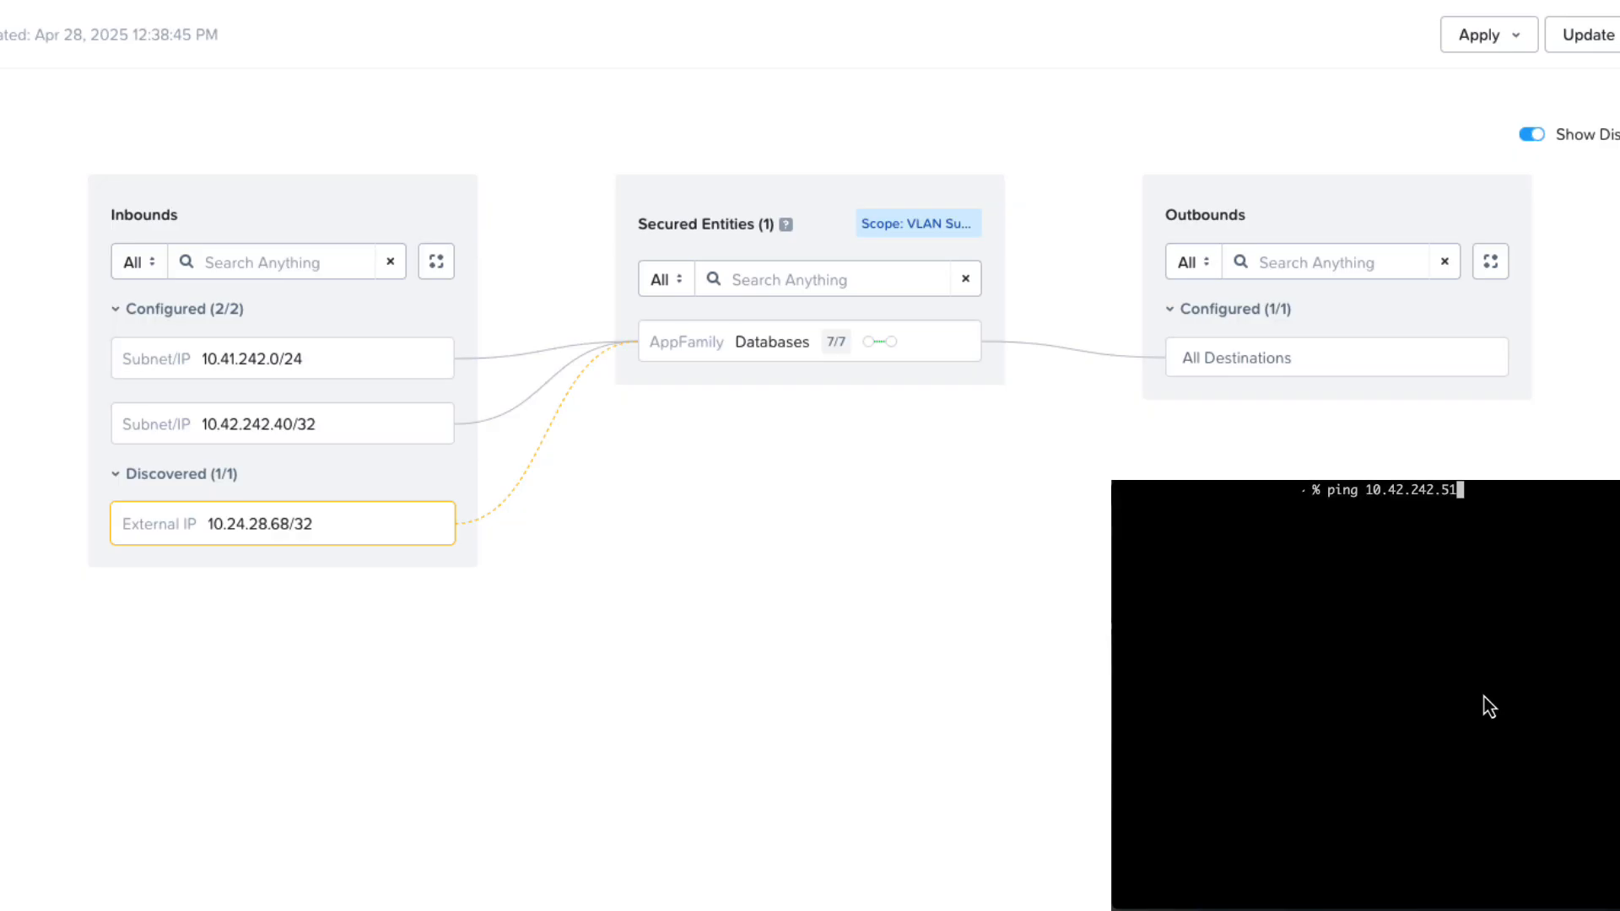
Start a ping to 10.42.242.51, then enforce the Databases policy so 10.24.28.68/32 is blocked.
key("Return")
type("ENFOR")
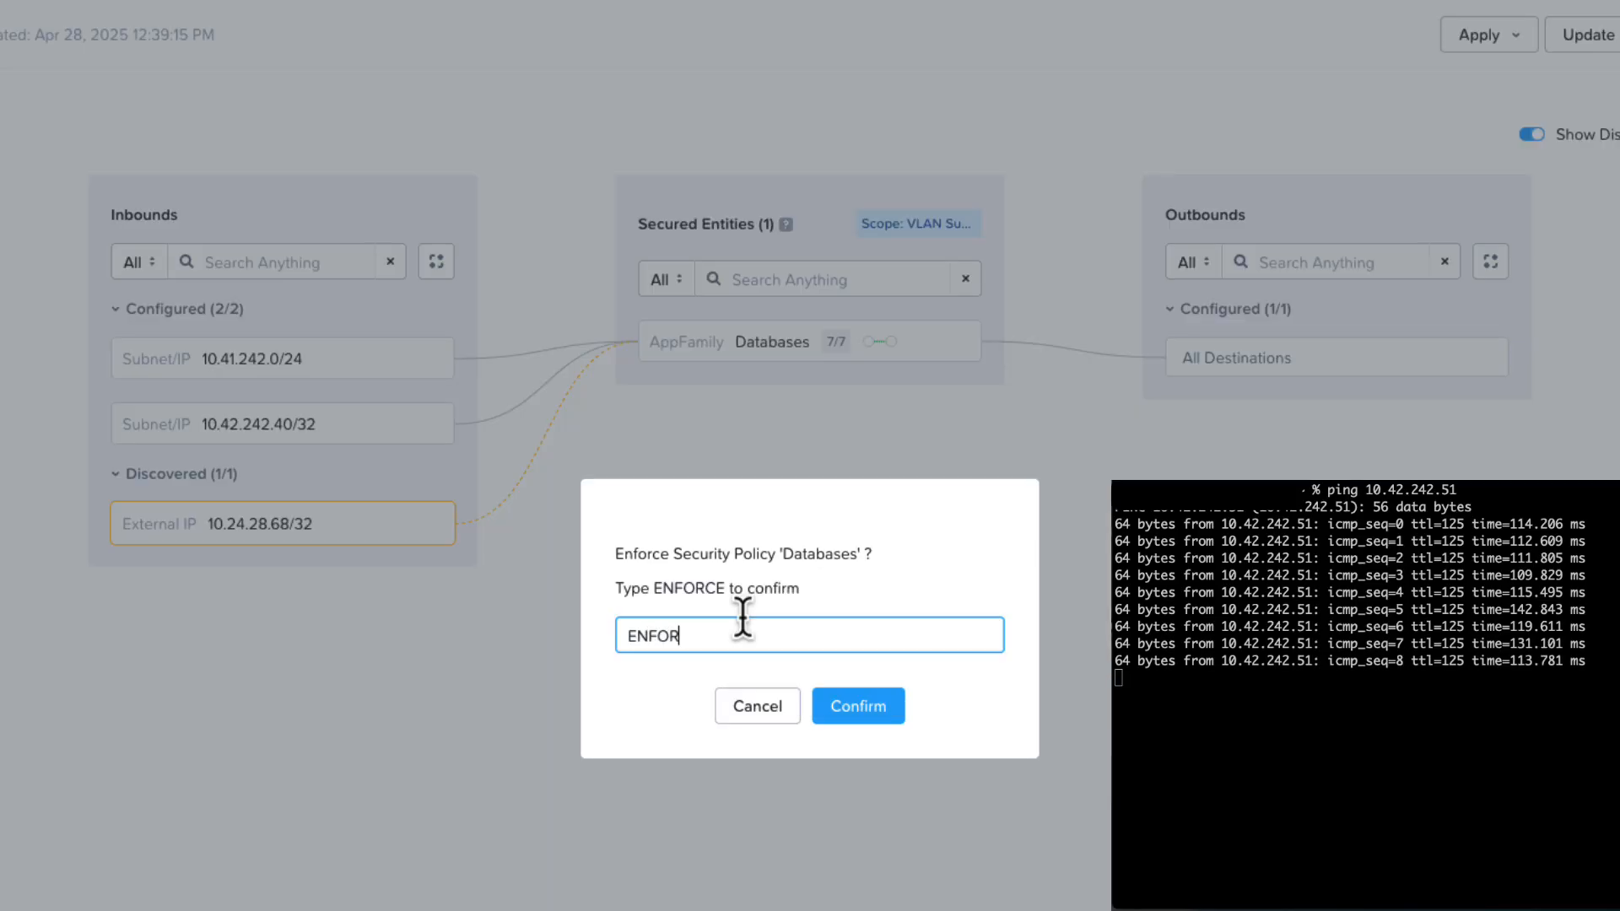
left_click(858, 705)
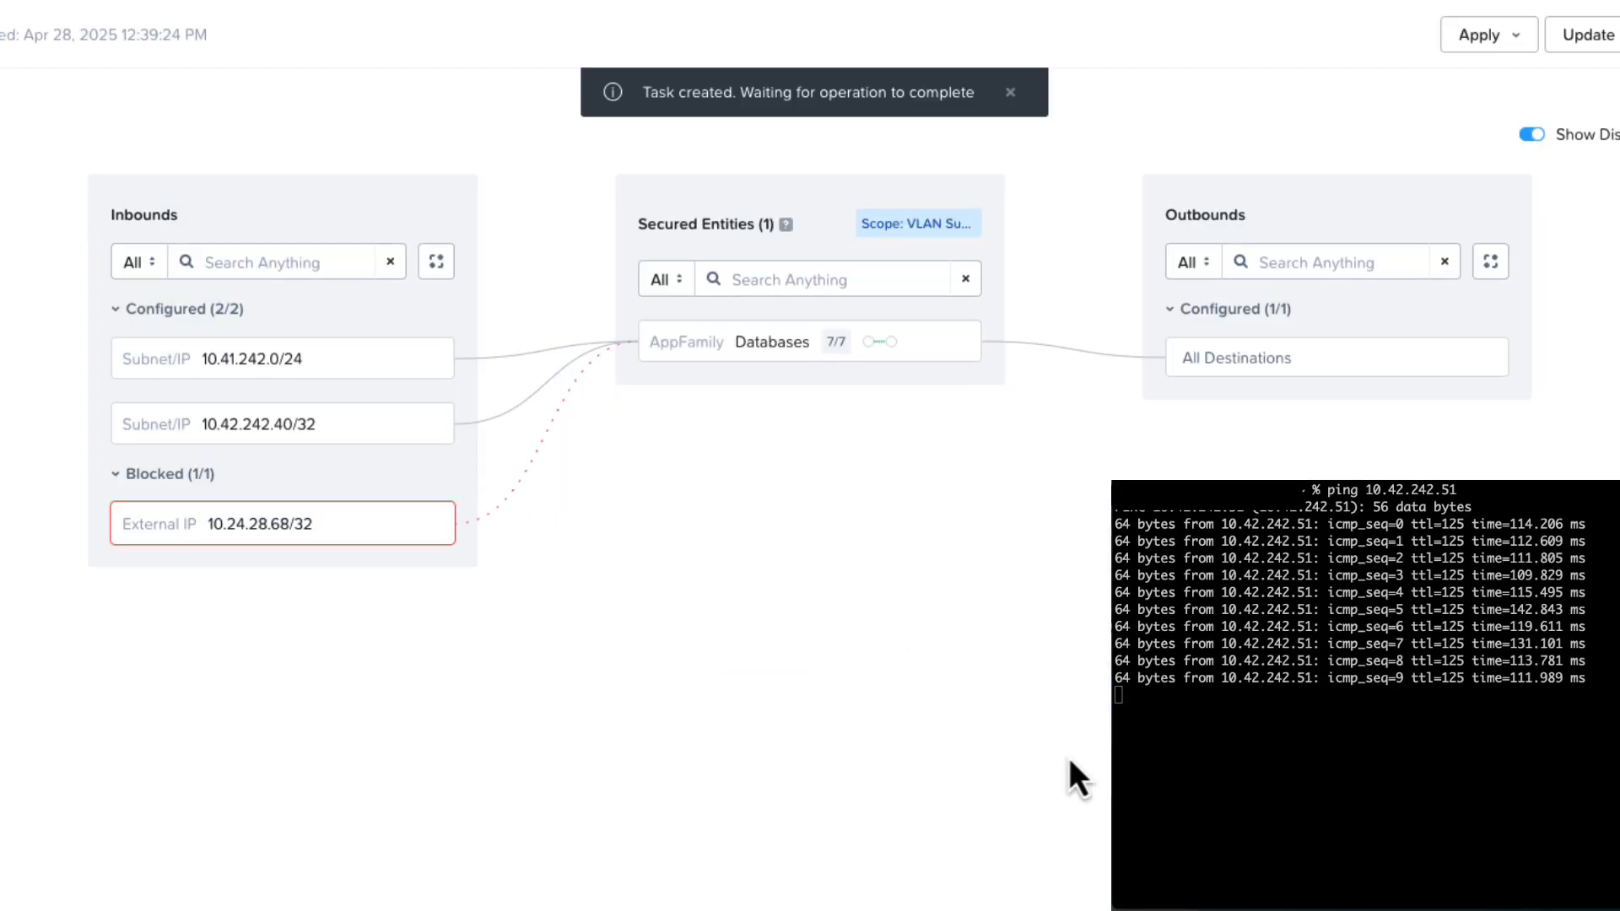